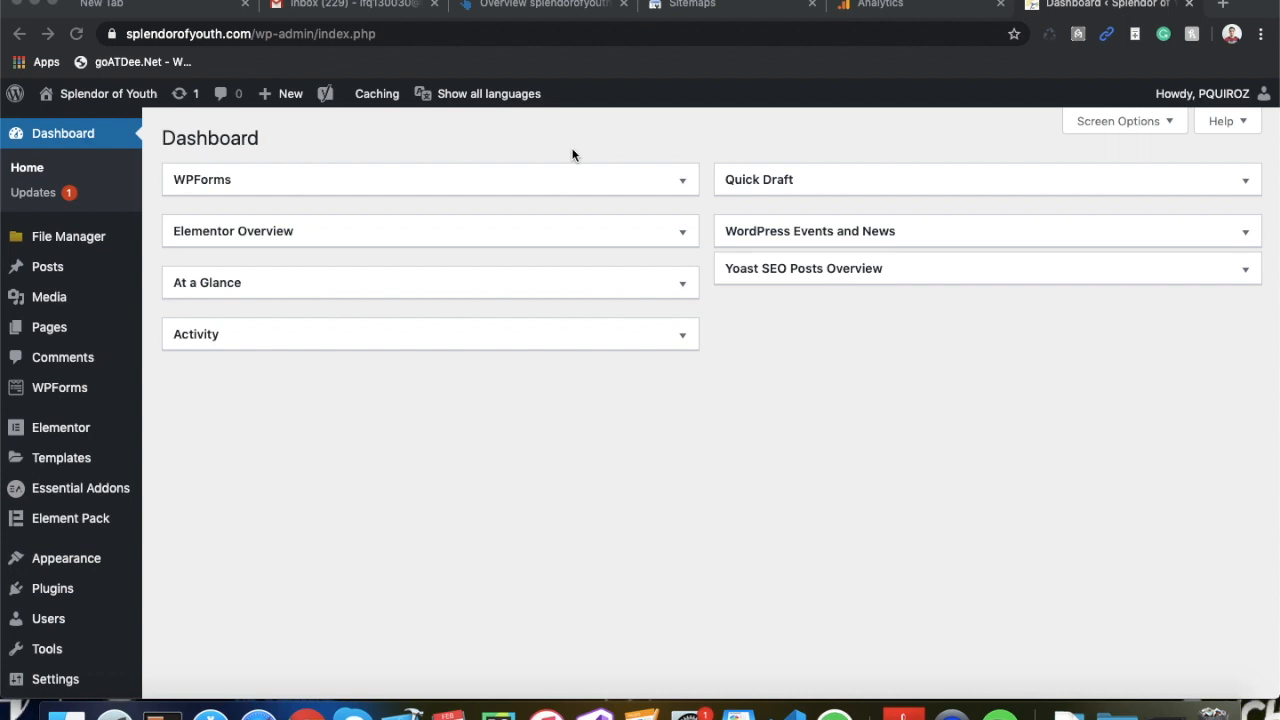
mouse_move(323, 131)
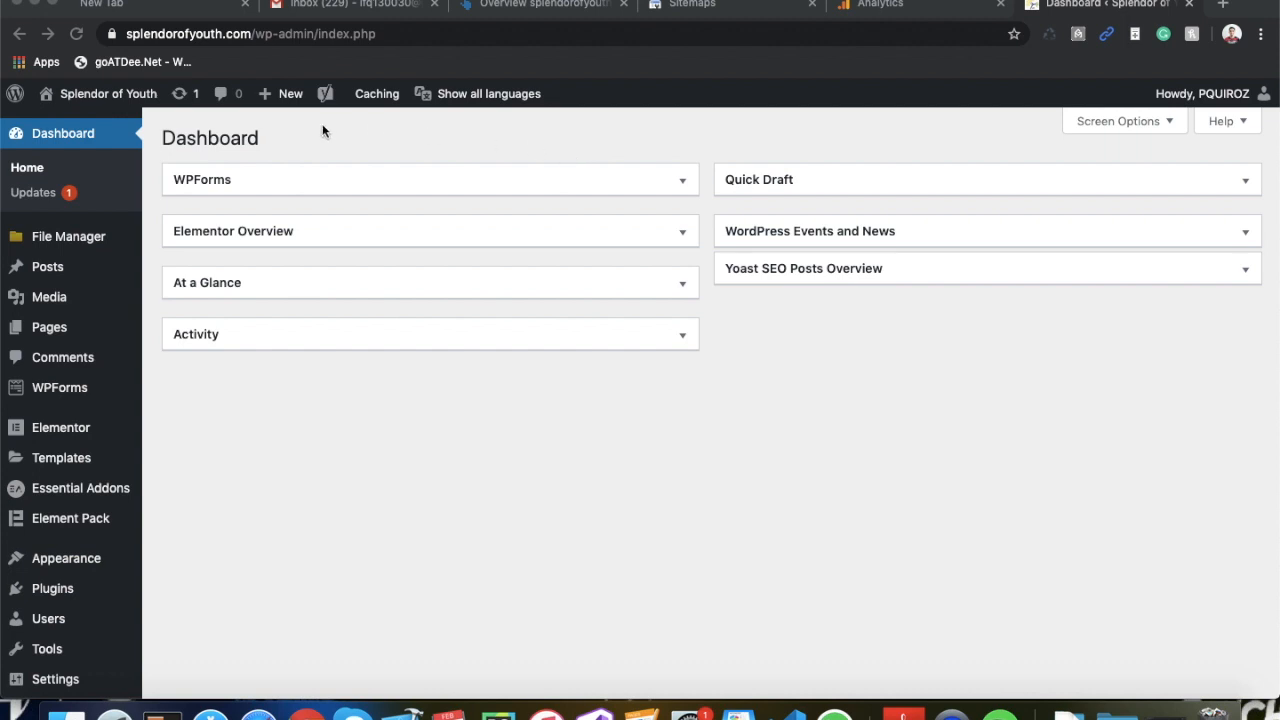
mouse_move(211, 279)
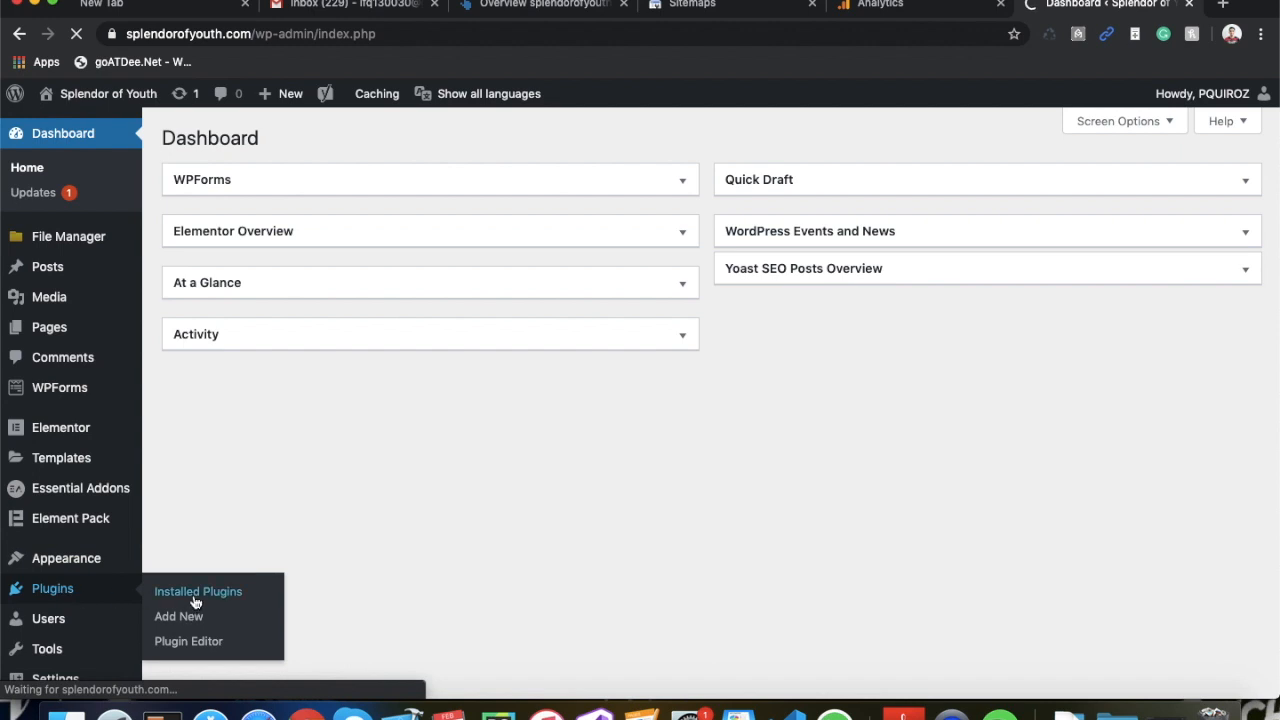
Step: Go to Plugins > Installed Plugins to see the site's 24 plugins
click(197, 592)
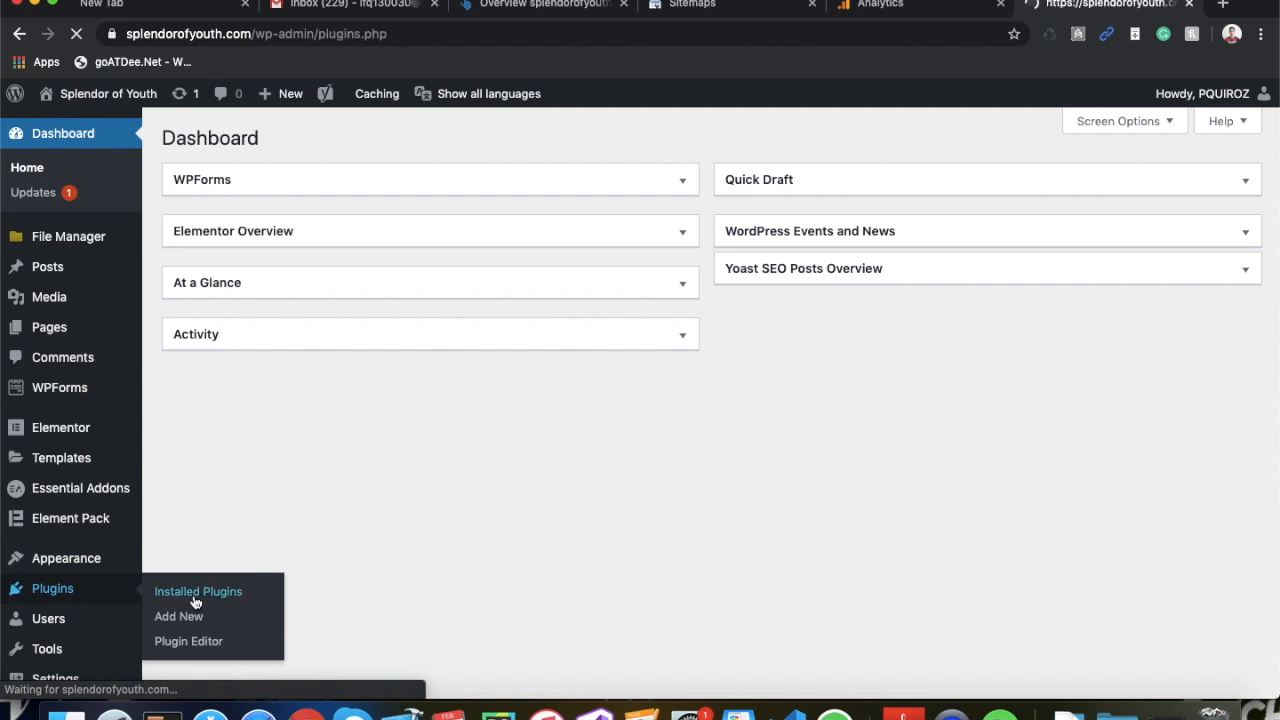
click(197, 591)
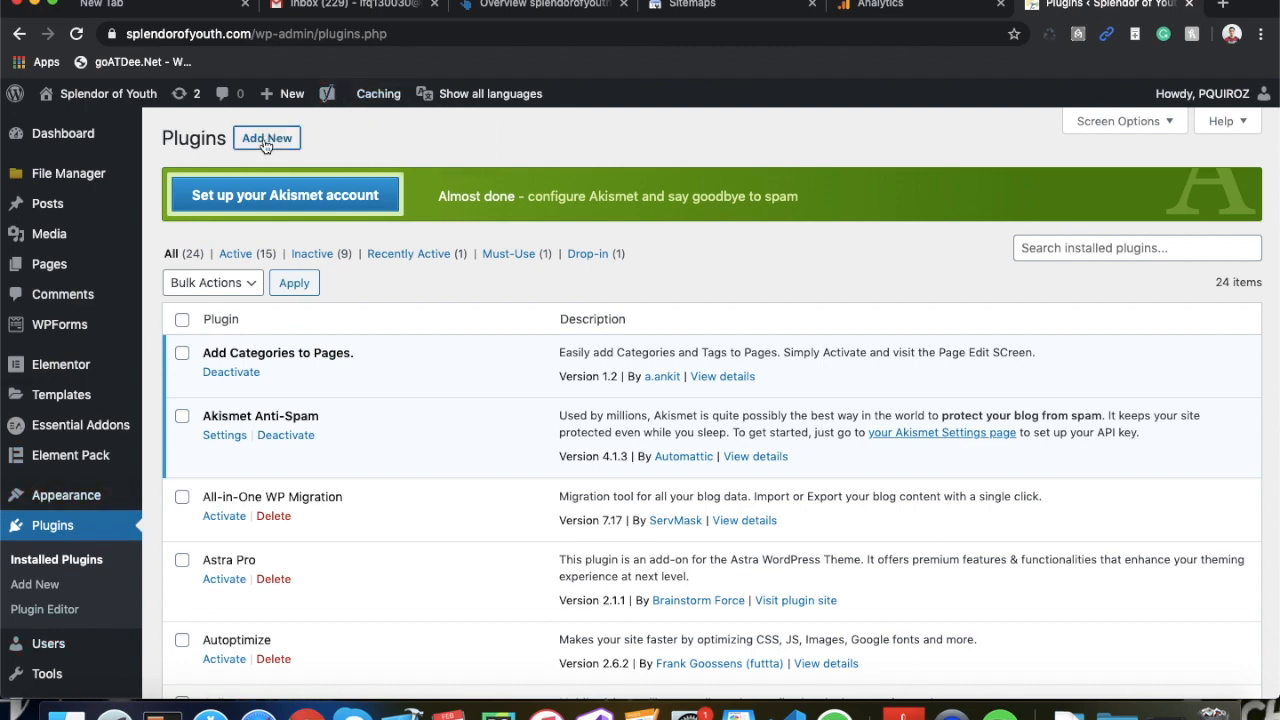
Step: Search Add New plugins for 'yoast seo' and confirm Yoast SEO is already active
click(266, 138)
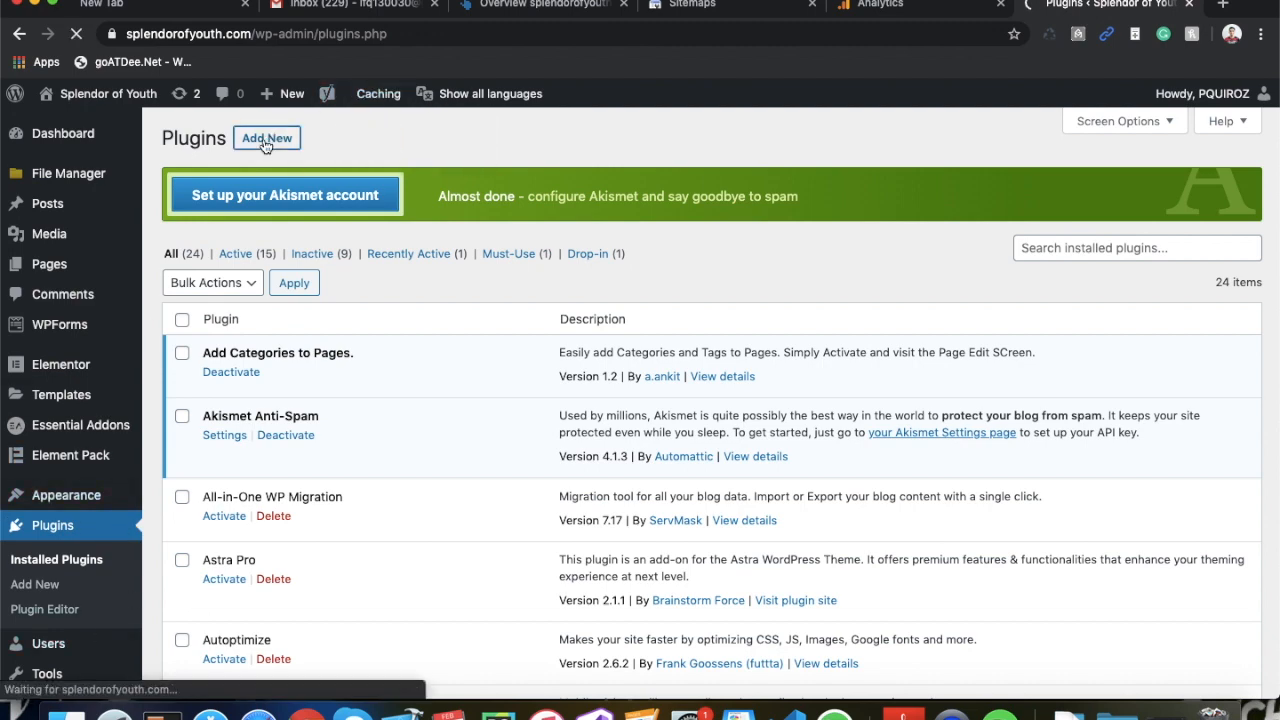
click(266, 137)
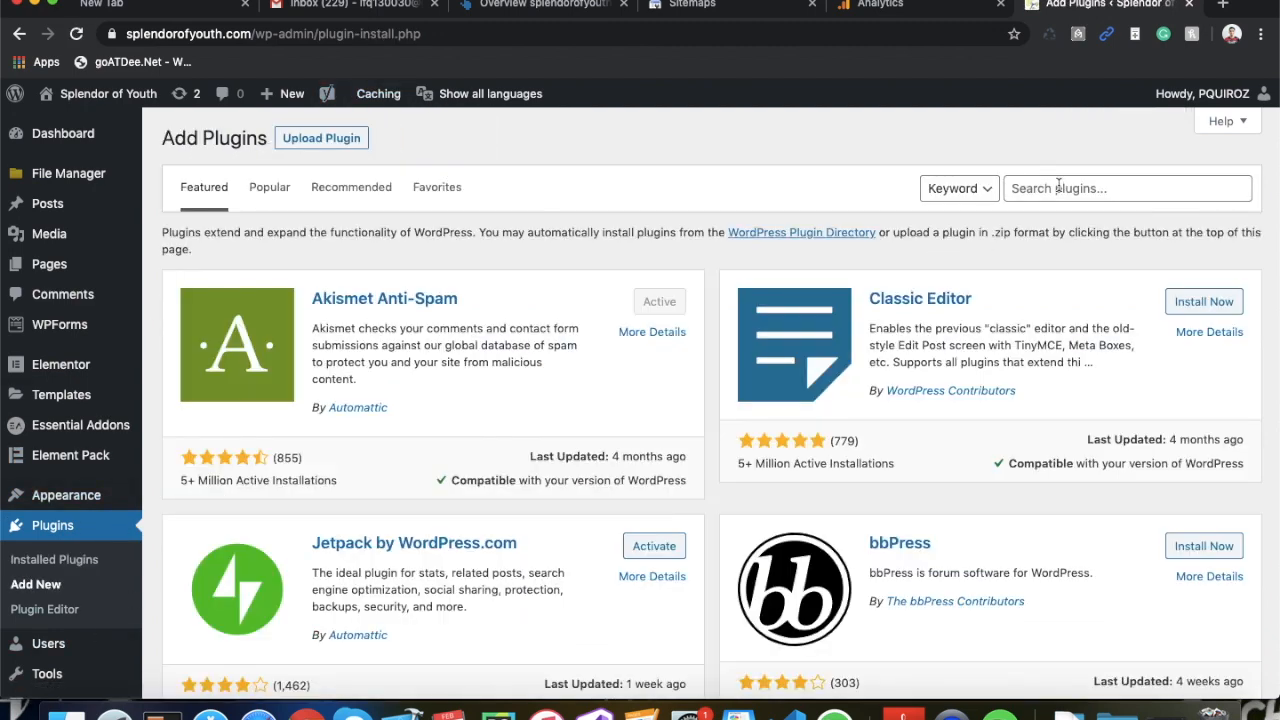
text(yoast seo)
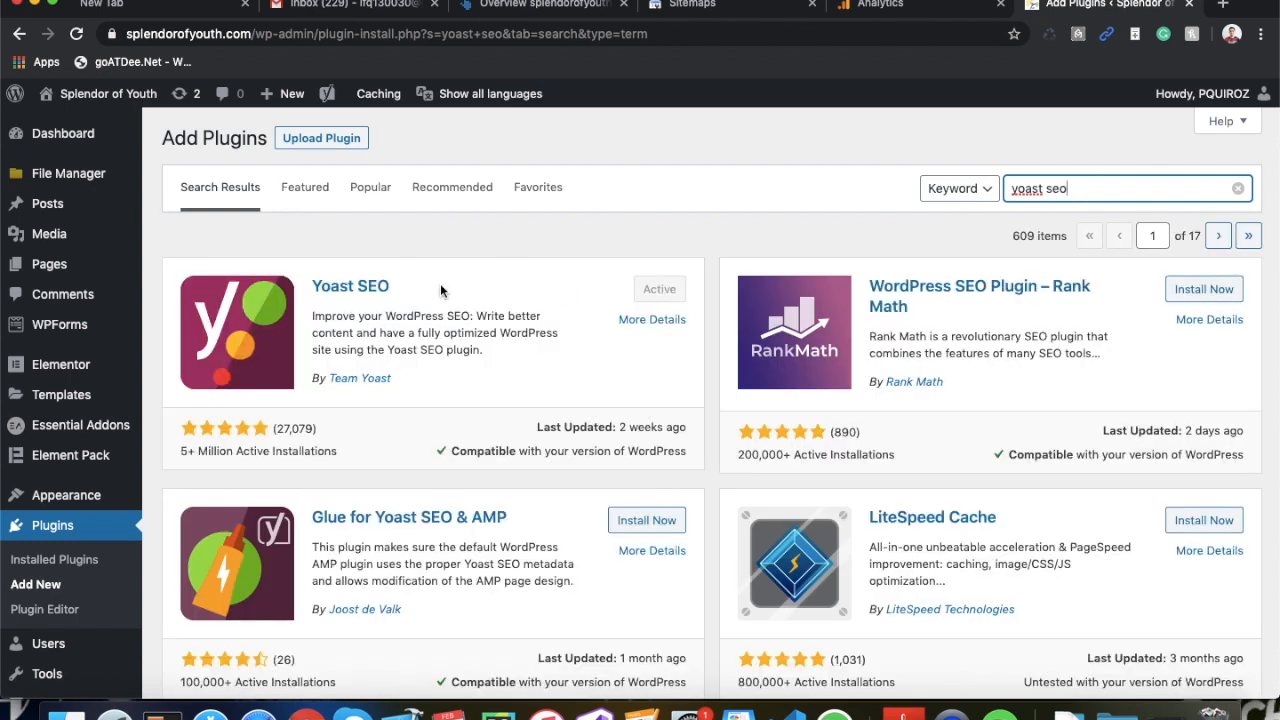
mouse_move(252, 457)
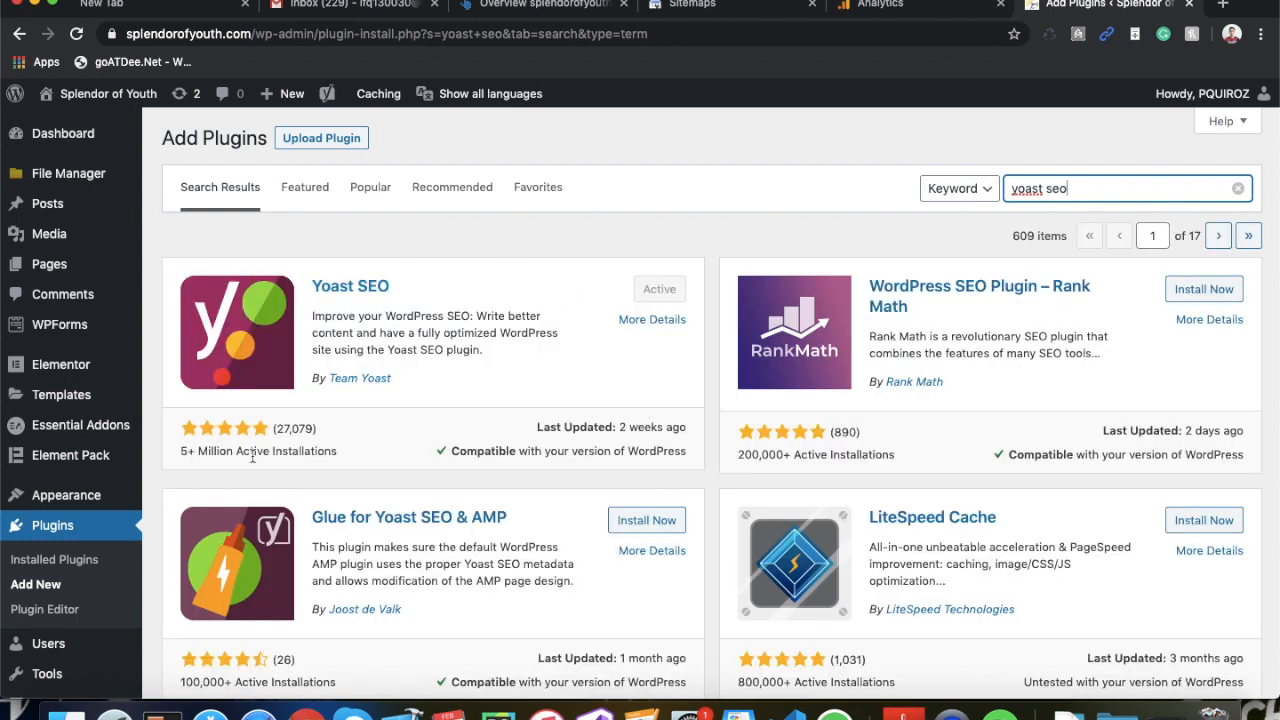
mouse_move(236, 350)
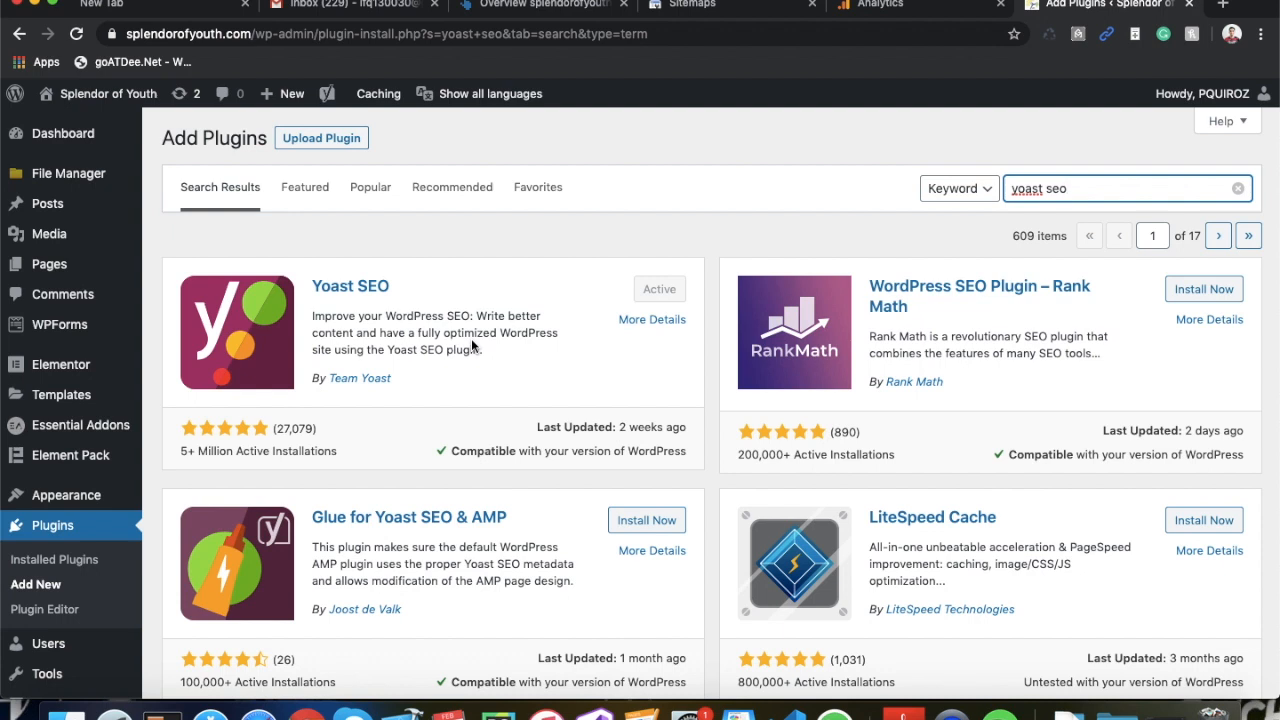
mouse_move(213, 222)
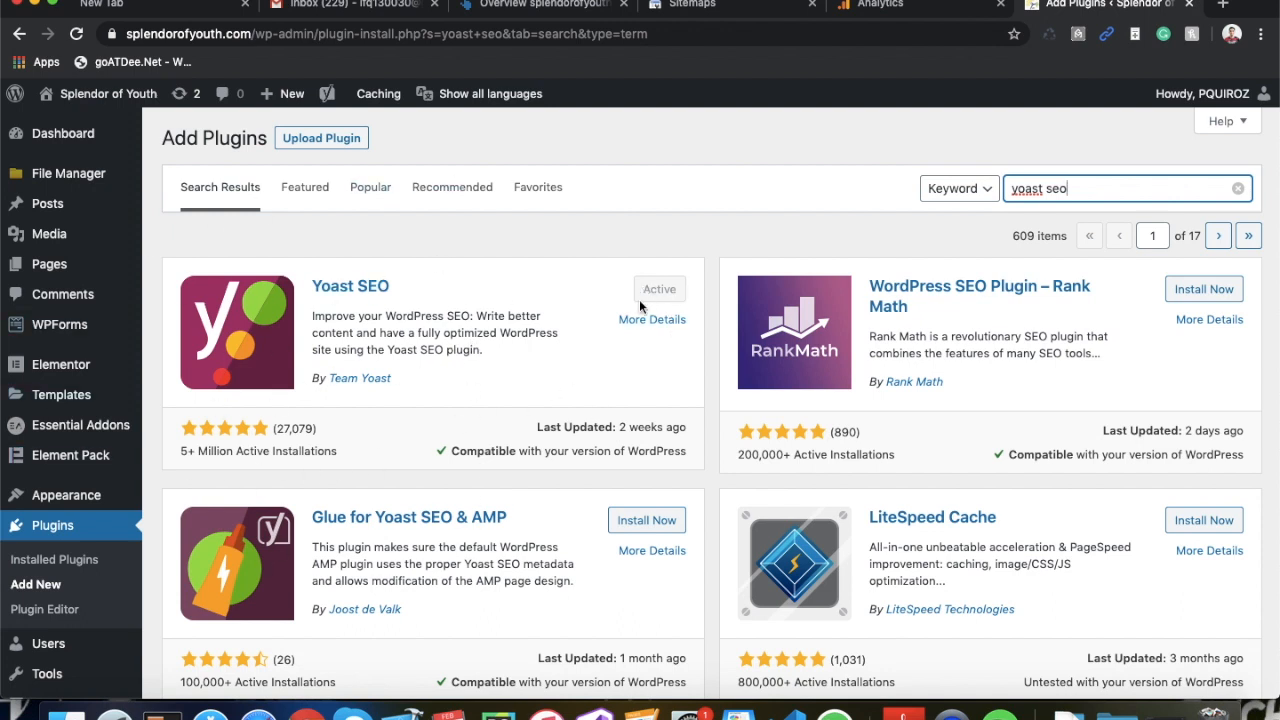
mouse_move(658, 311)
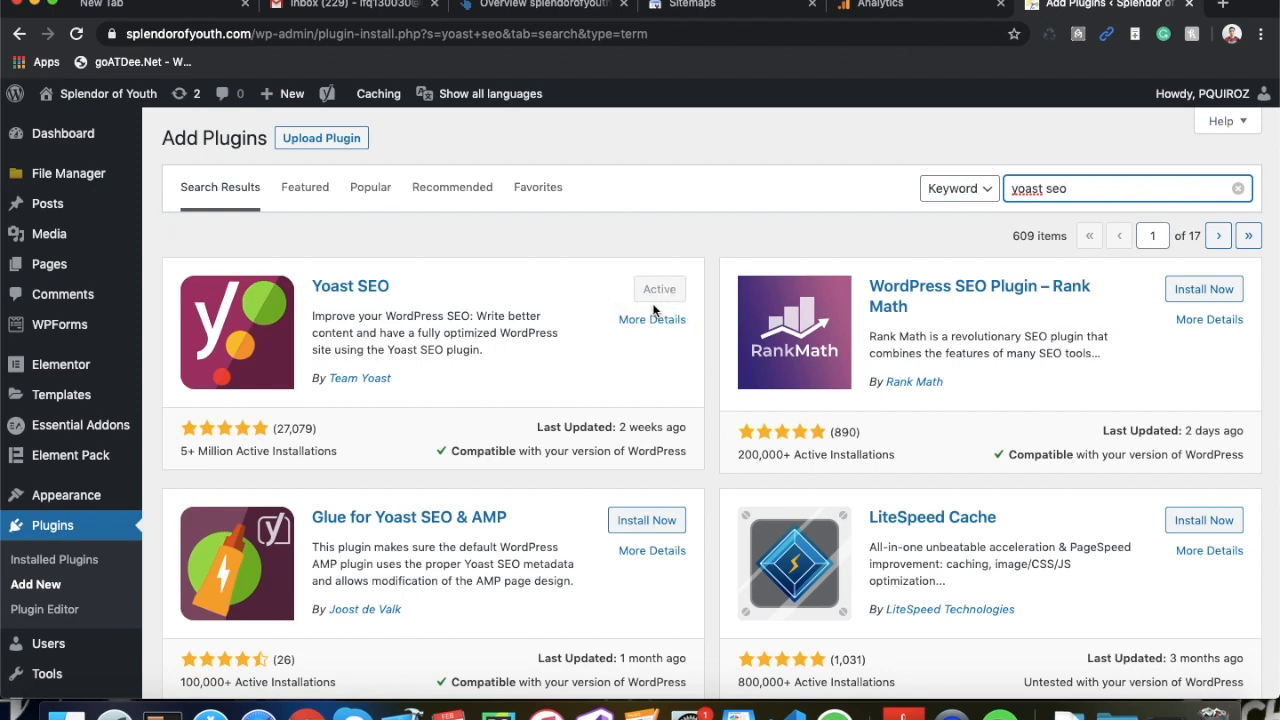
mouse_move(92, 446)
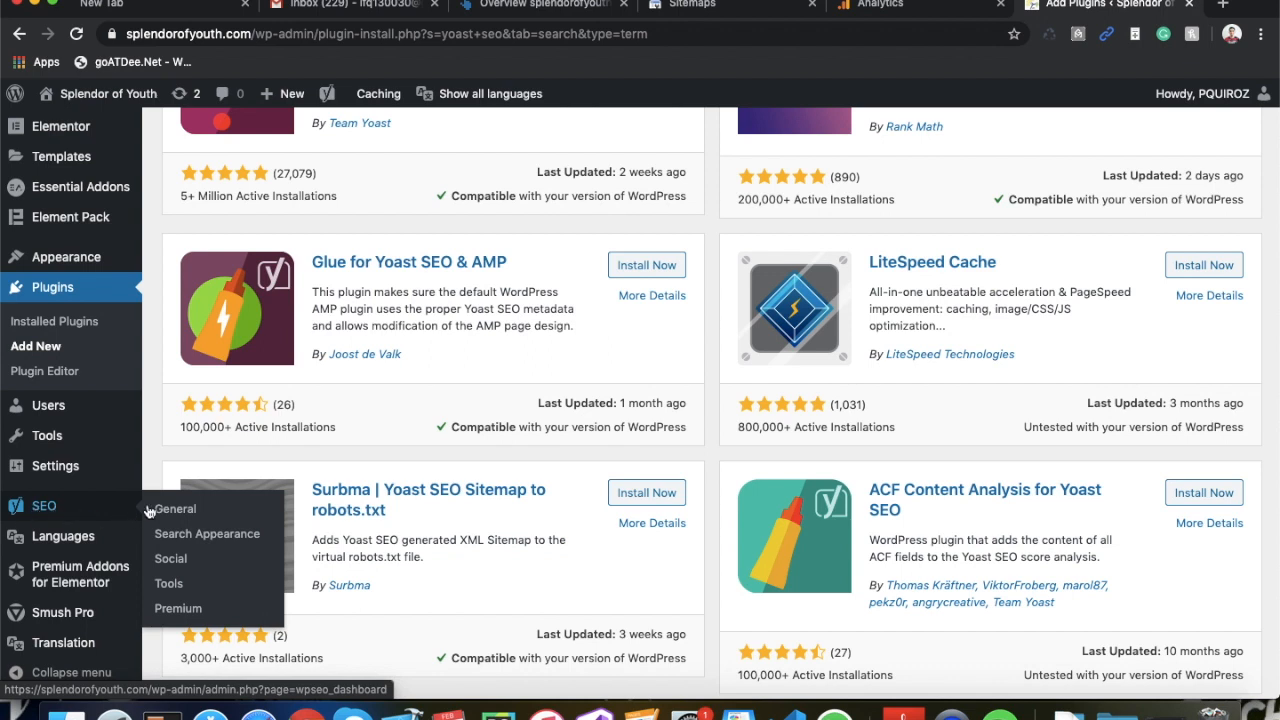
Step: Show SEO > General Features and expand the XML sitemaps help explanation
click(174, 509)
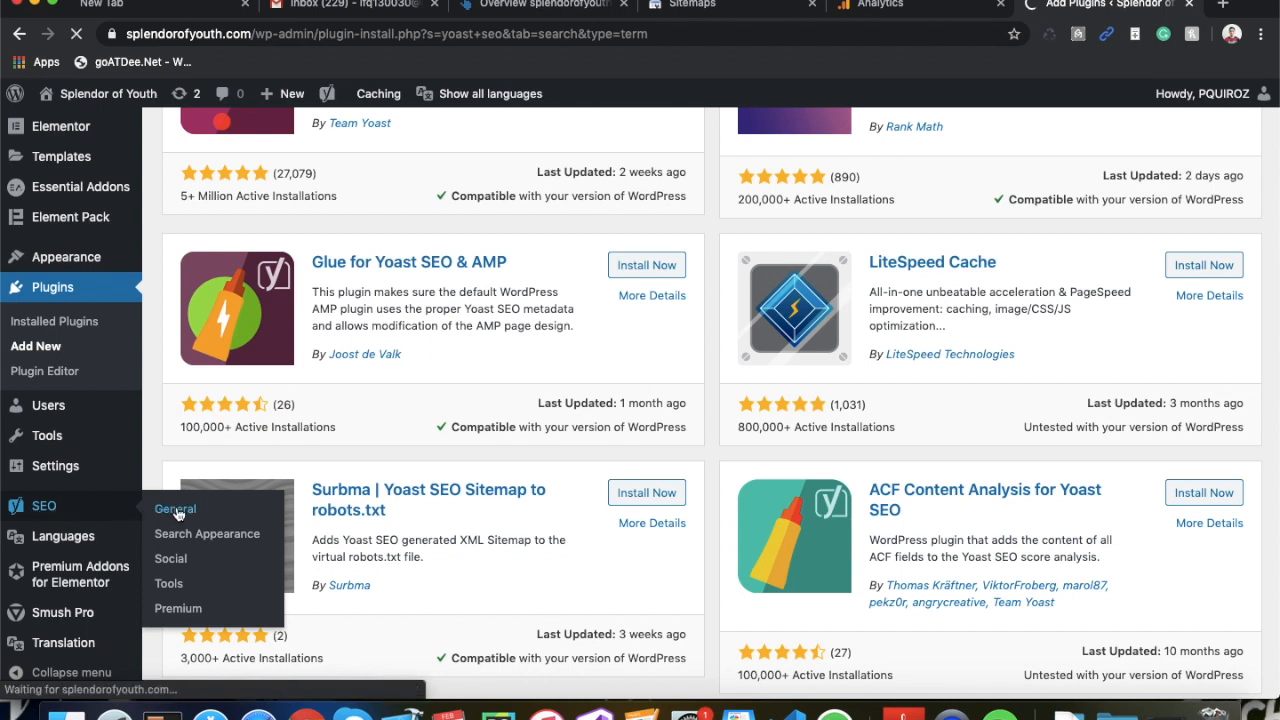
click(175, 508)
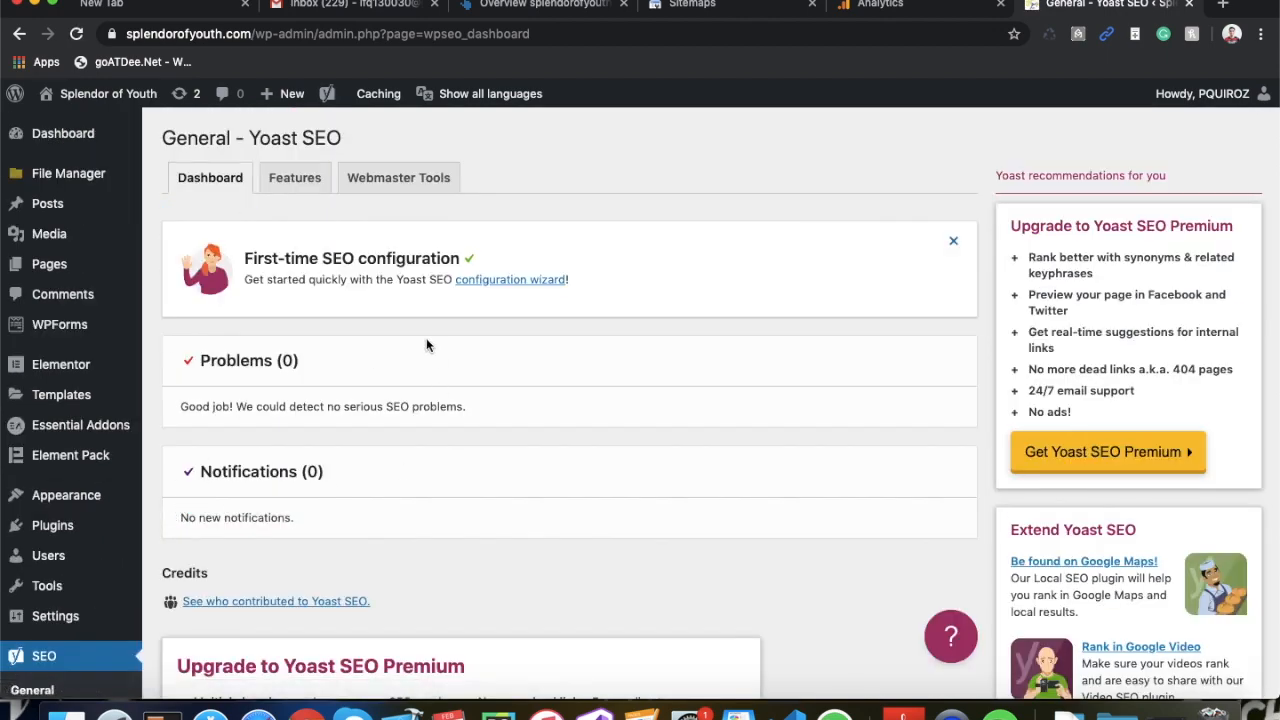
mouse_move(294, 182)
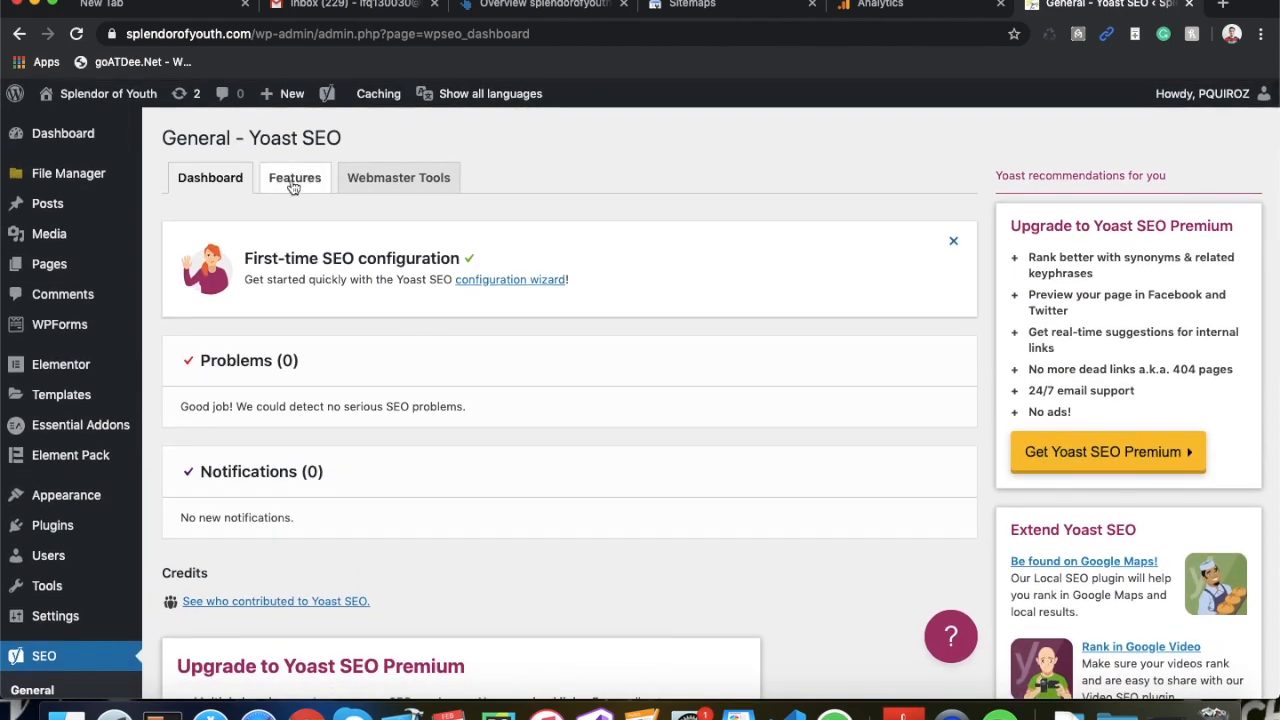
click(294, 177)
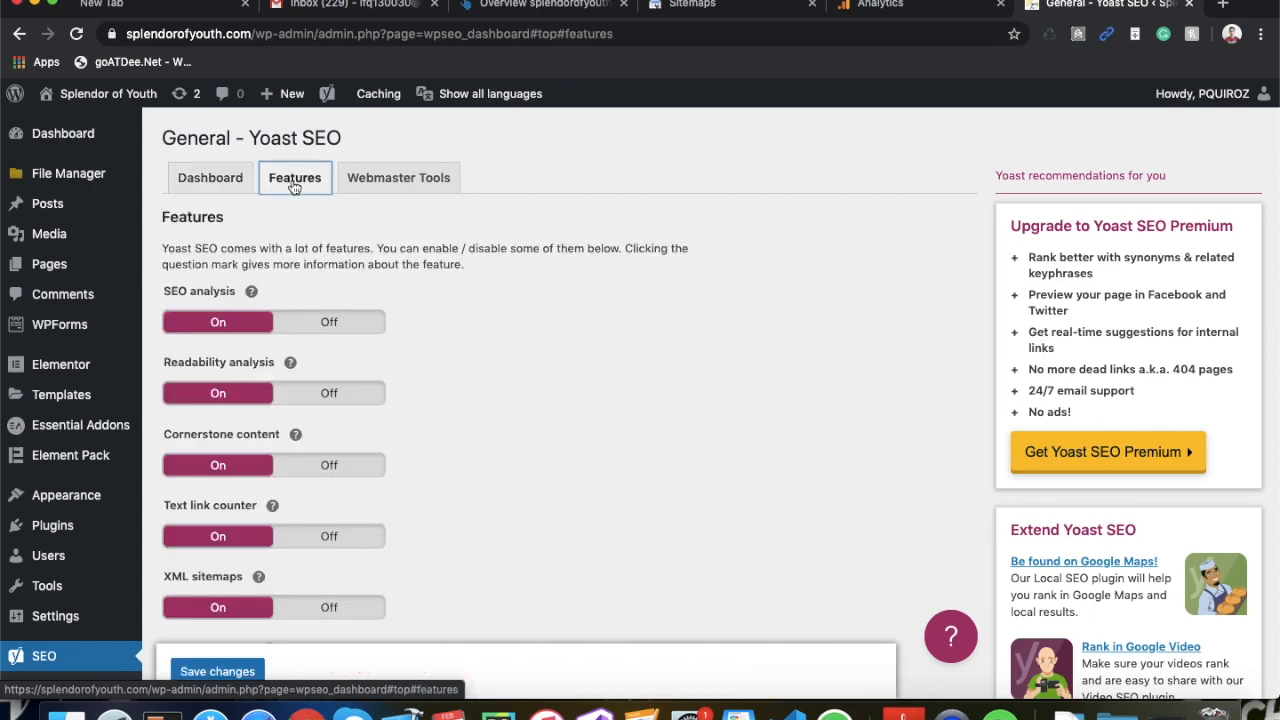
mouse_move(449, 495)
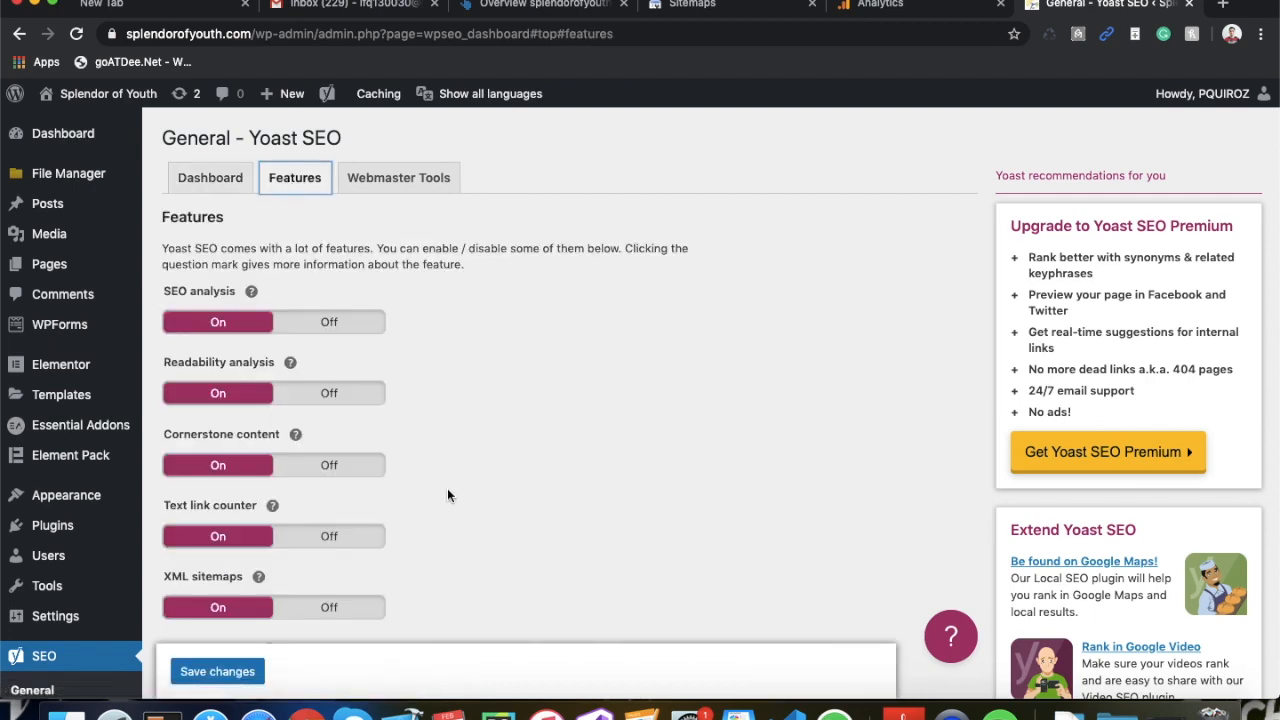
scroll(down, 3)
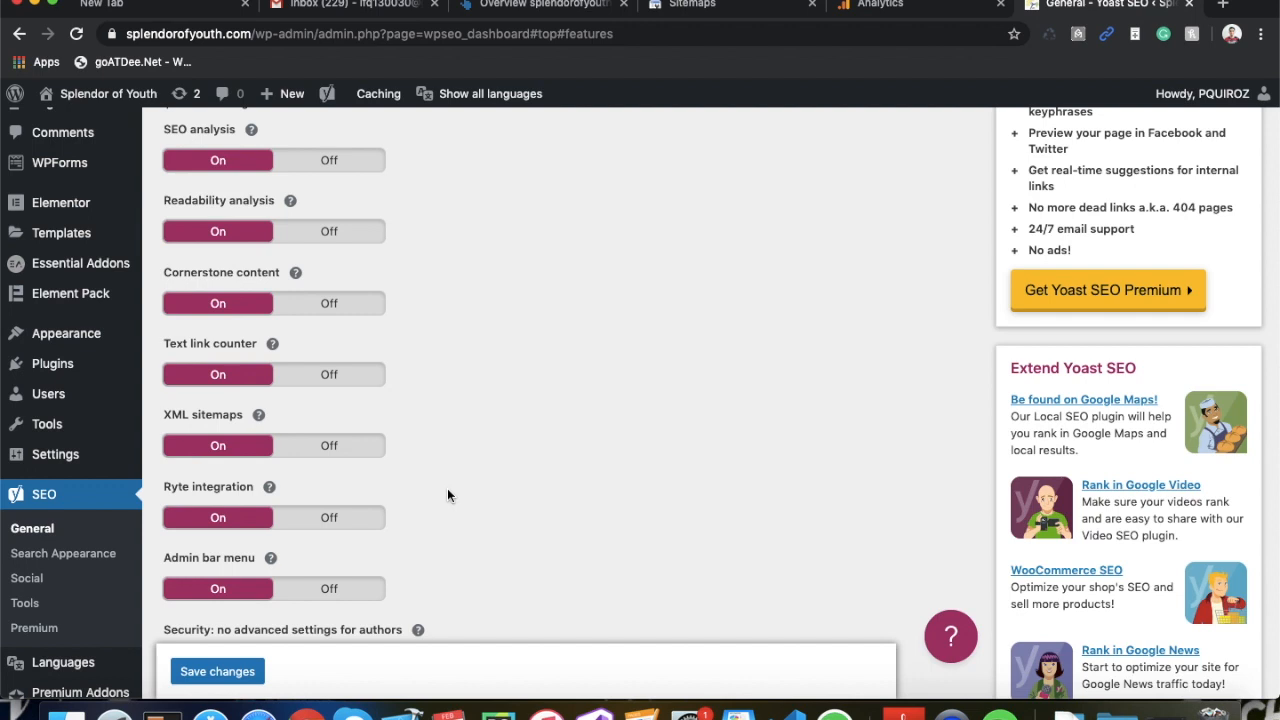
mouse_move(250, 440)
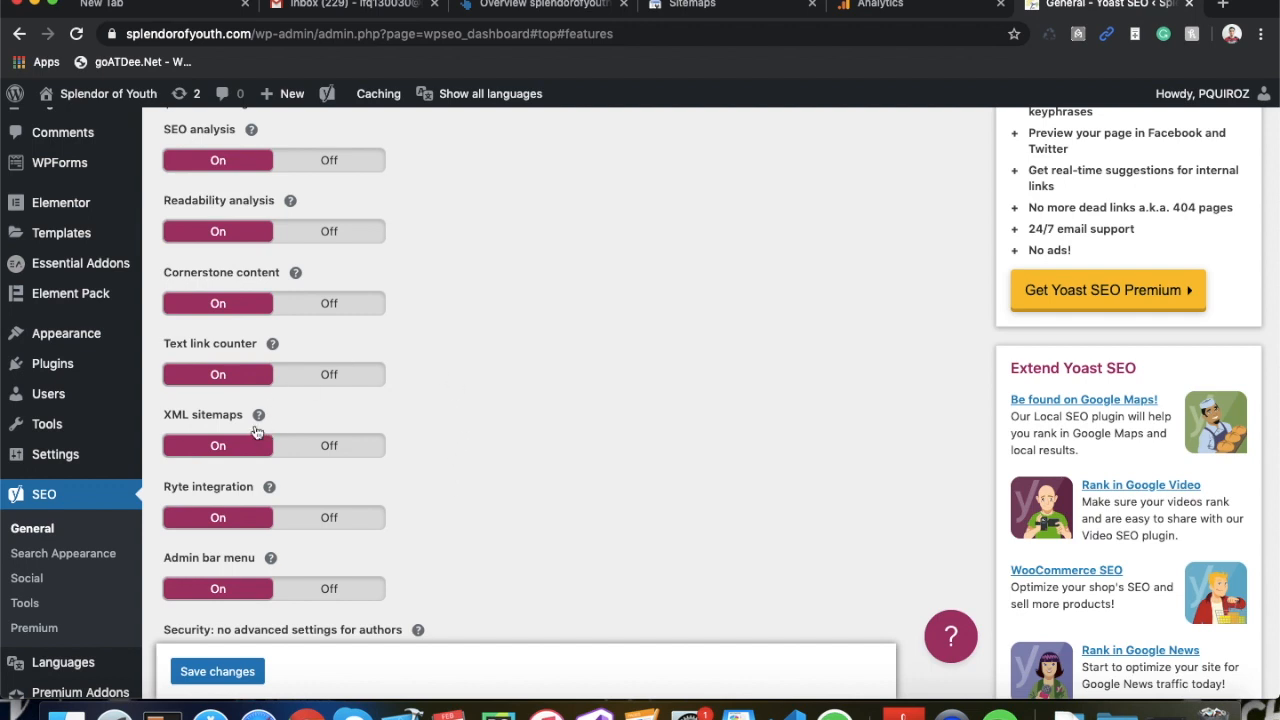
click(258, 415)
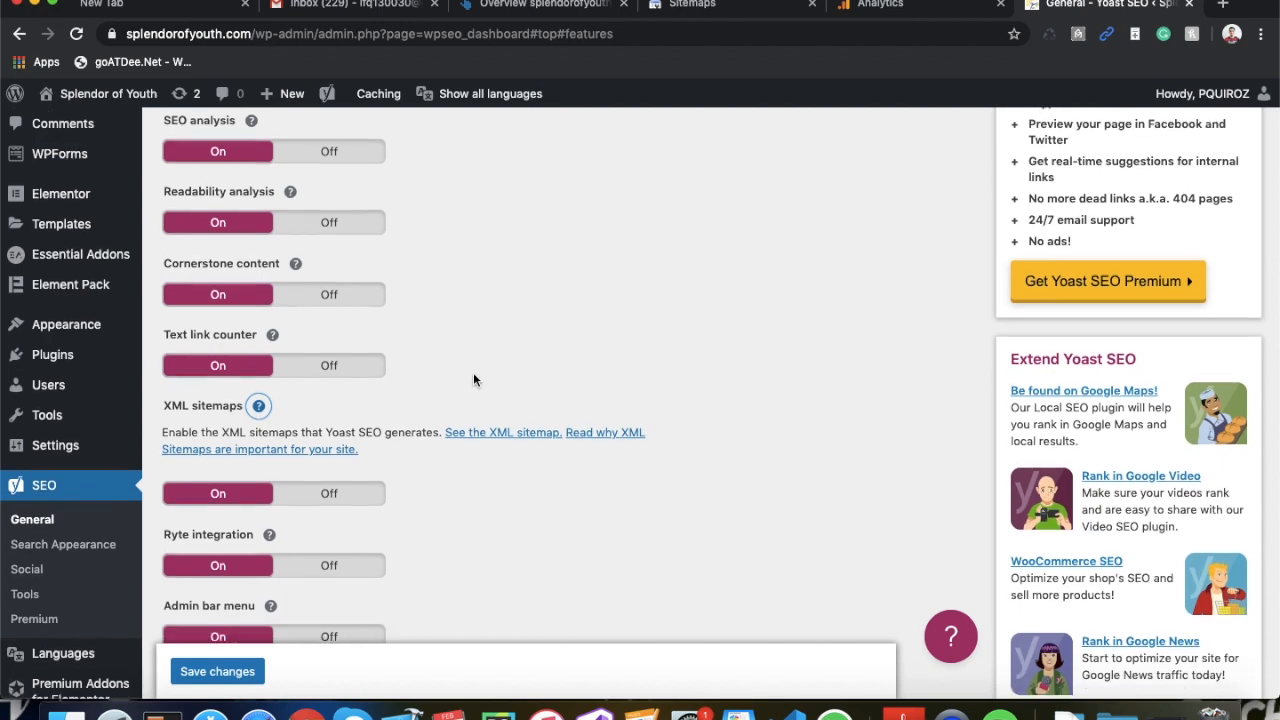
scroll(down, 3)
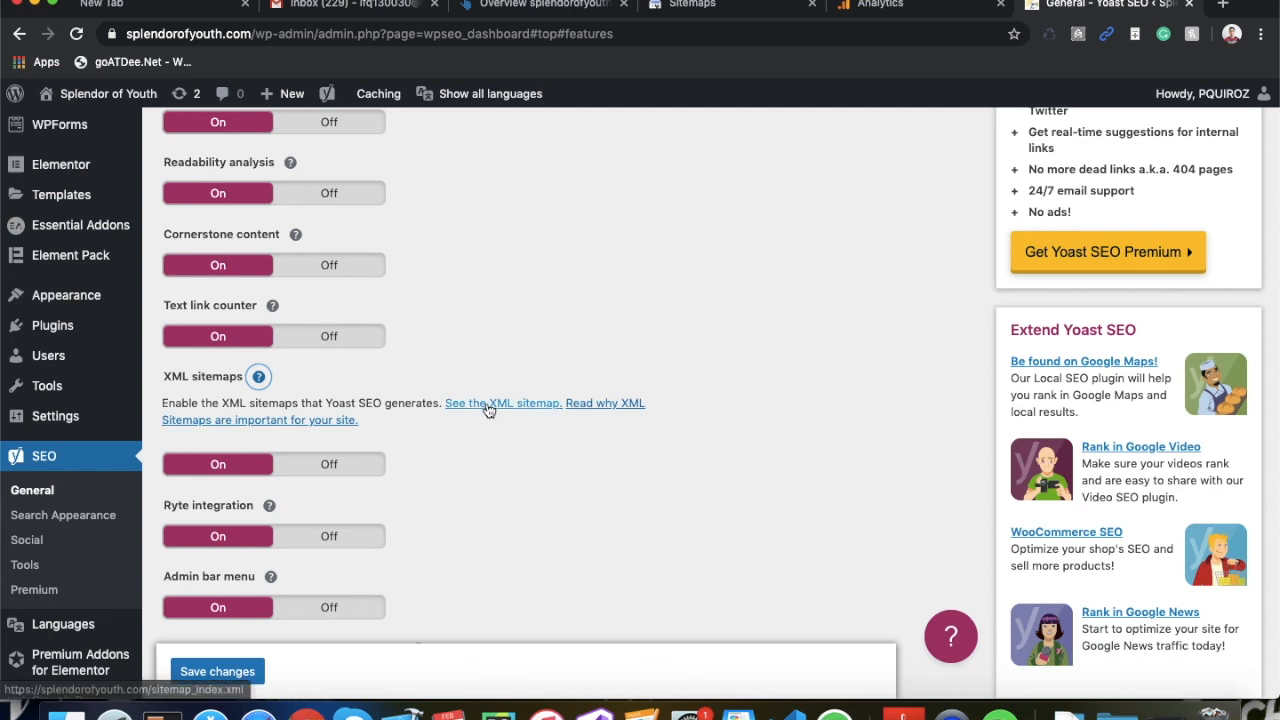
Step: Open 'See the XML sitemap' to view the post and page sitemap index
click(498, 403)
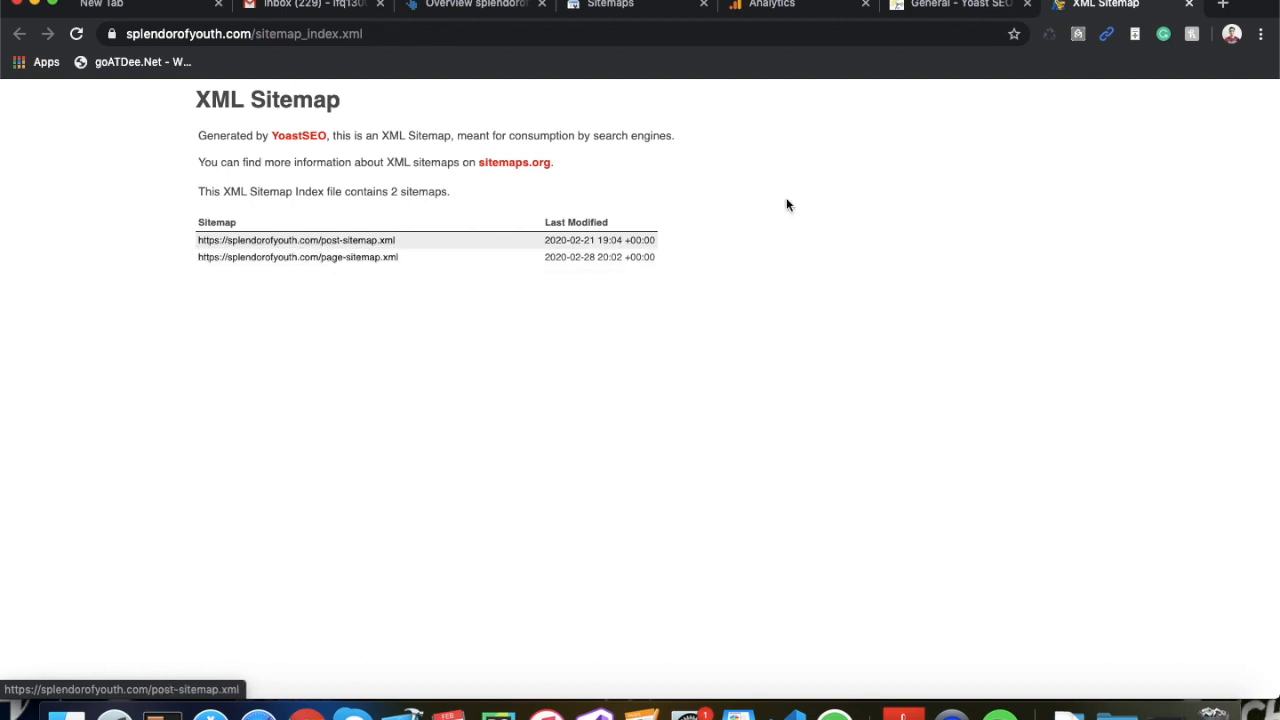
Step: Check Search Console's Sitemaps report showing Success, then return to the Yoast tab
click(610, 6)
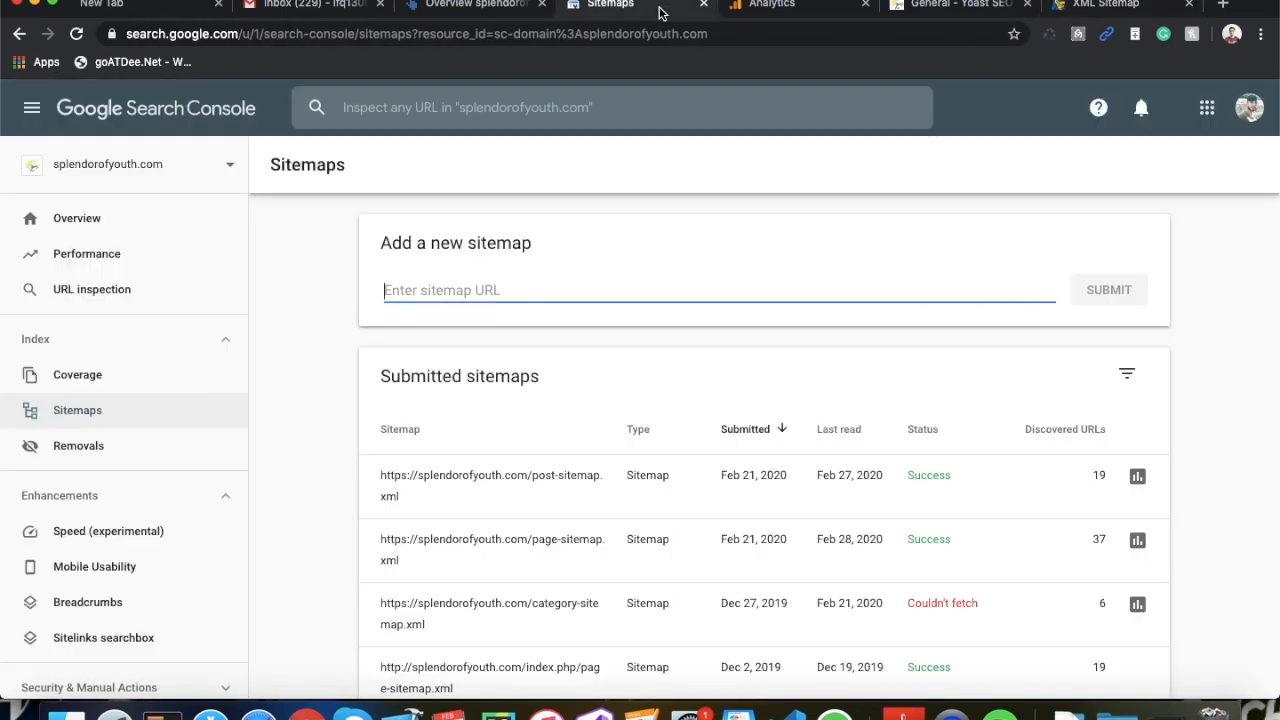
mouse_move(85, 414)
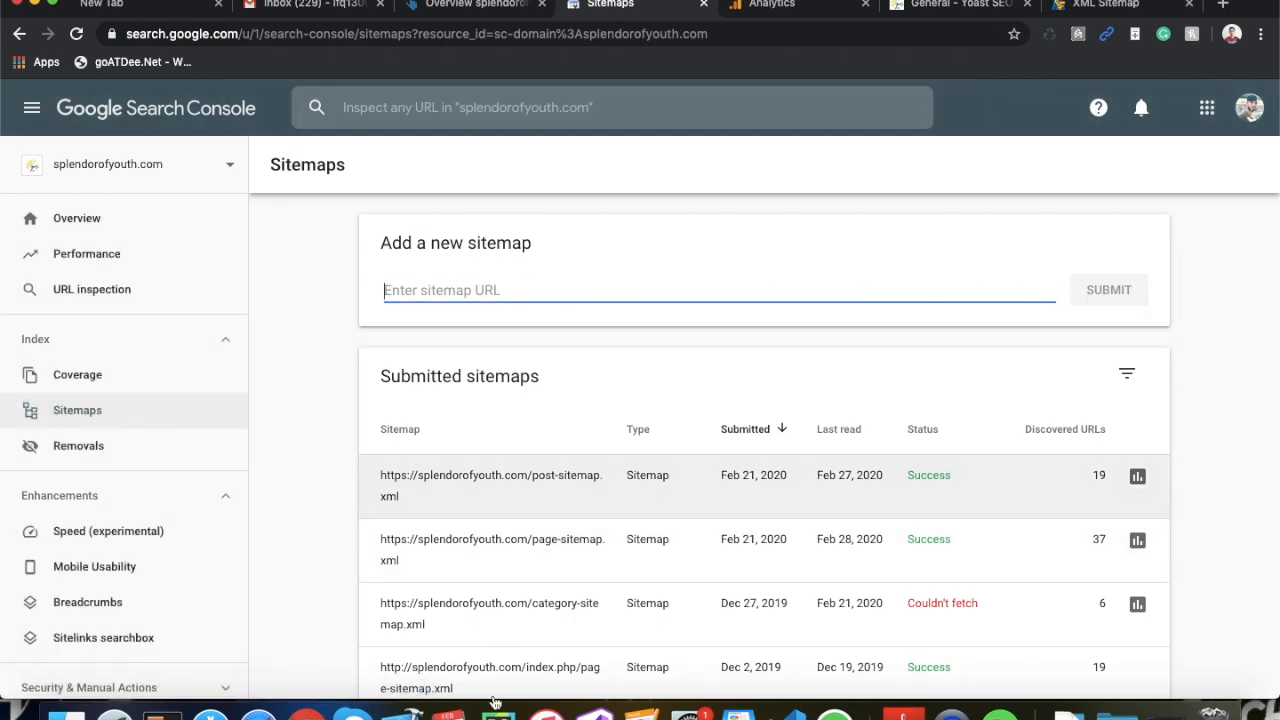
mouse_move(535, 646)
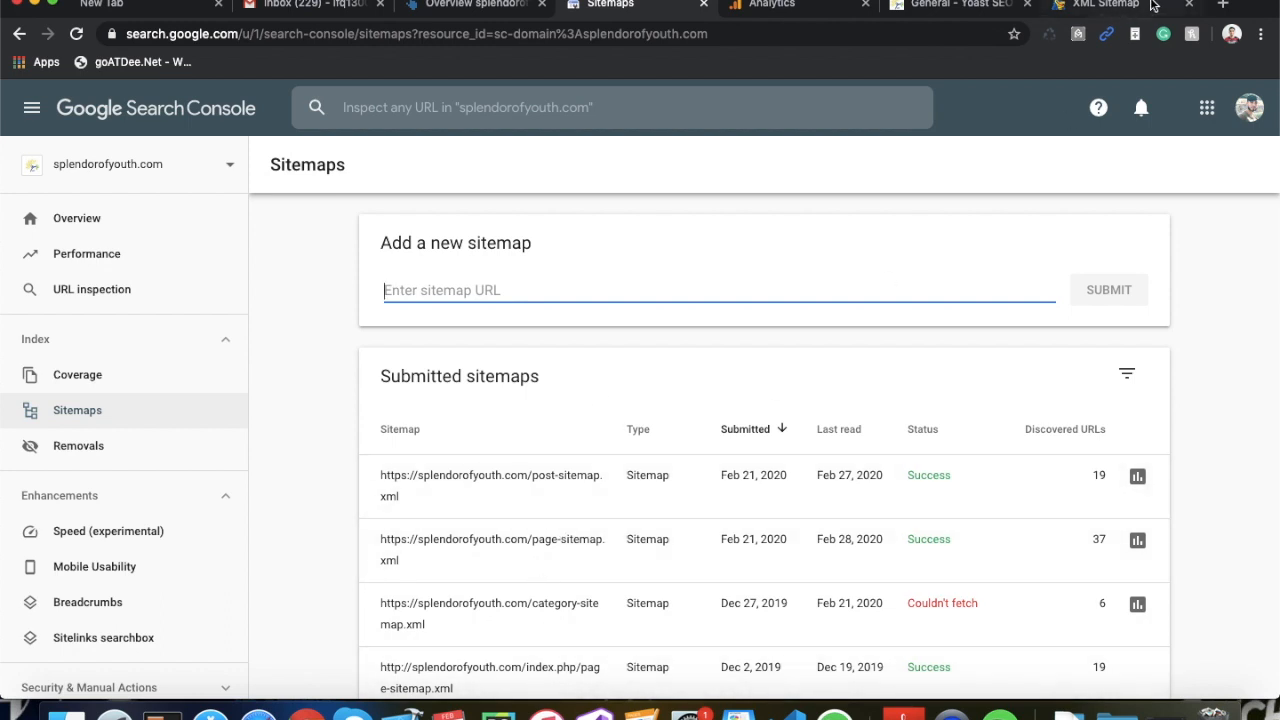
click(1120, 6)
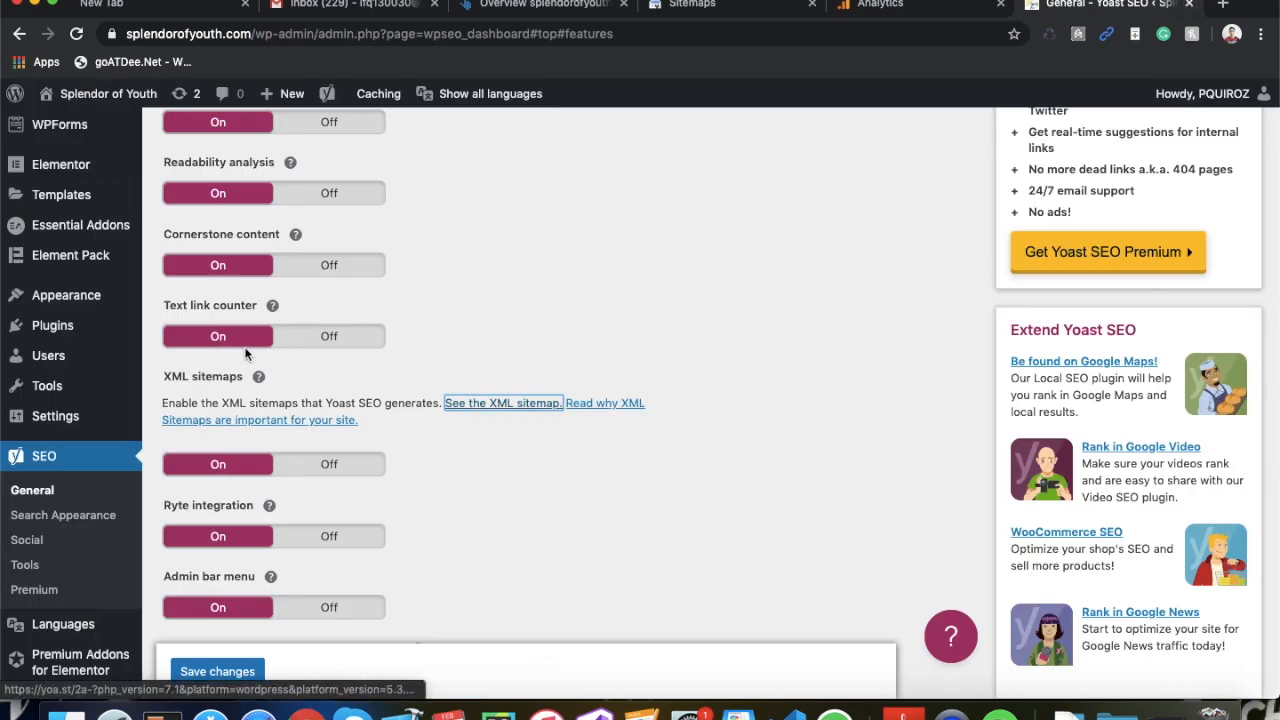
Step: Show the Webmaster Tools tab with Bing and Yandex verification codes filled in
scroll(up, 3)
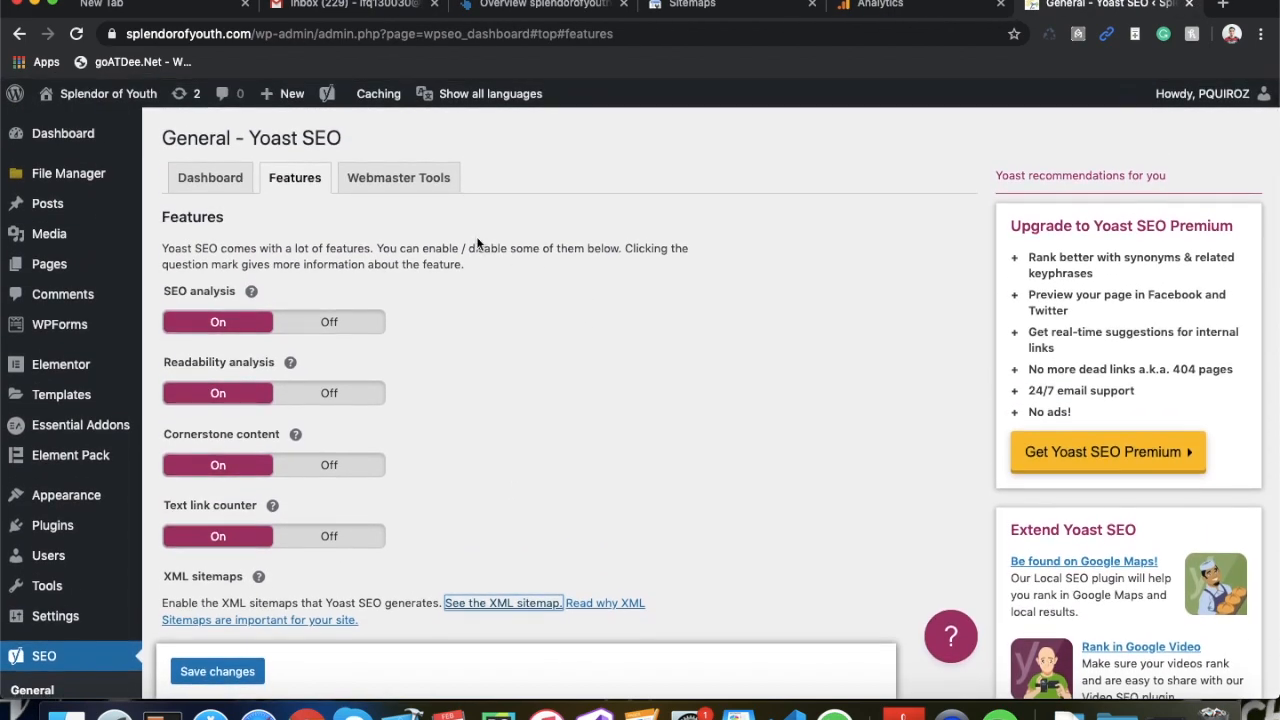
click(398, 177)
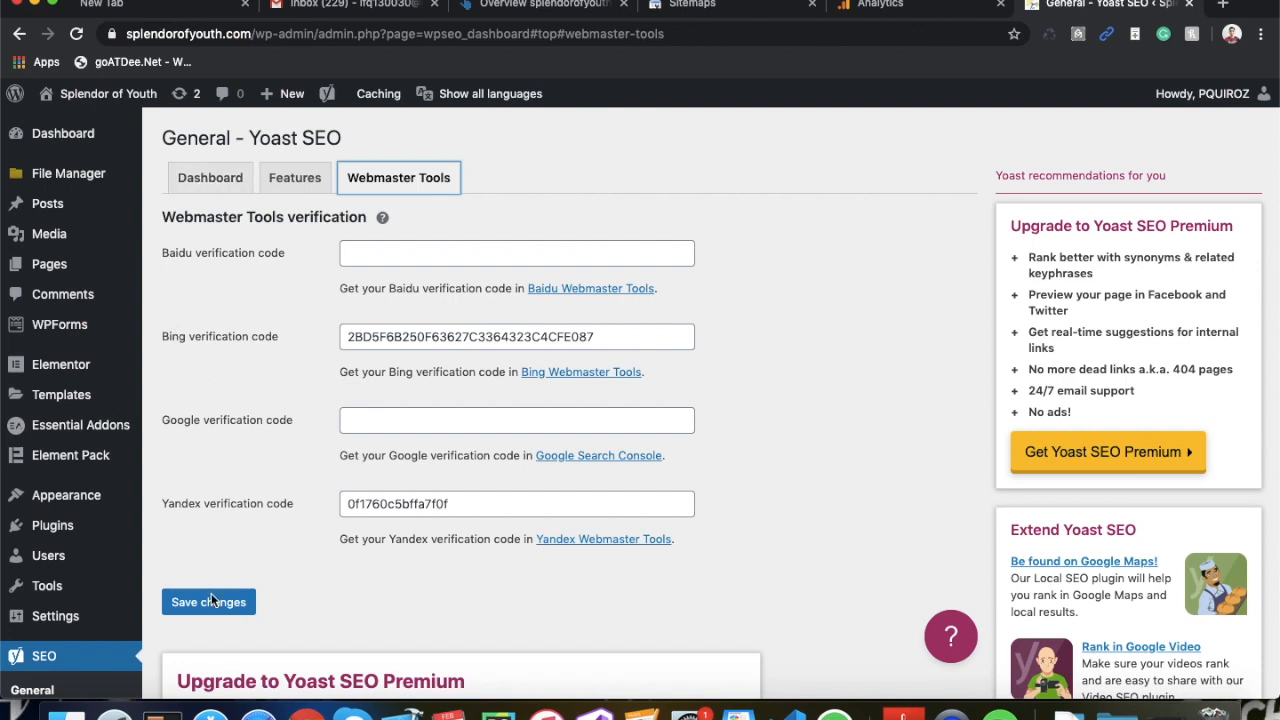
mouse_move(303, 489)
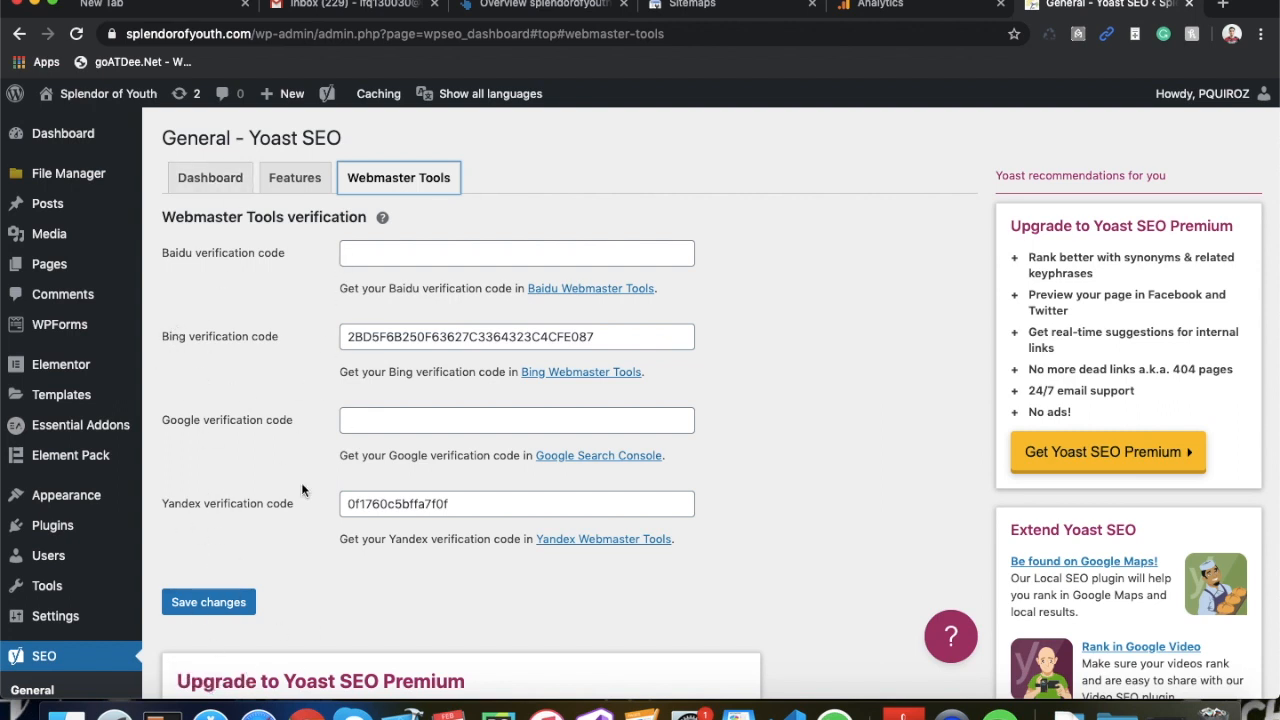
mouse_move(150, 545)
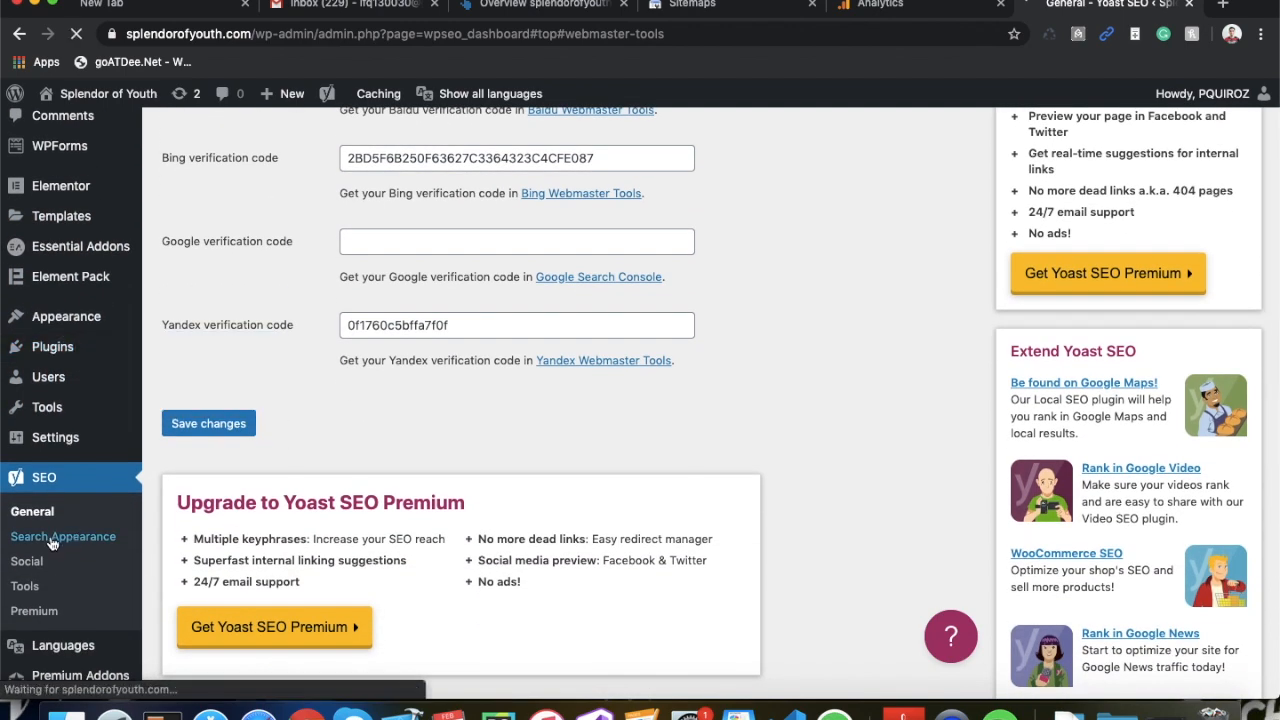
click(62, 536)
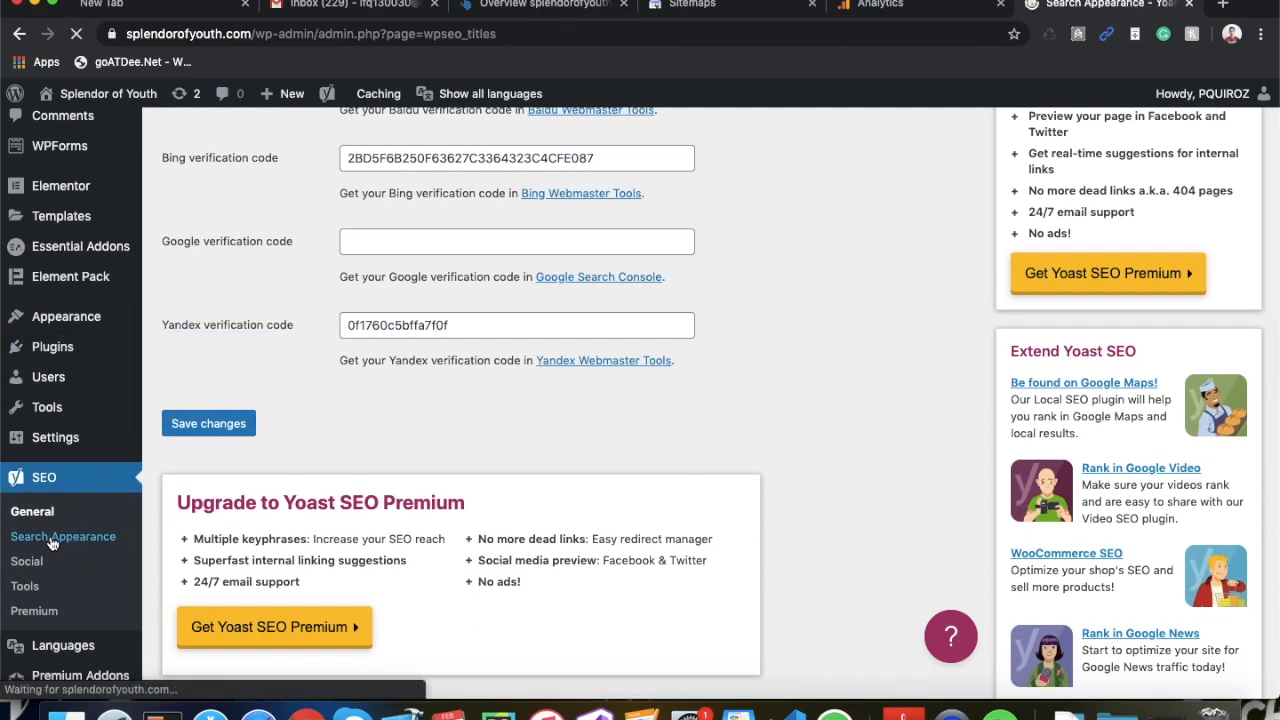
click(62, 536)
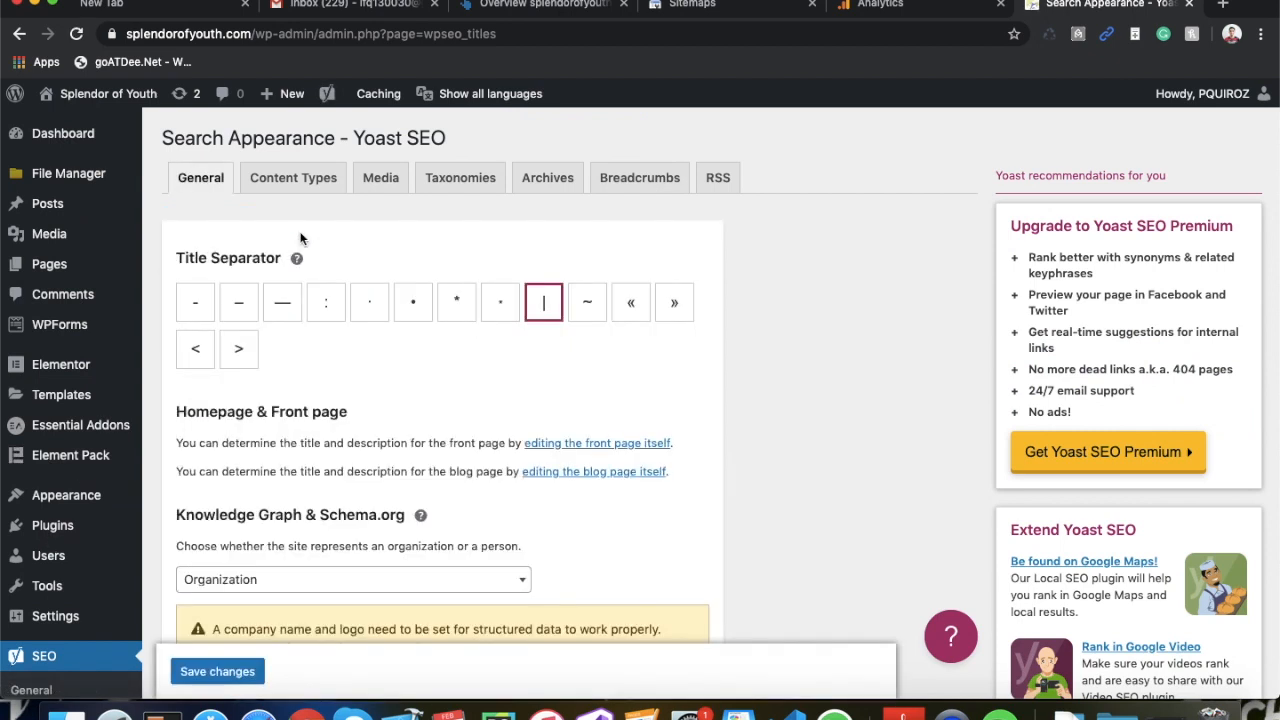
mouse_move(180, 272)
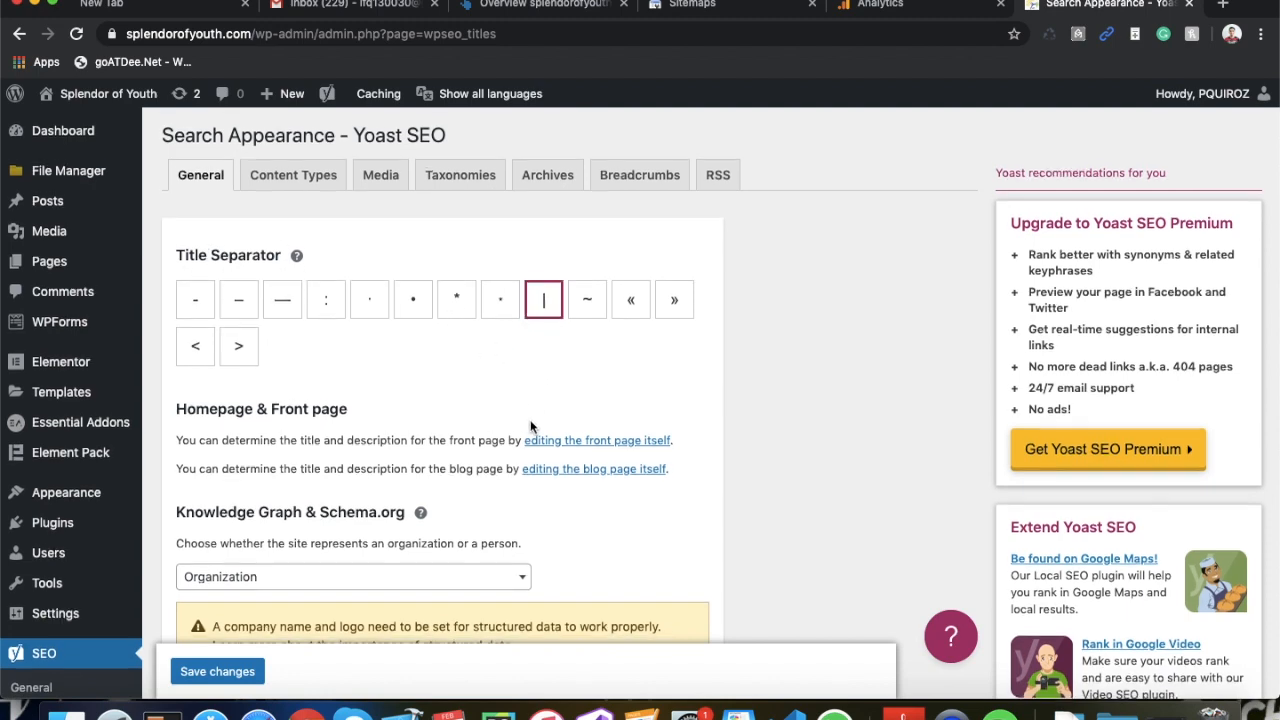
scroll(down, 3)
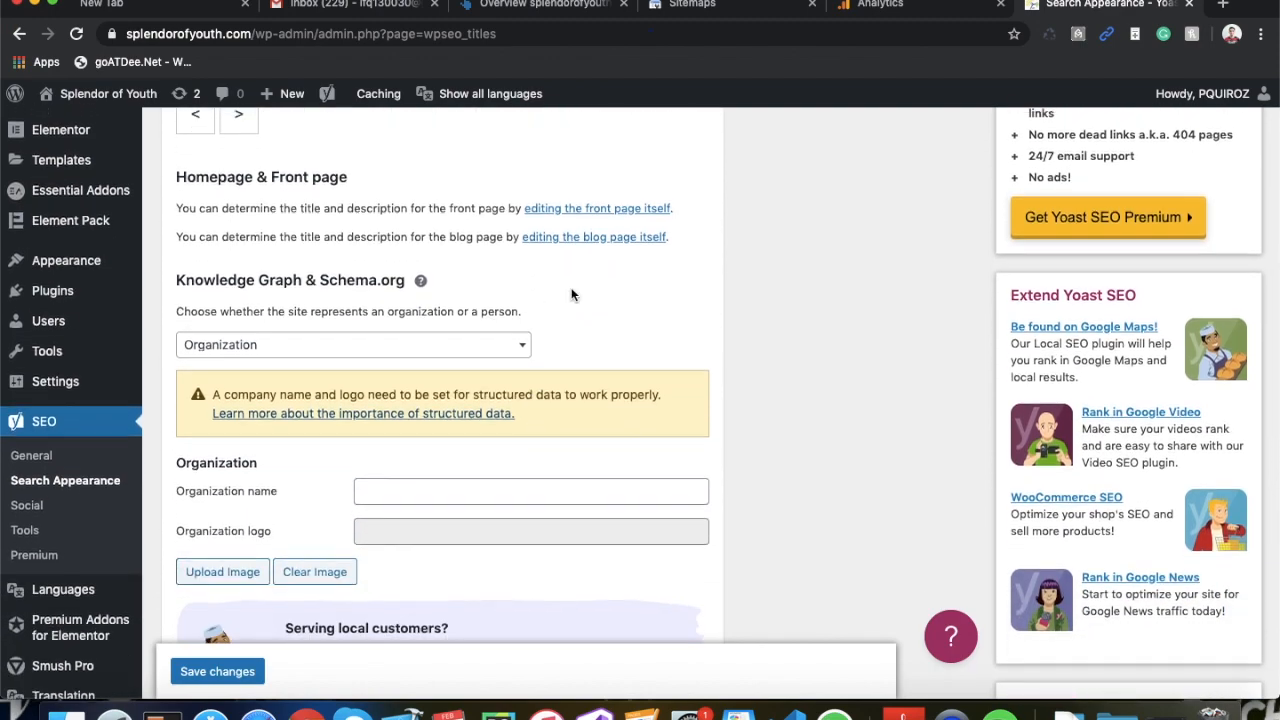
scroll(down, 3)
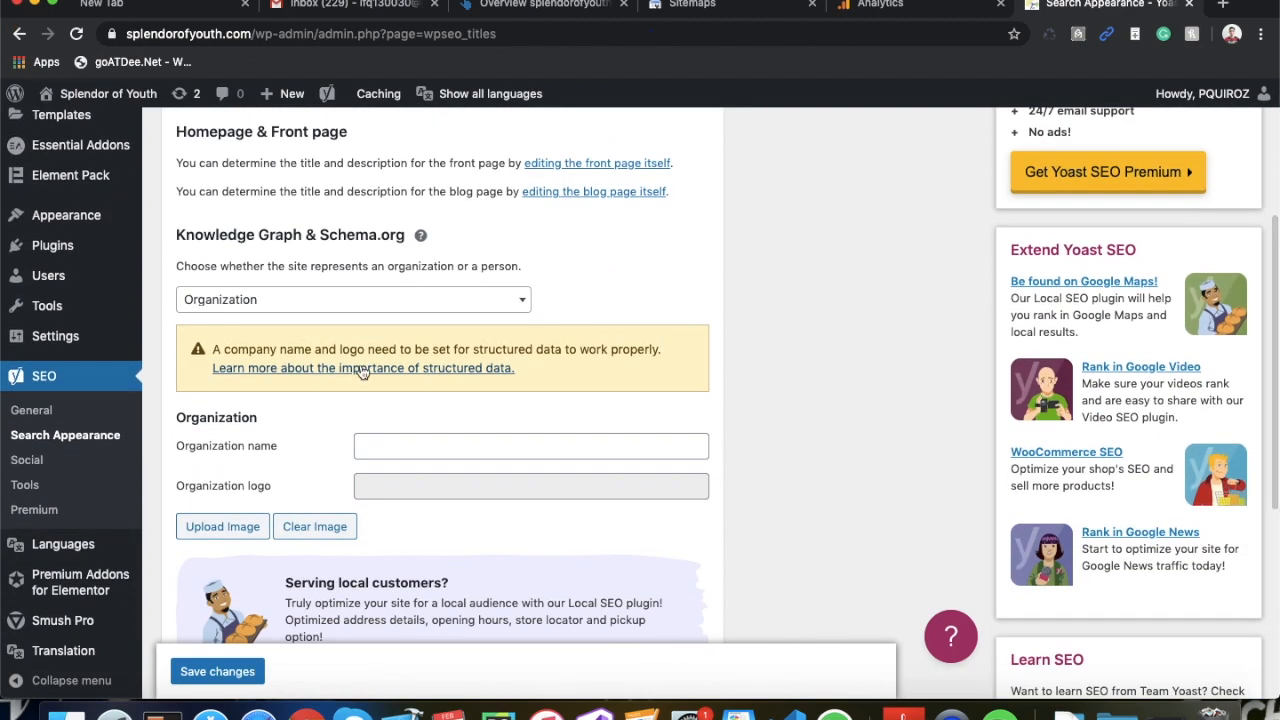
mouse_move(224, 240)
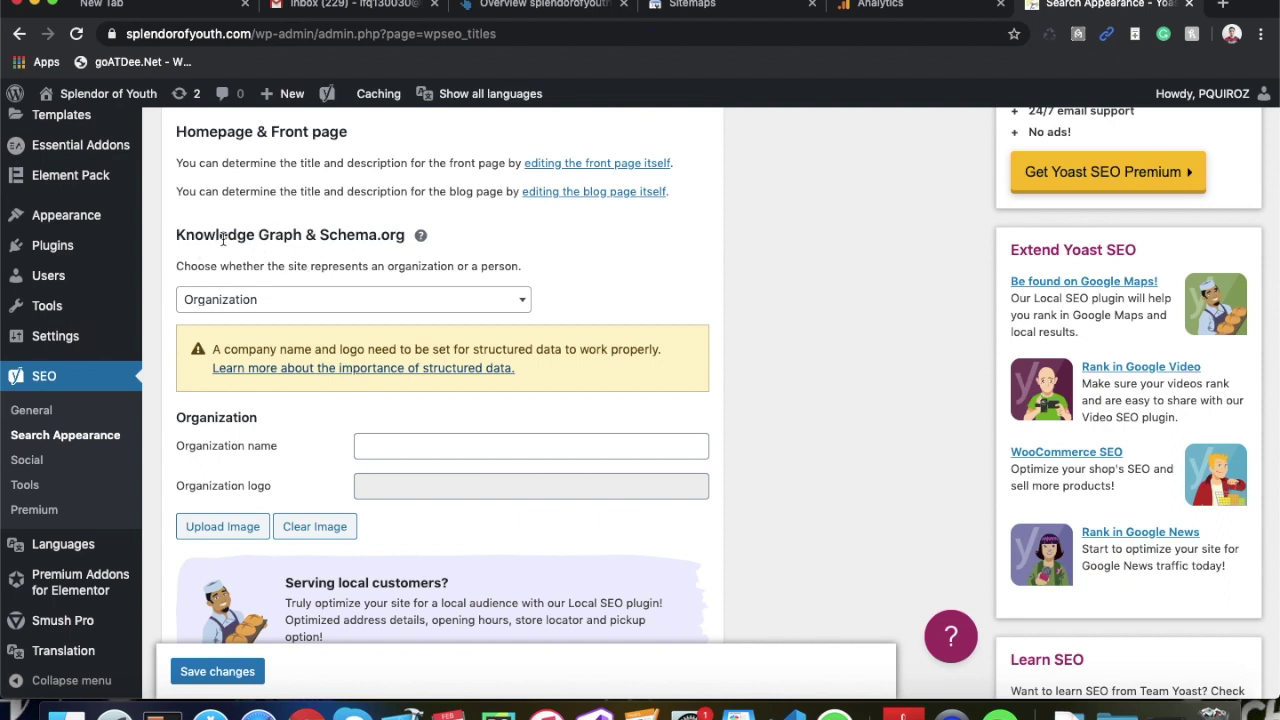
mouse_move(502, 430)
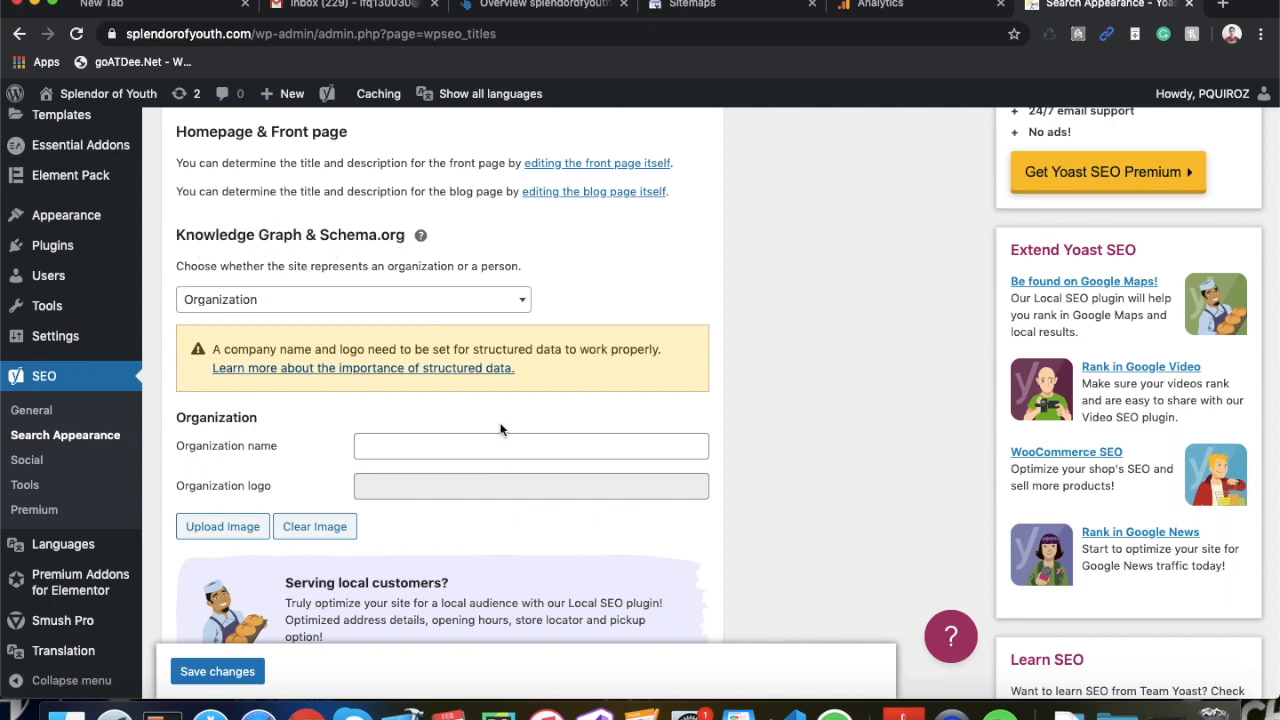
mouse_move(476, 400)
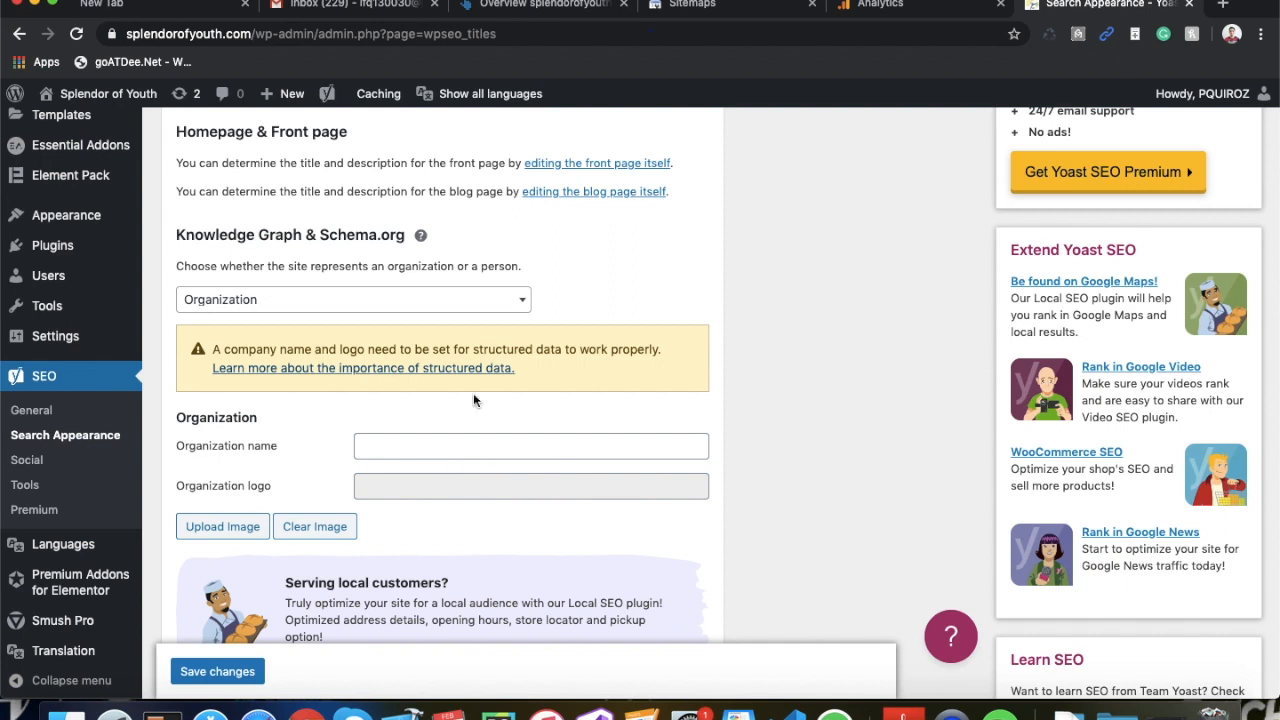
click(352, 299)
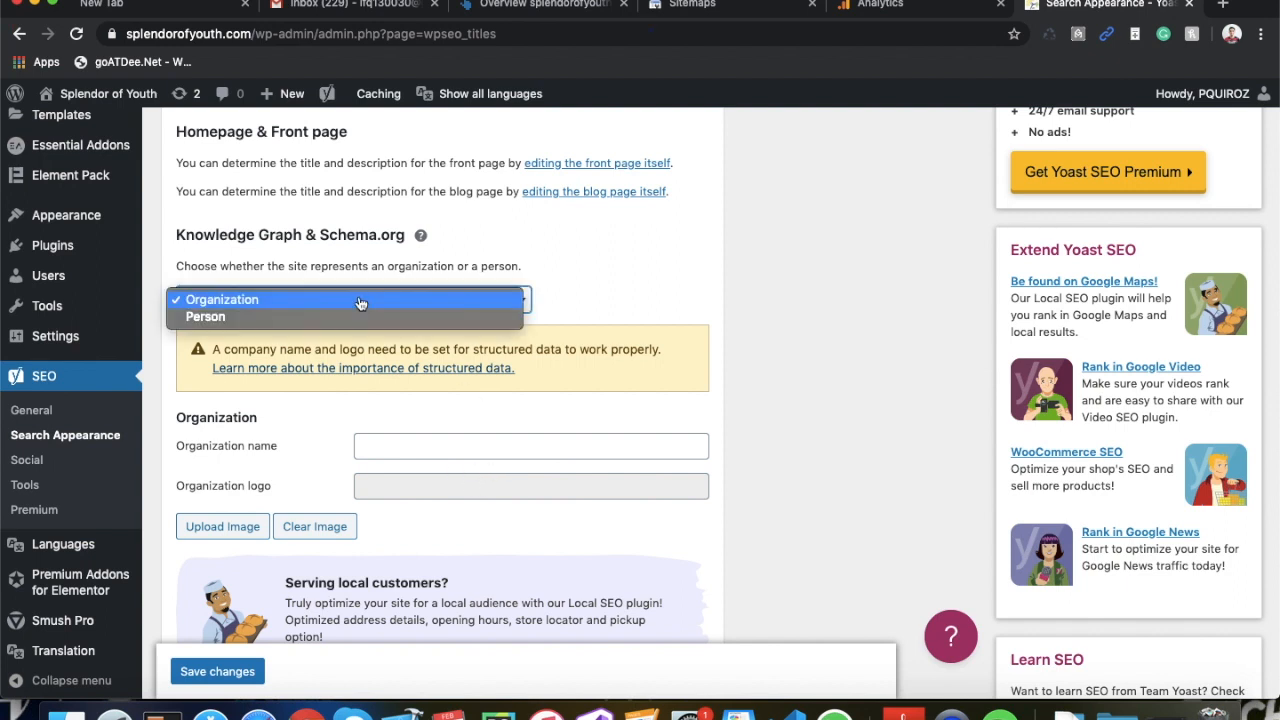
click(222, 299)
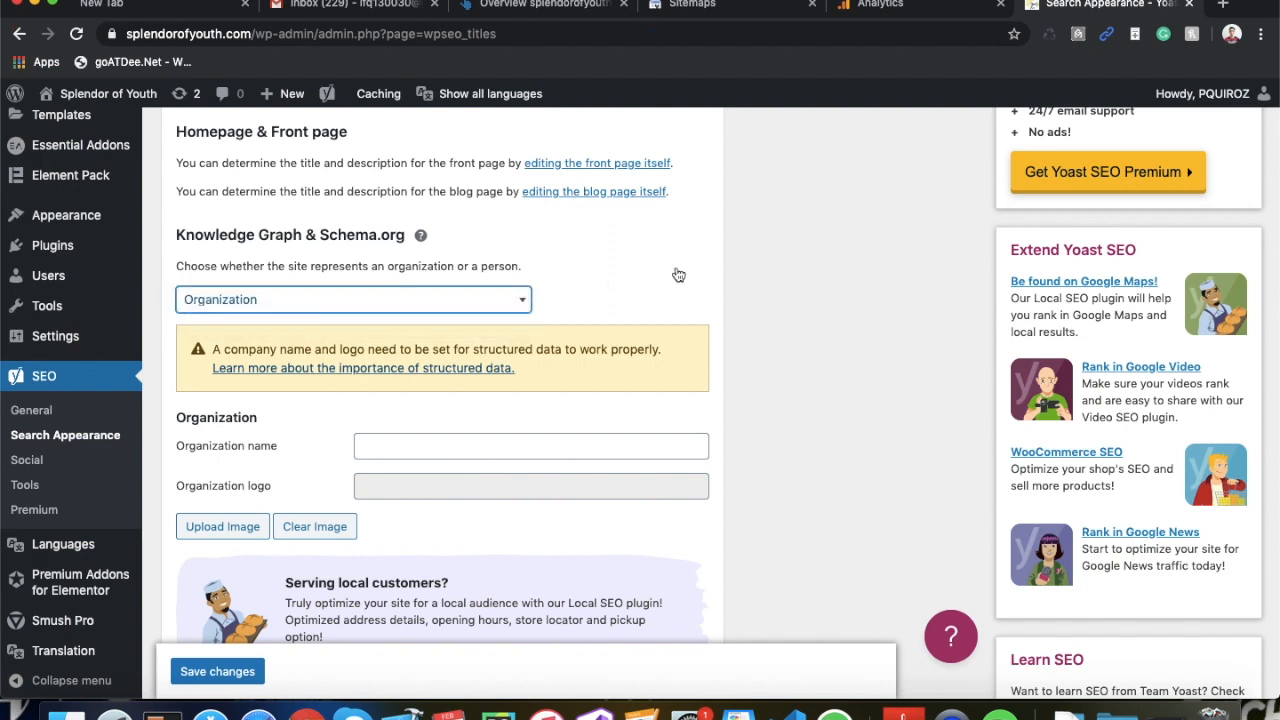
mouse_move(597, 294)
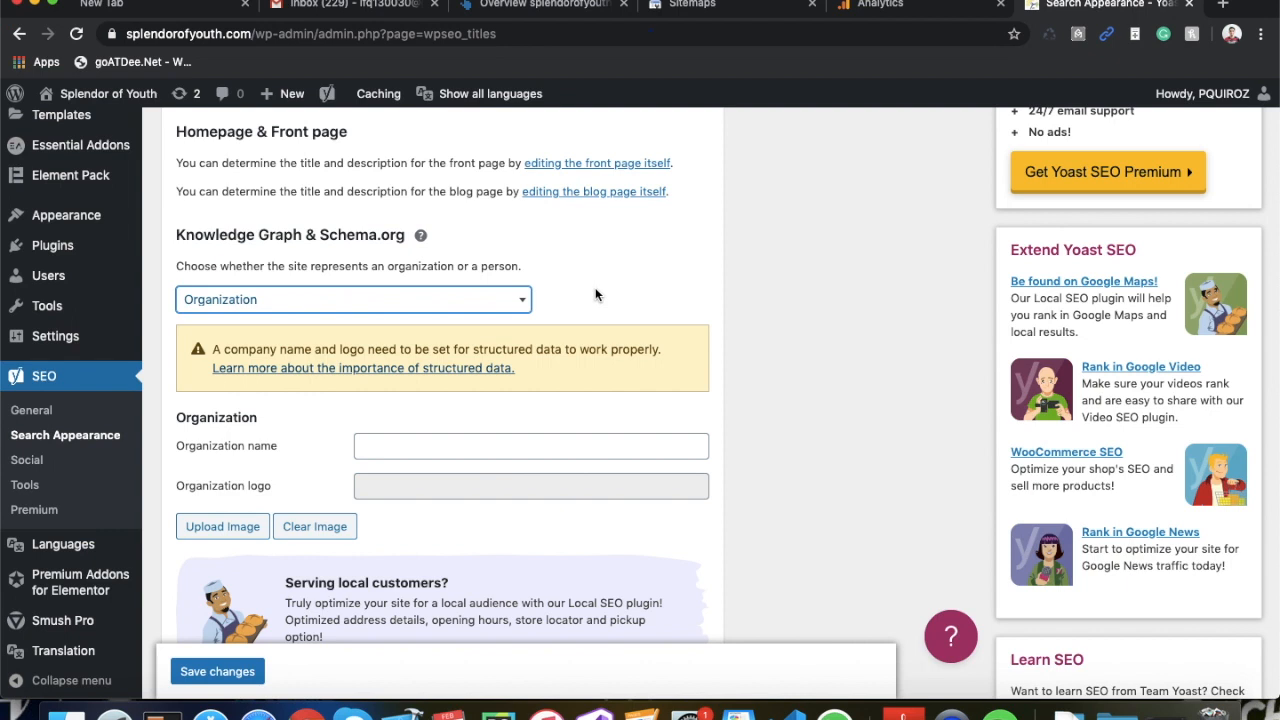
mouse_move(727, 555)
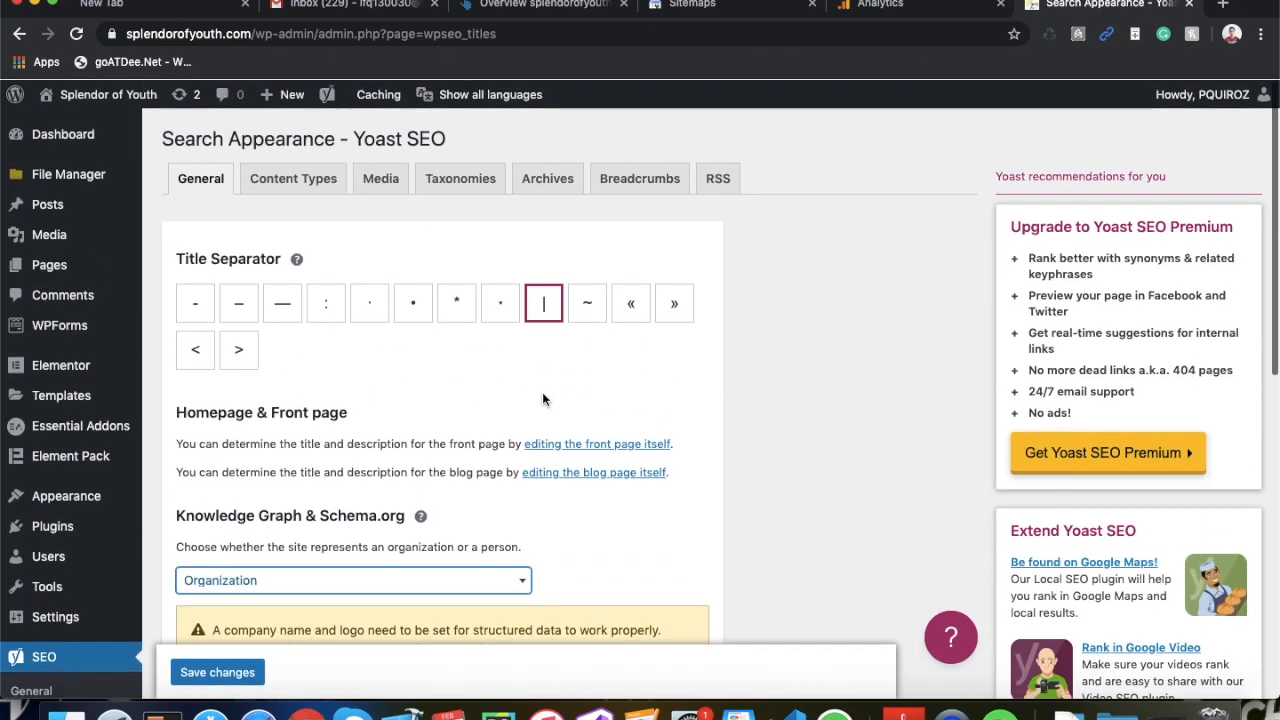
mouse_move(293, 181)
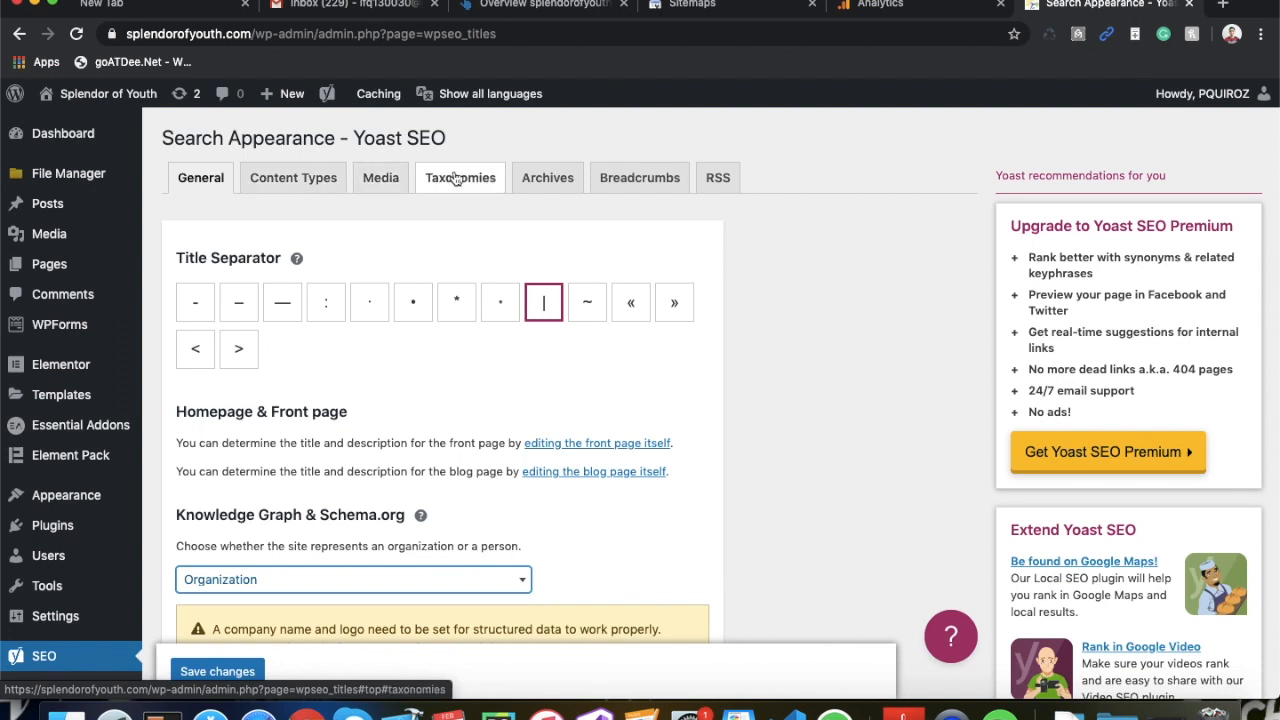
Step: Expand Tags (post_tag) in Search Appearance Taxonomies, hidden from search results
click(460, 177)
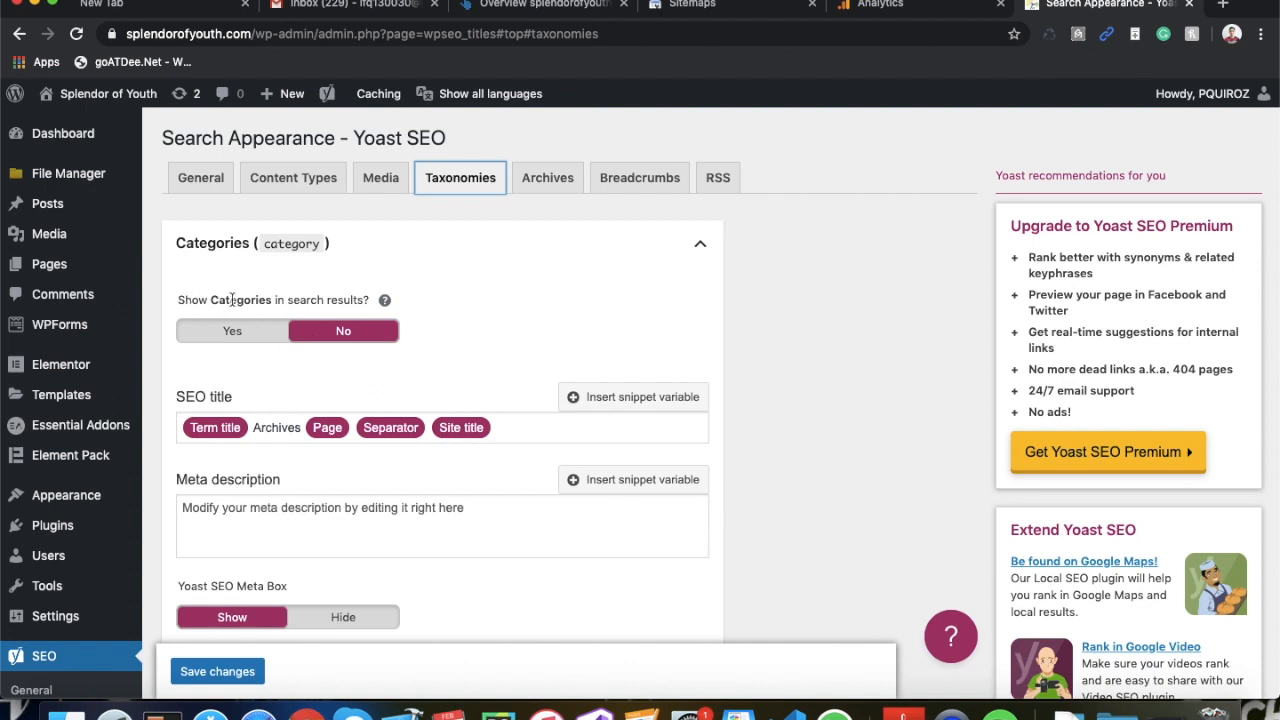
mouse_move(245, 291)
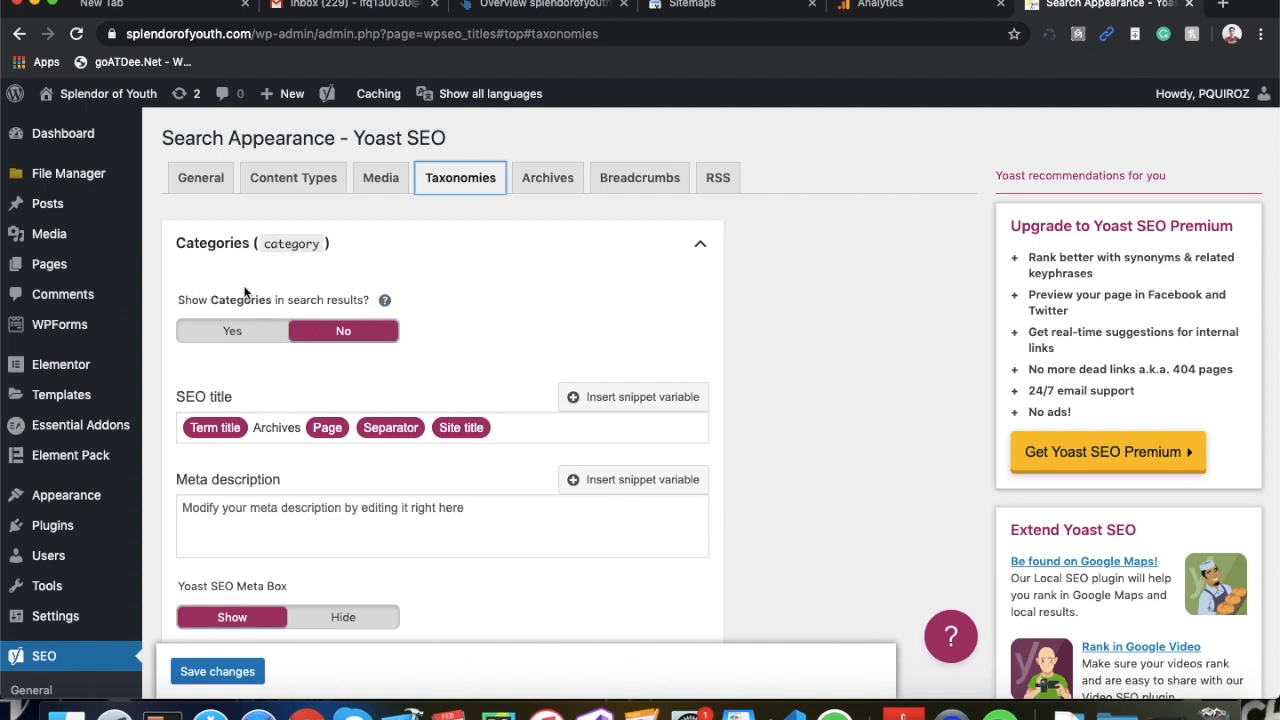
mouse_move(716, 330)
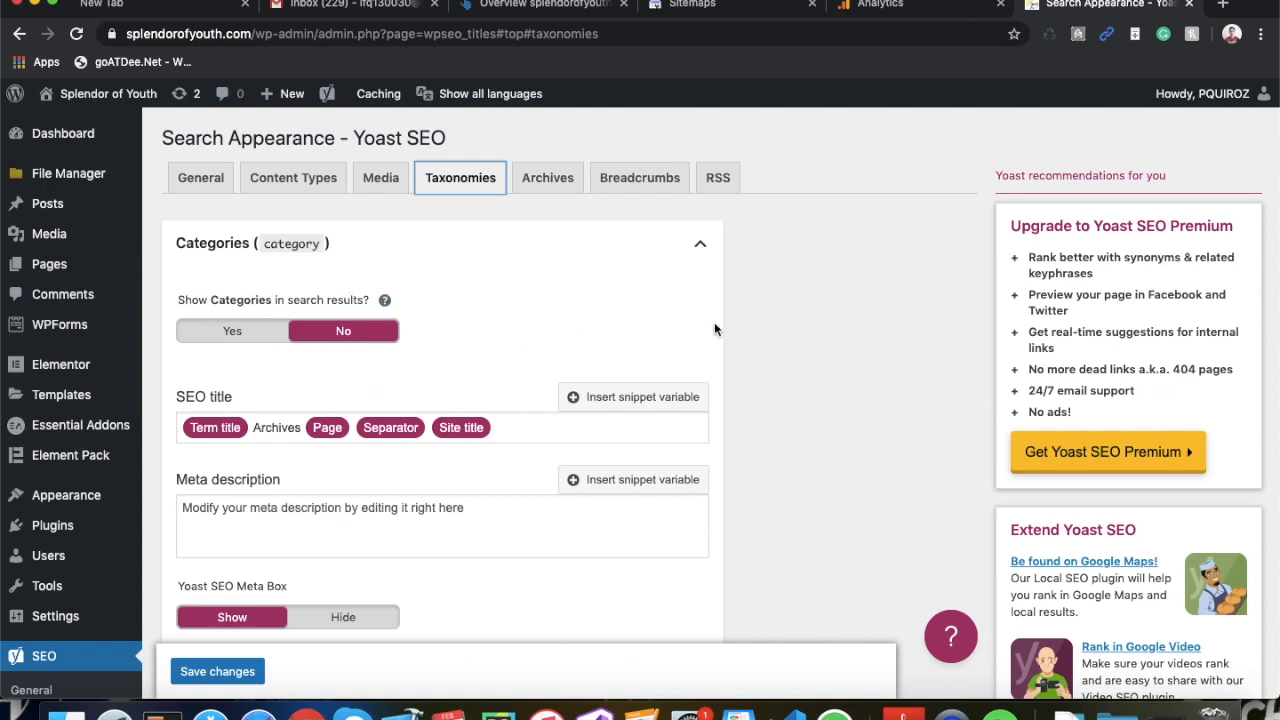
mouse_move(774, 359)
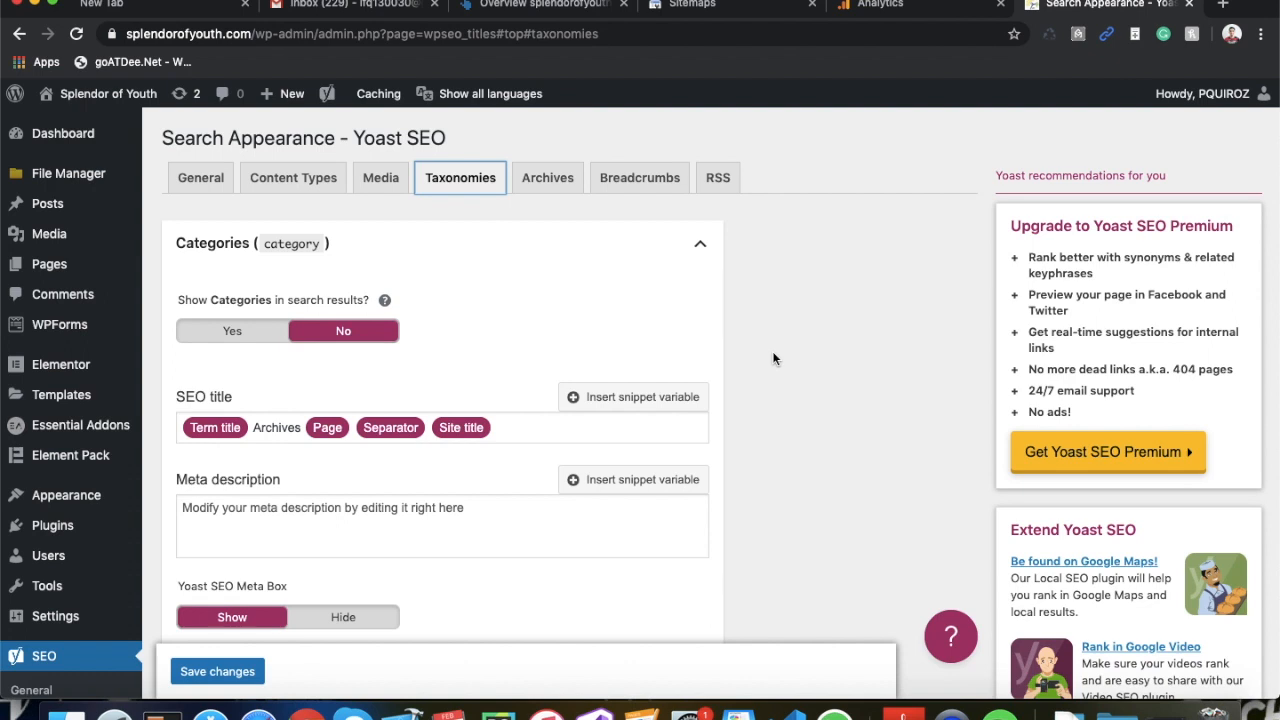
mouse_move(440, 243)
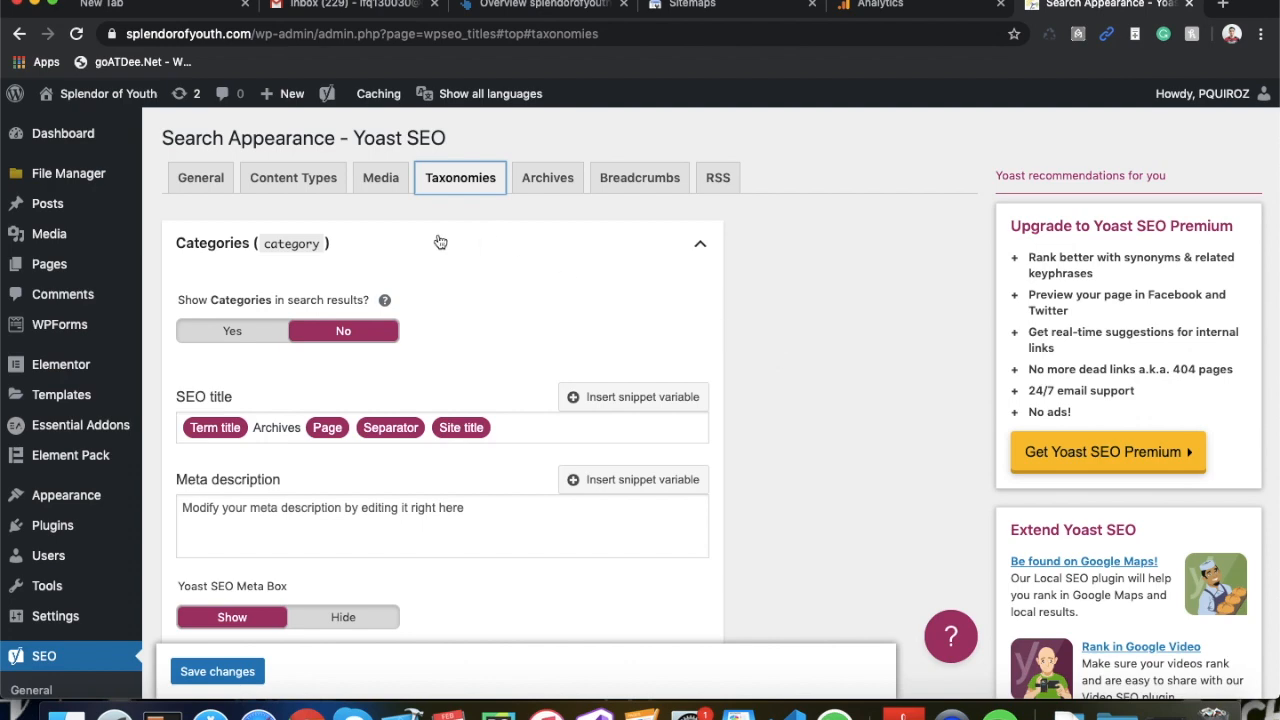
scroll(down, 3)
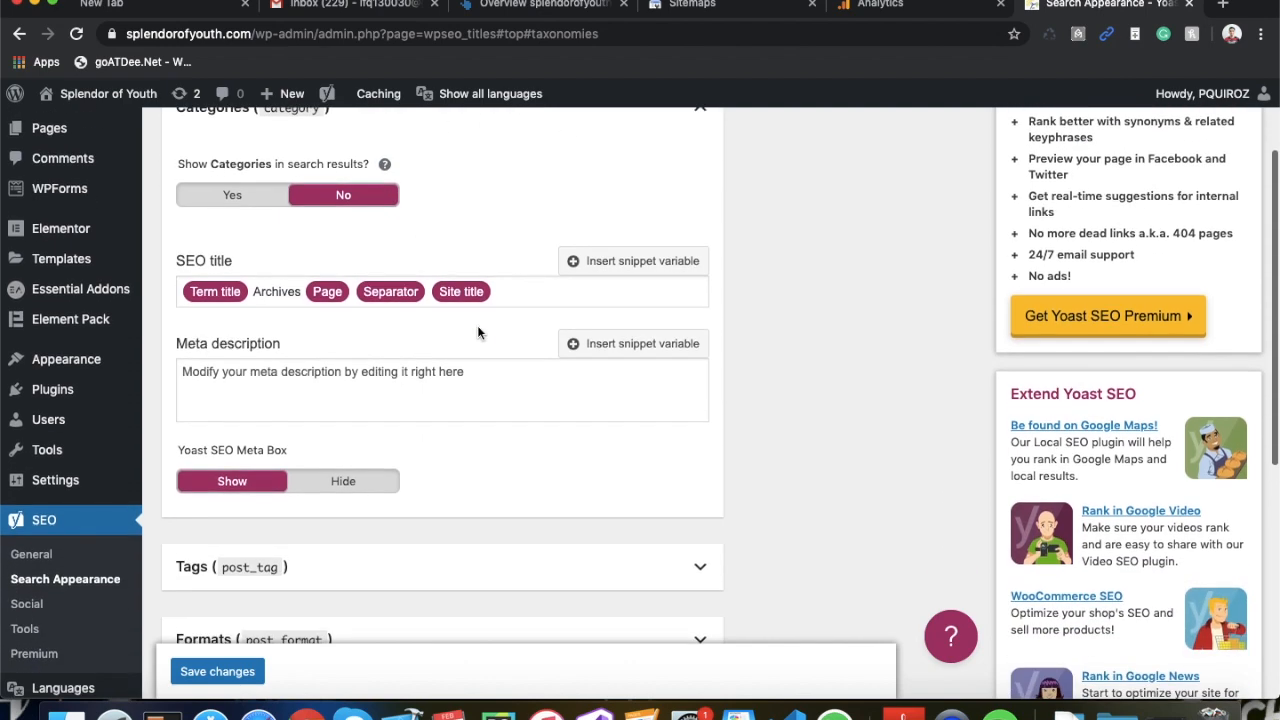
scroll(down, 3)
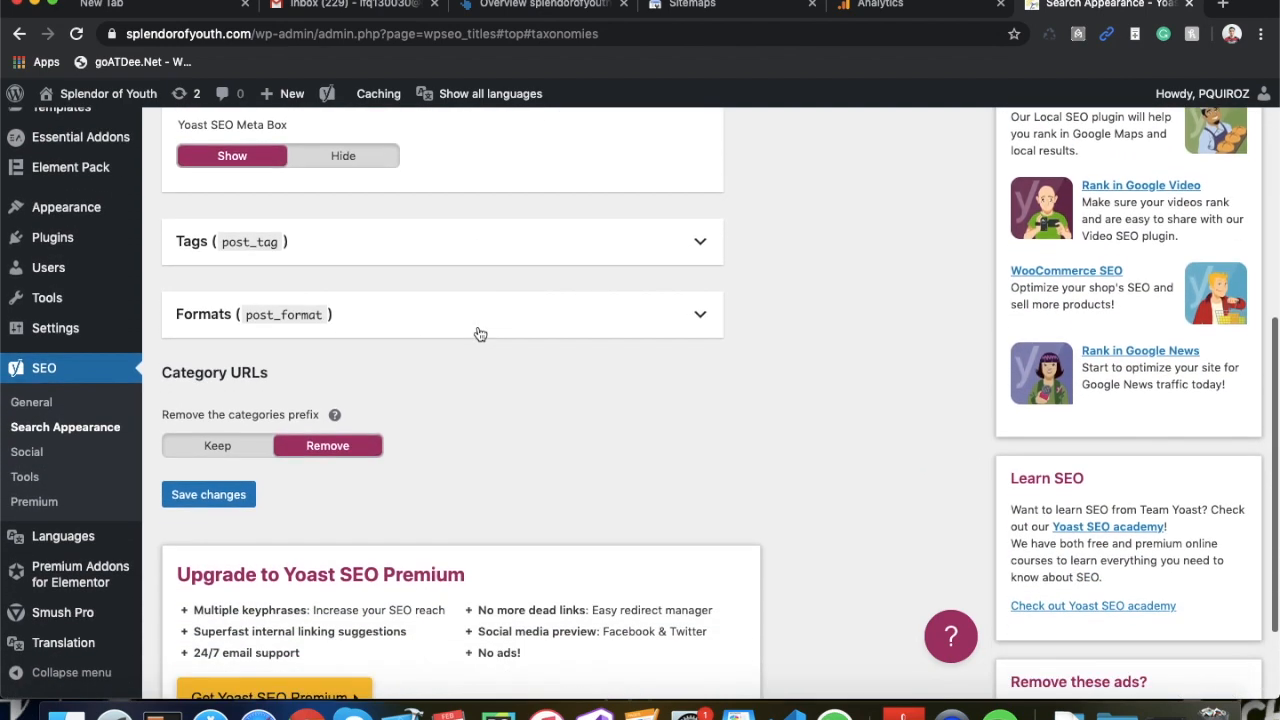
click(441, 241)
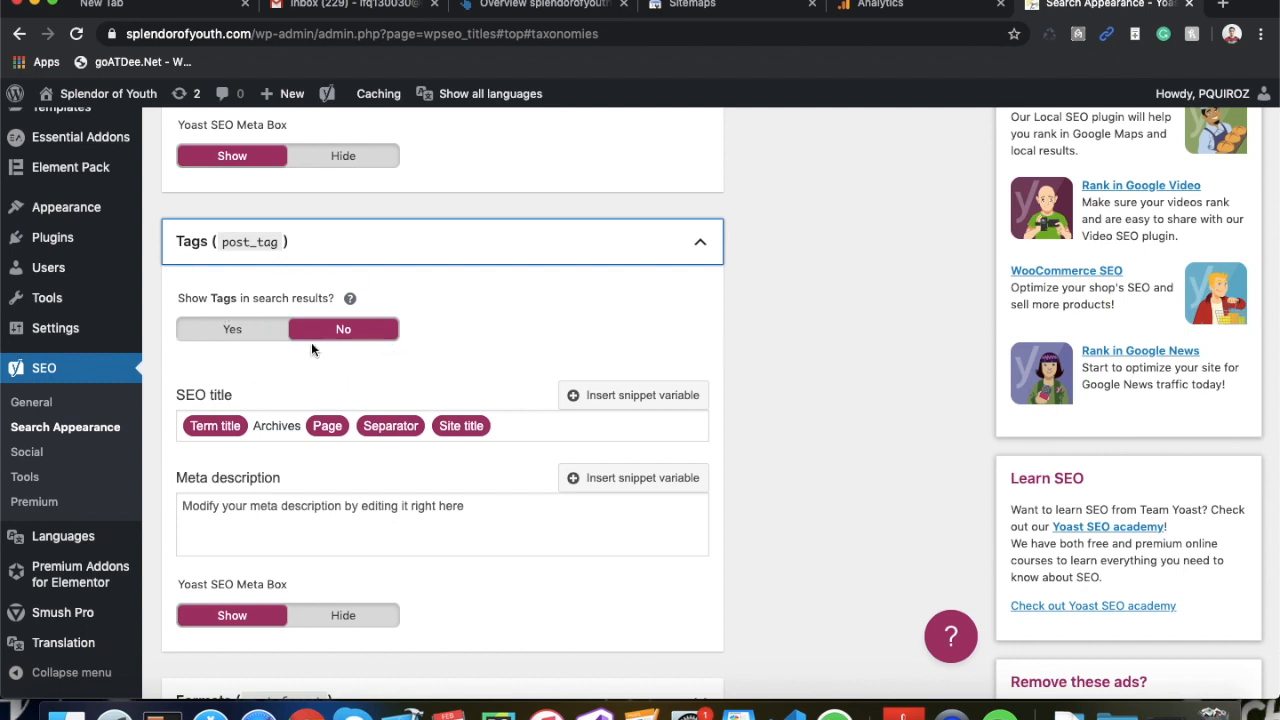
mouse_move(387, 329)
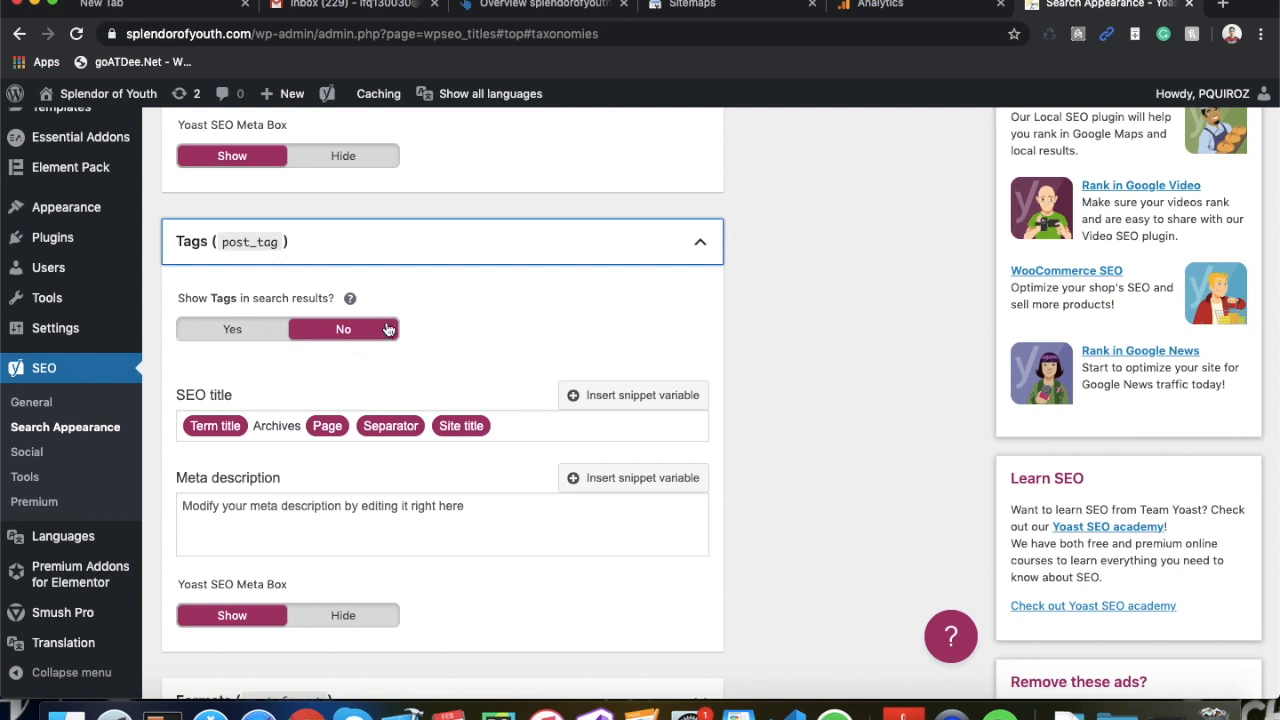
scroll(down, 3)
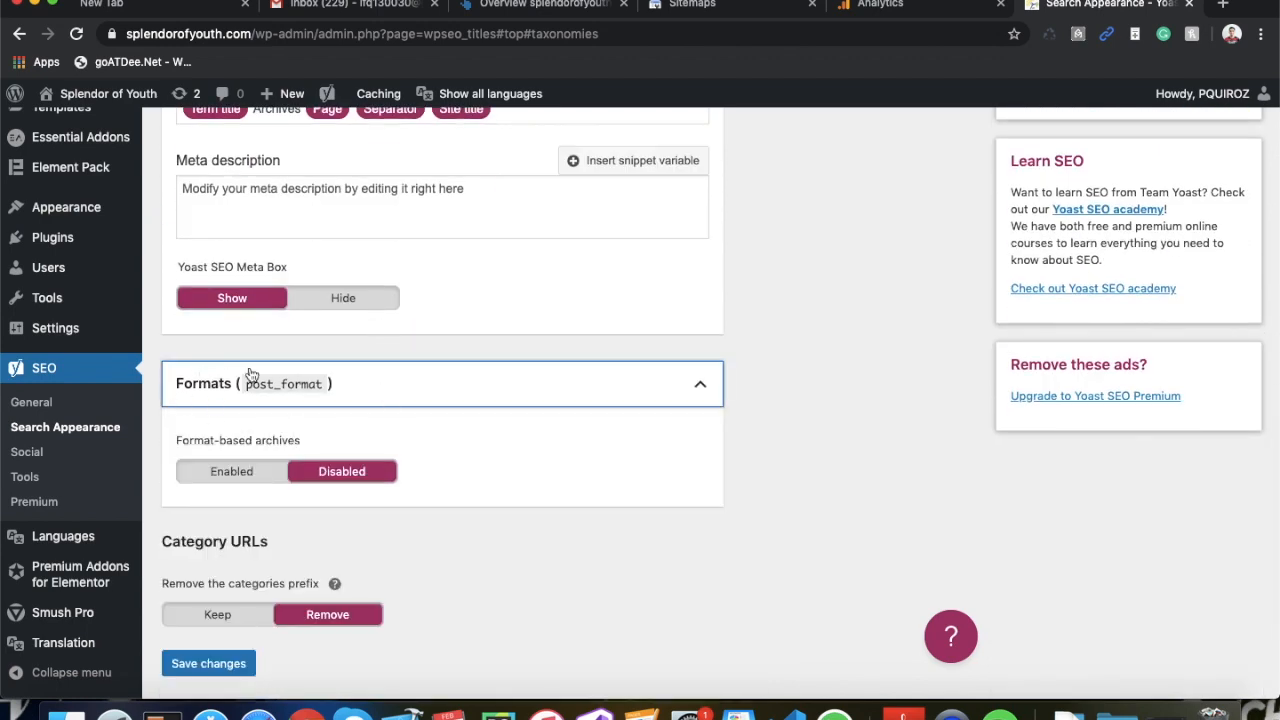
mouse_move(303, 399)
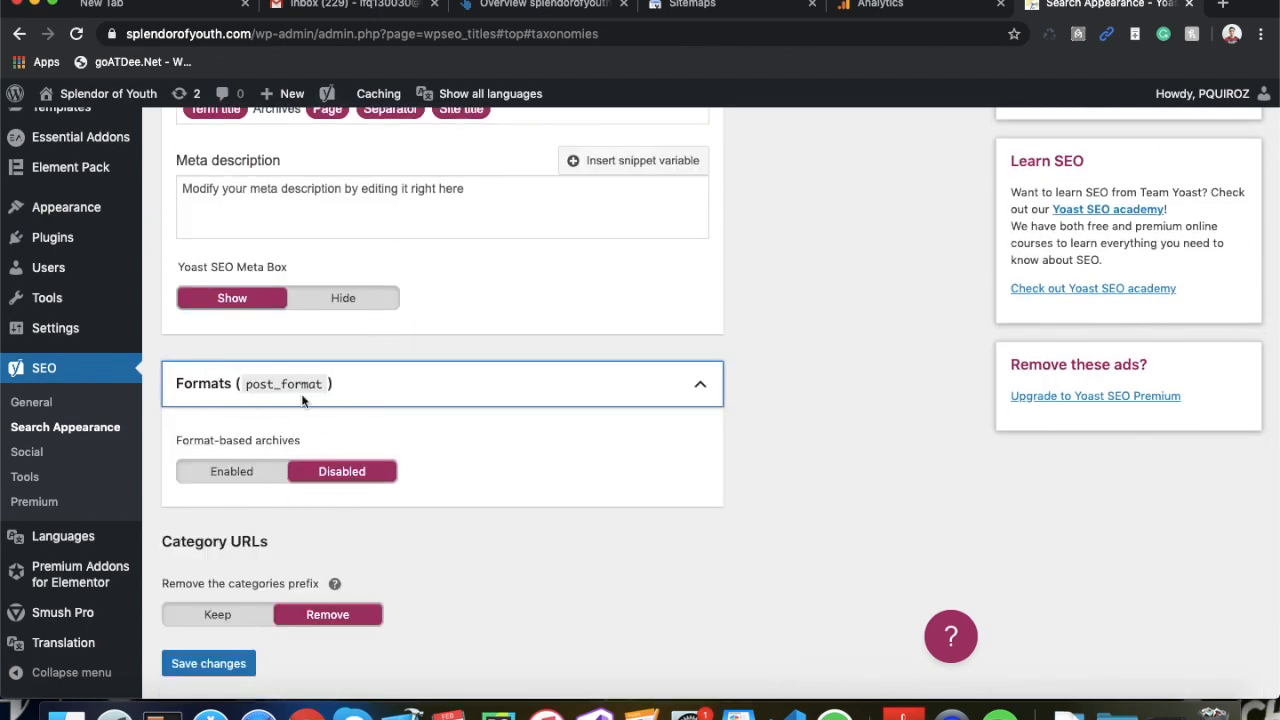
scroll(down, 3)
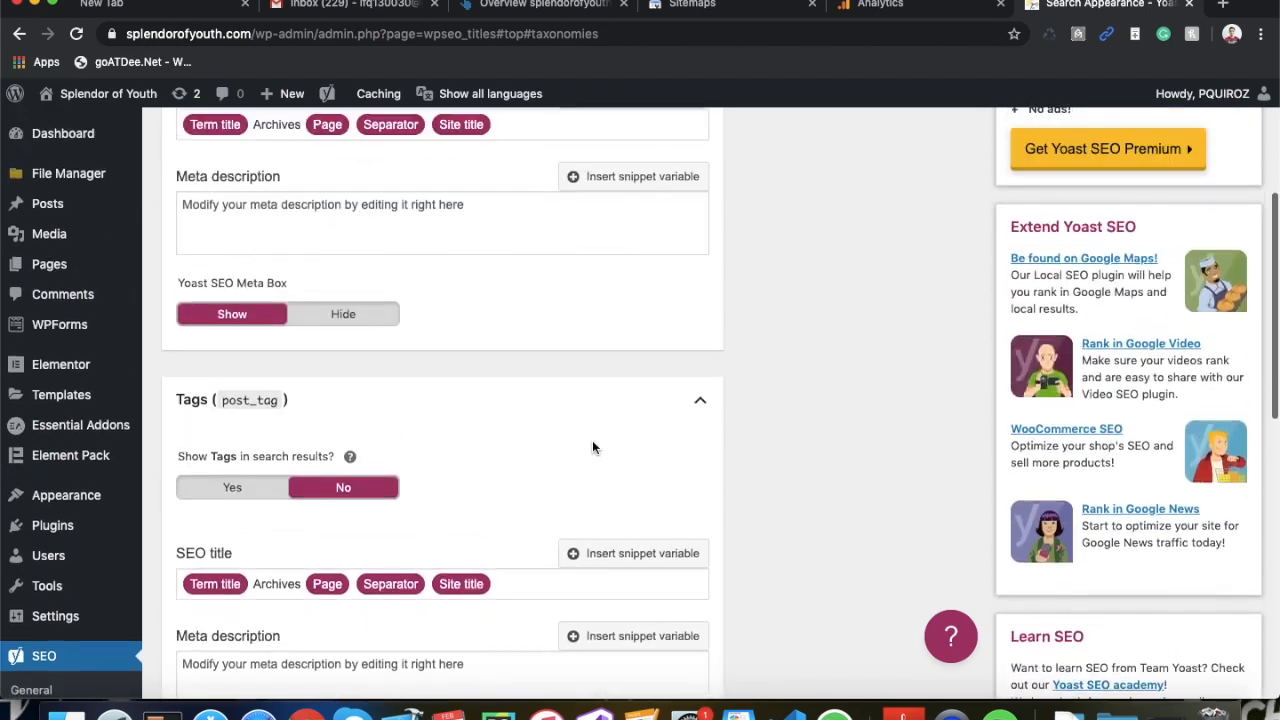
Step: Show the Archives tab, with author and date archives both disabled
click(547, 177)
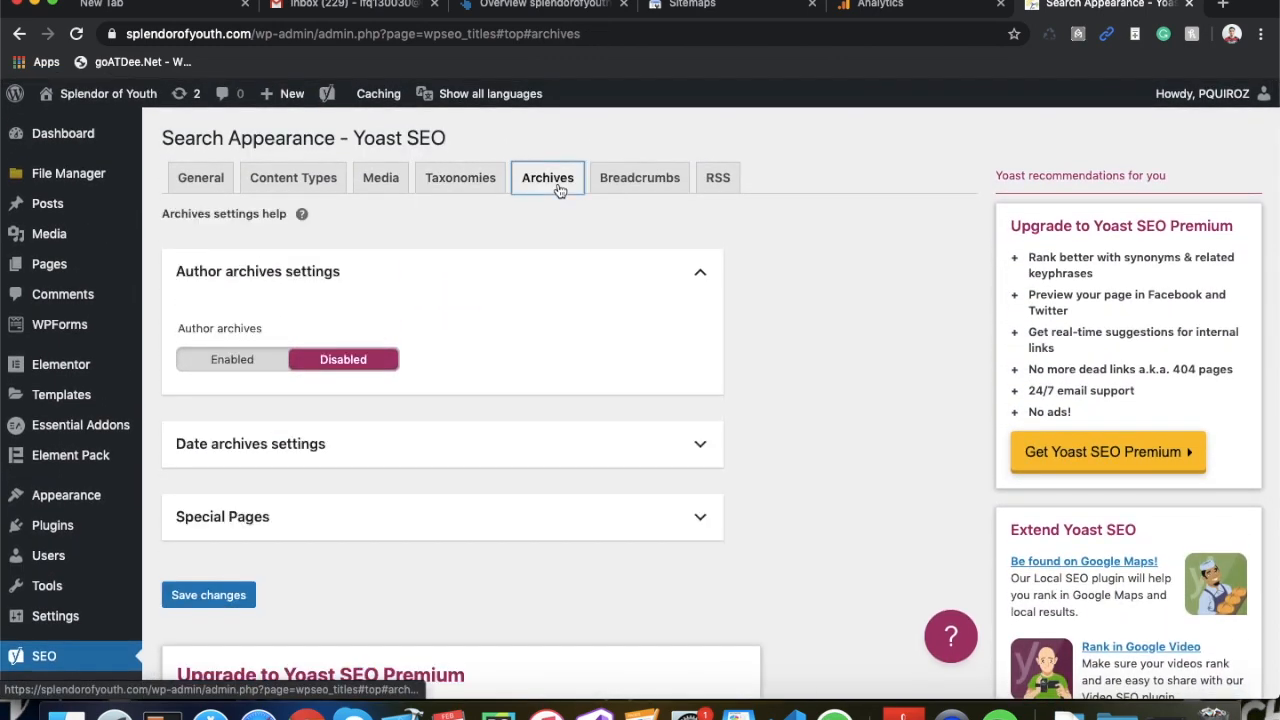
mouse_move(338, 375)
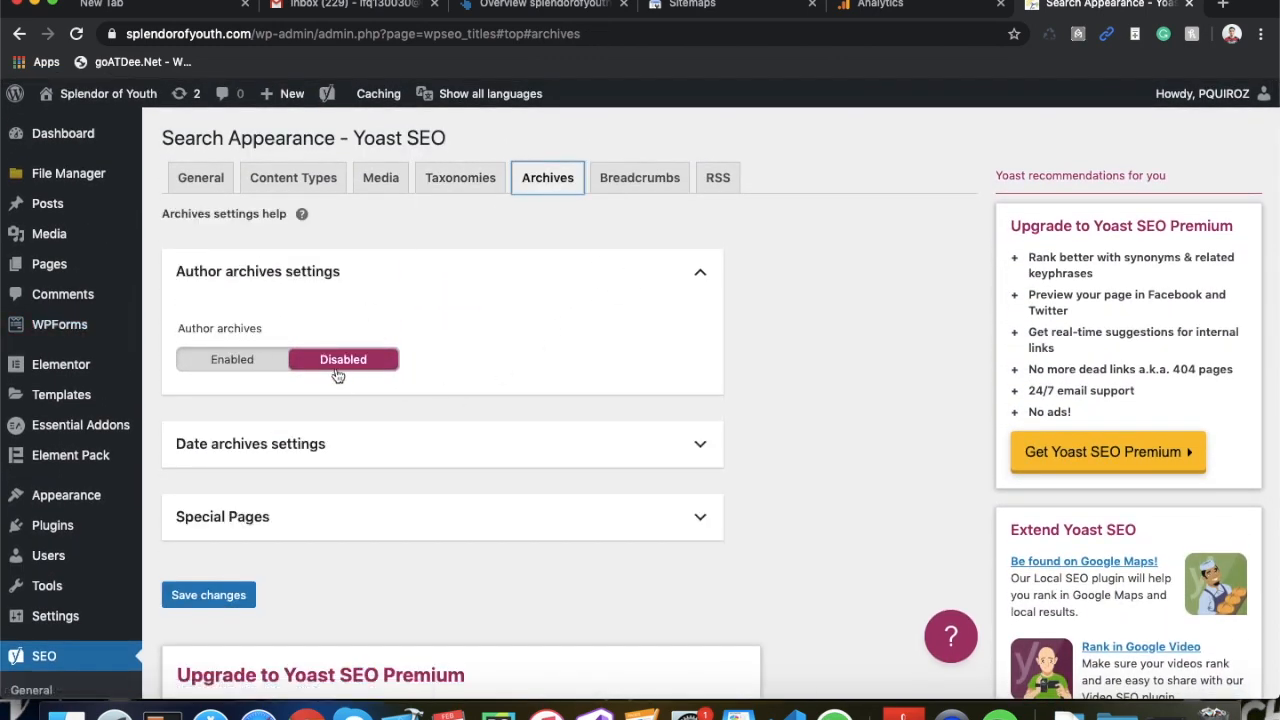
scroll(down, 3)
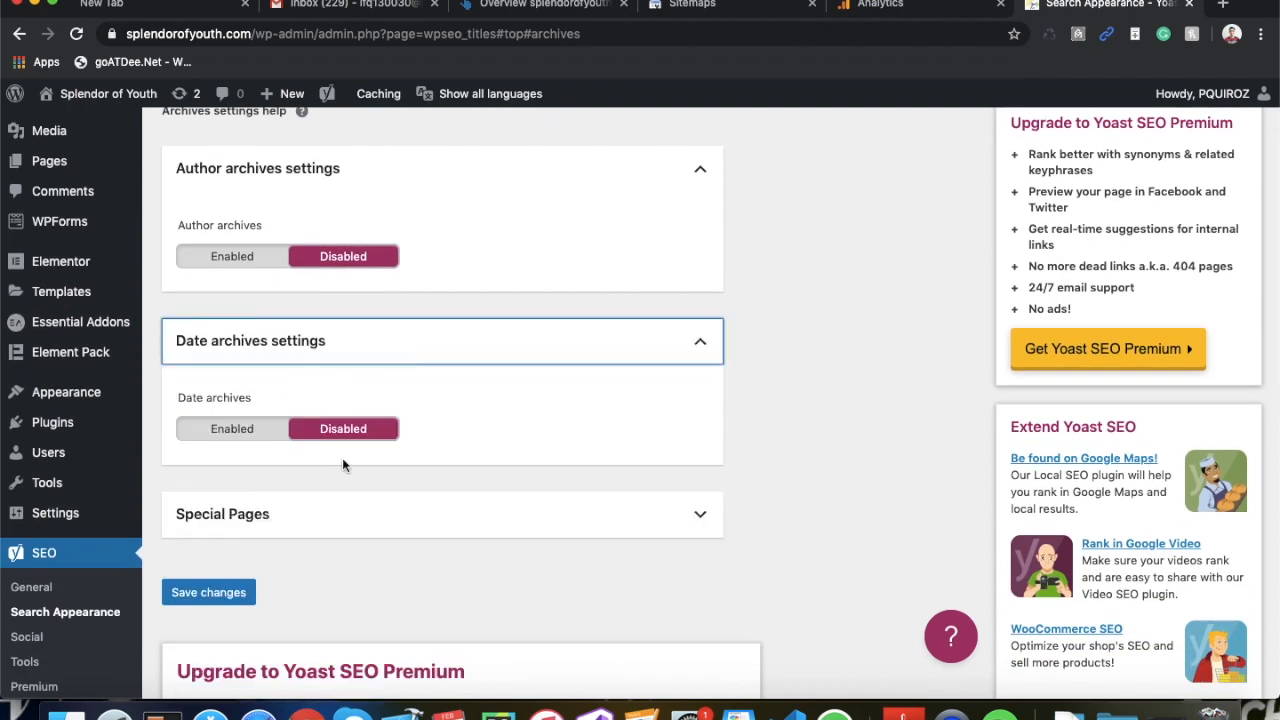
mouse_move(365, 230)
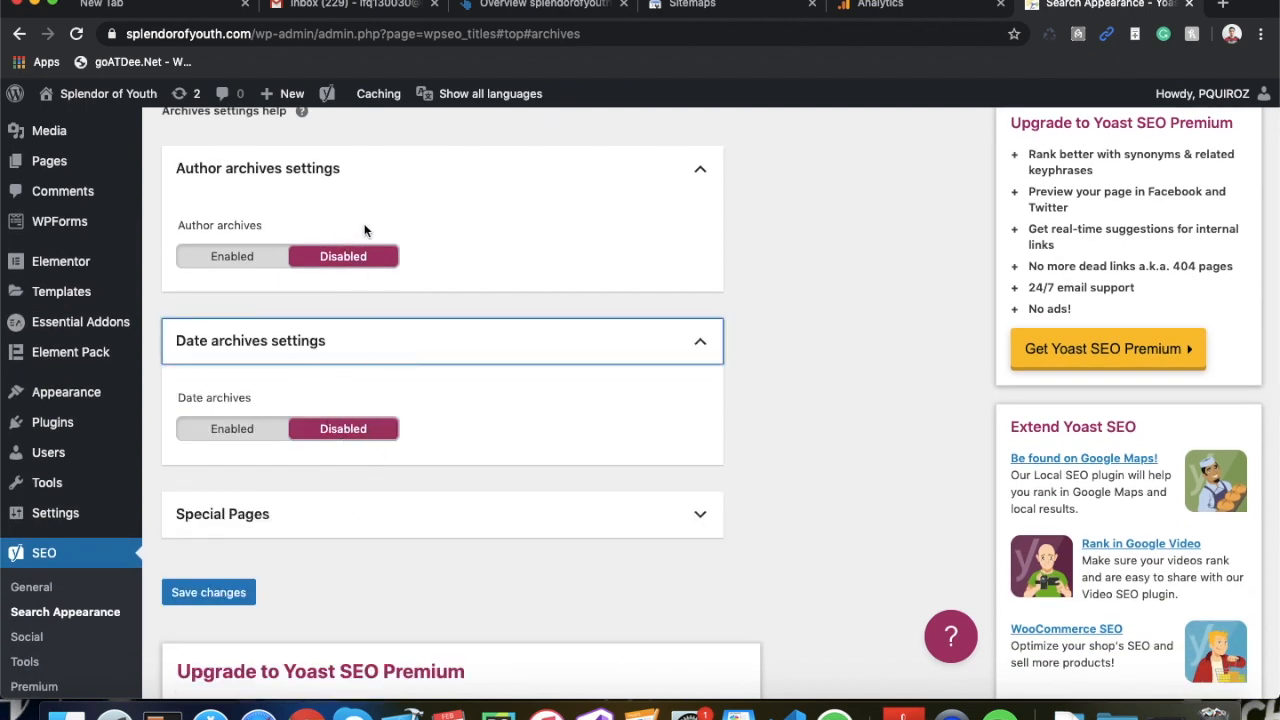
mouse_move(325, 534)
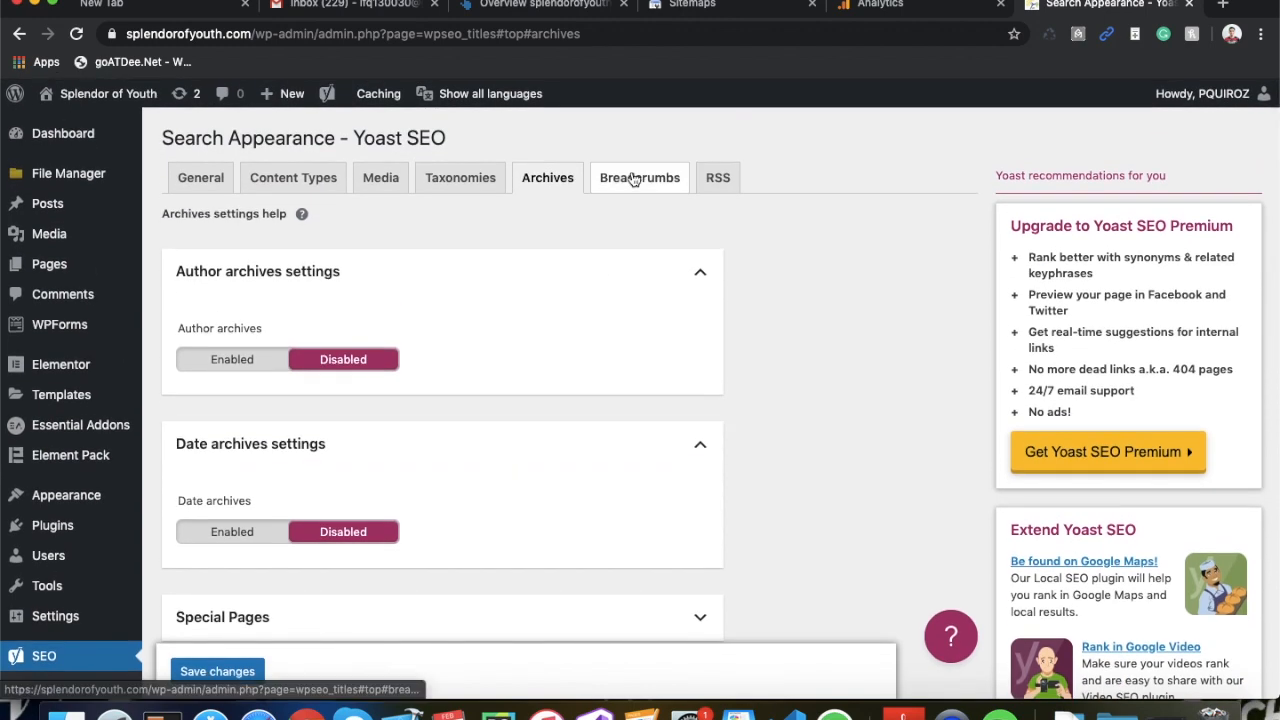
Step: Review the Breadcrumbs tab, where breadcrumbs are enabled
click(639, 177)
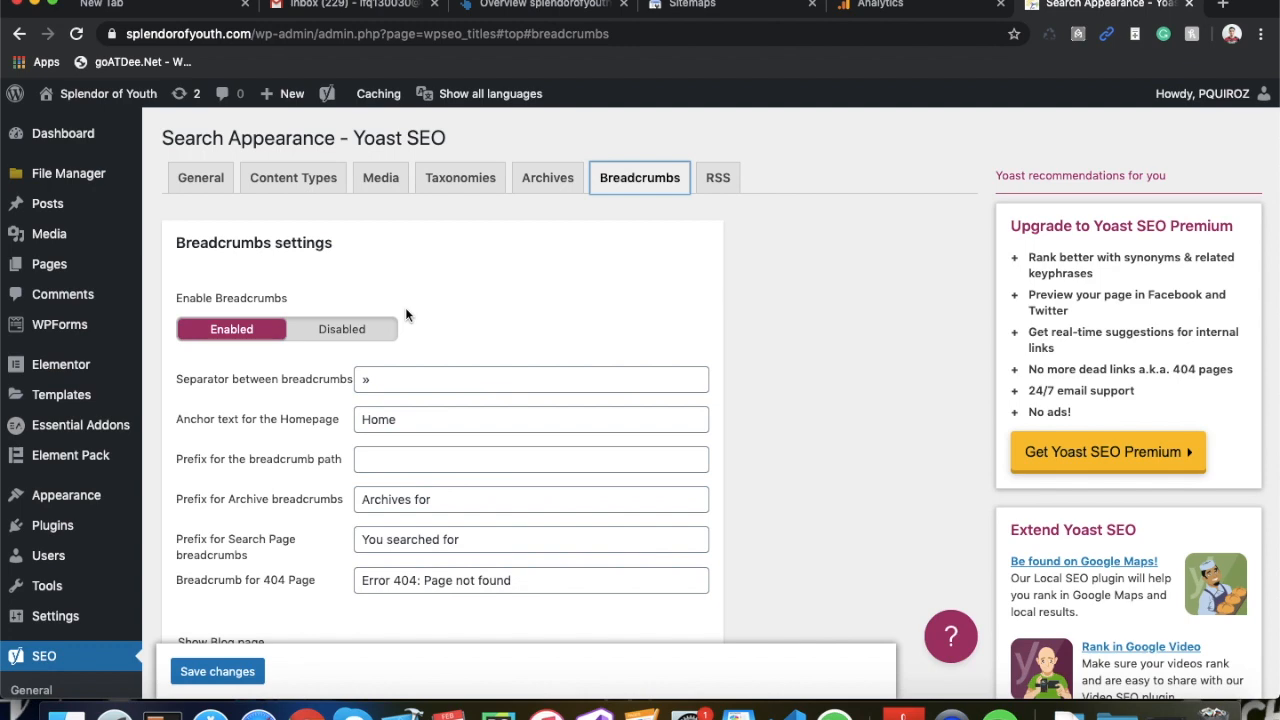
scroll(down, 3)
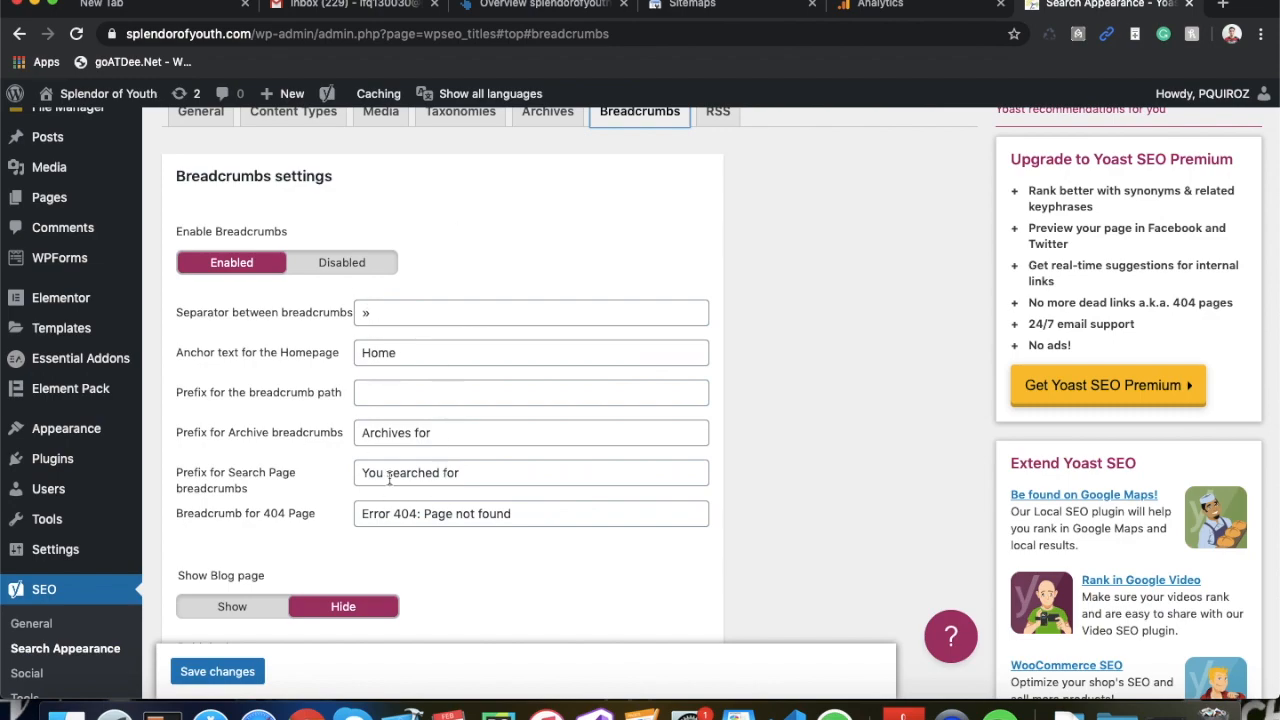
scroll(down, 3)
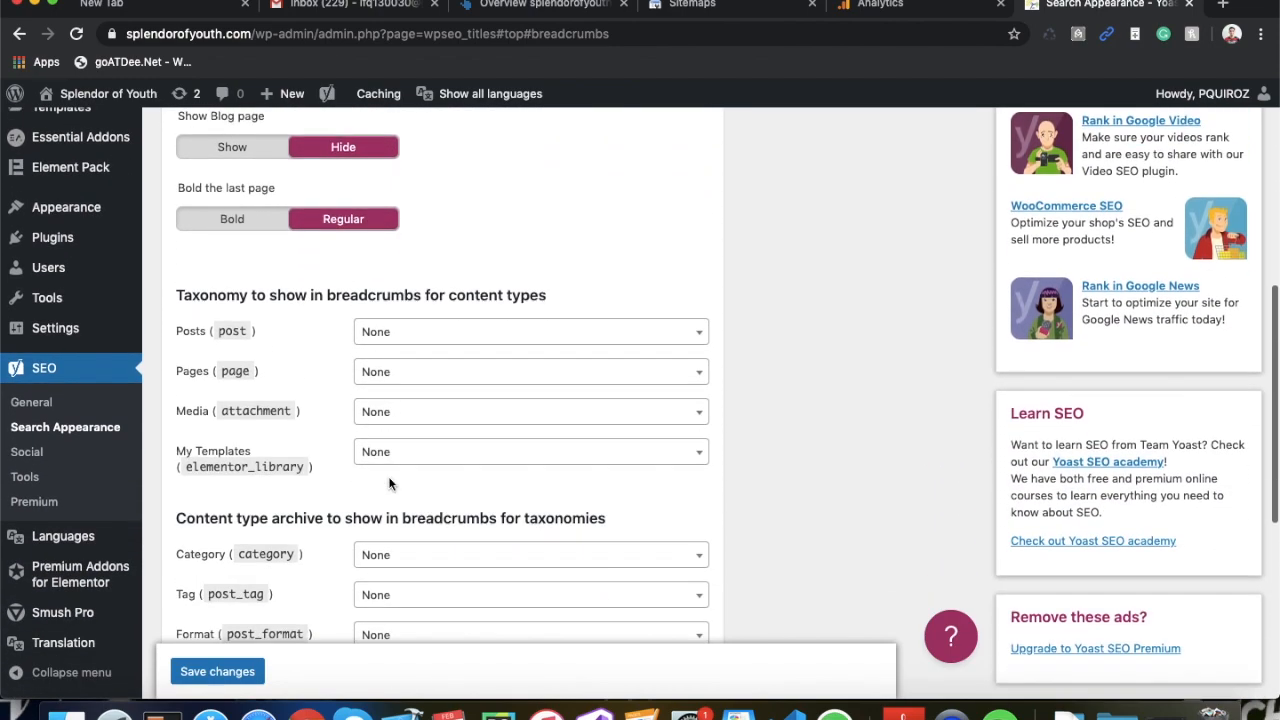
scroll(down, 3)
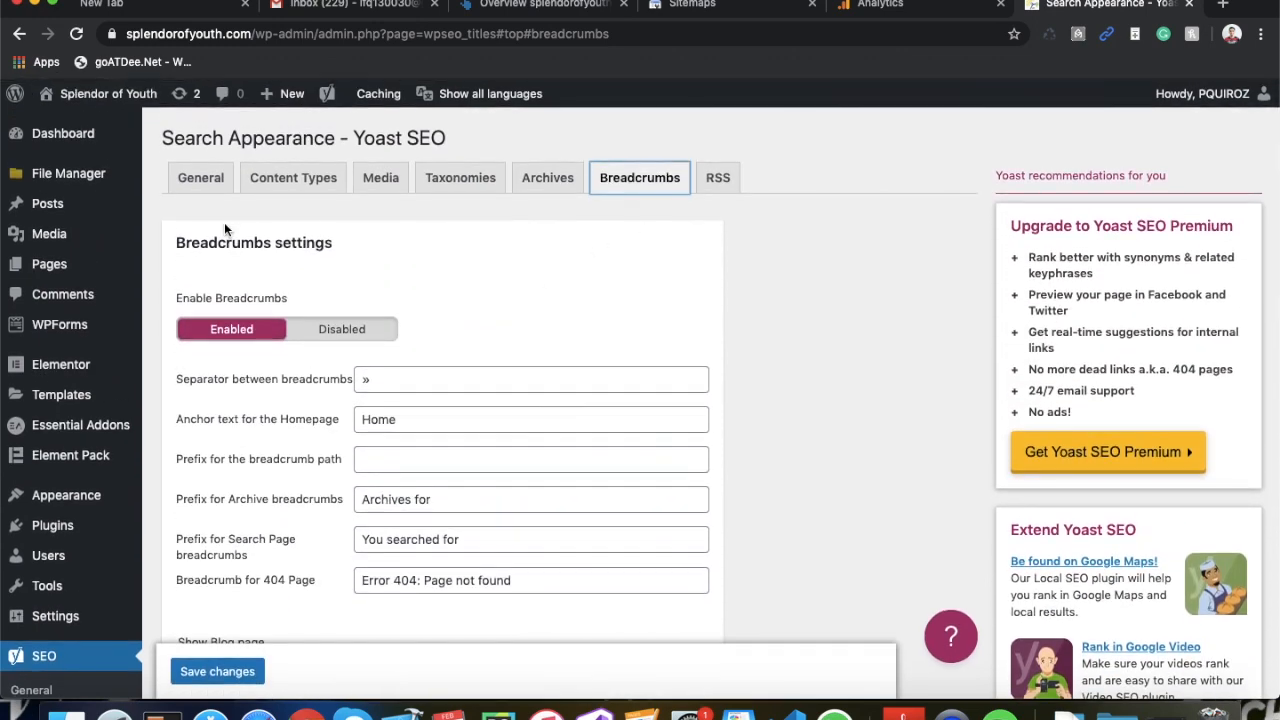
Step: Scroll through the Posts search settings on the Content Types tab
click(293, 177)
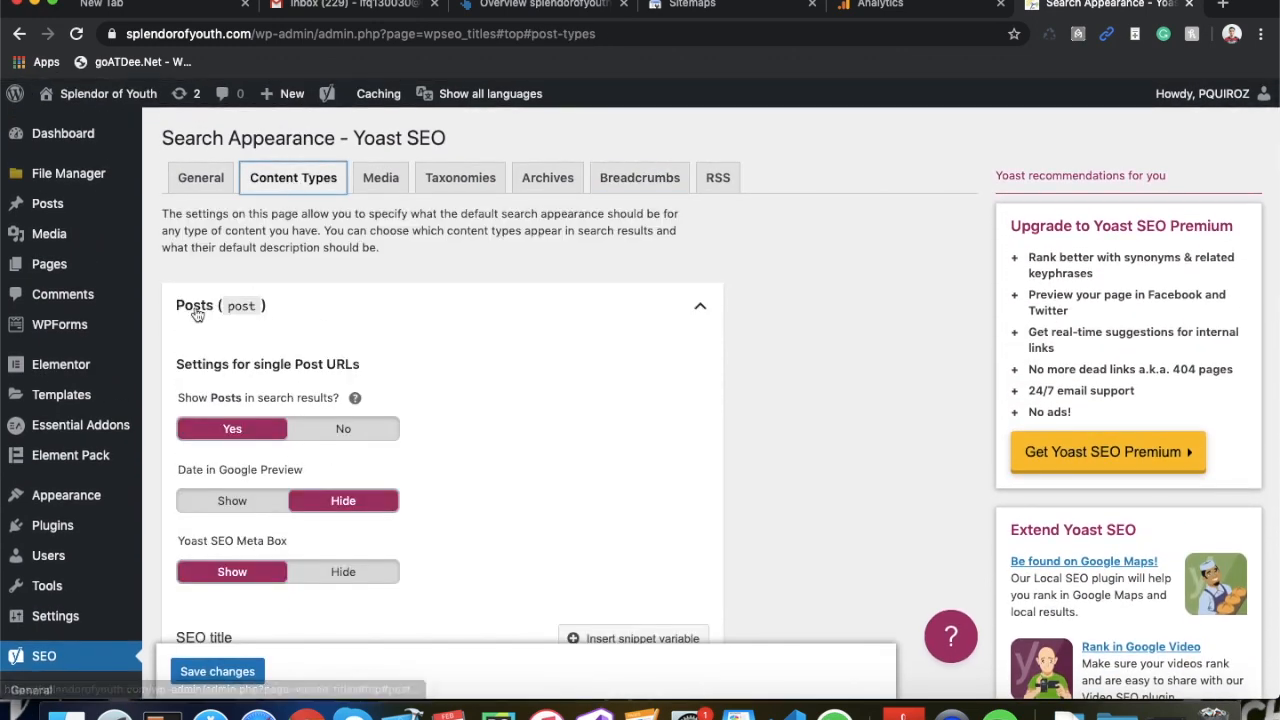
scroll(down, 3)
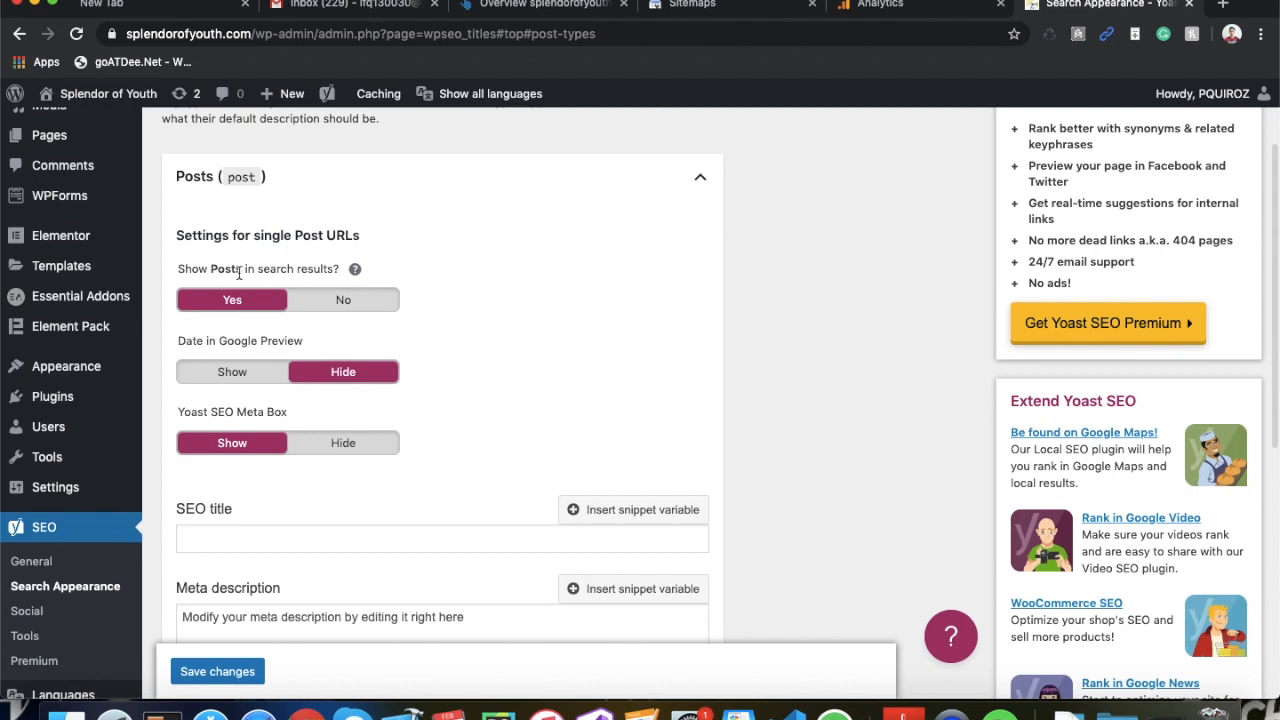
scroll(down, 3)
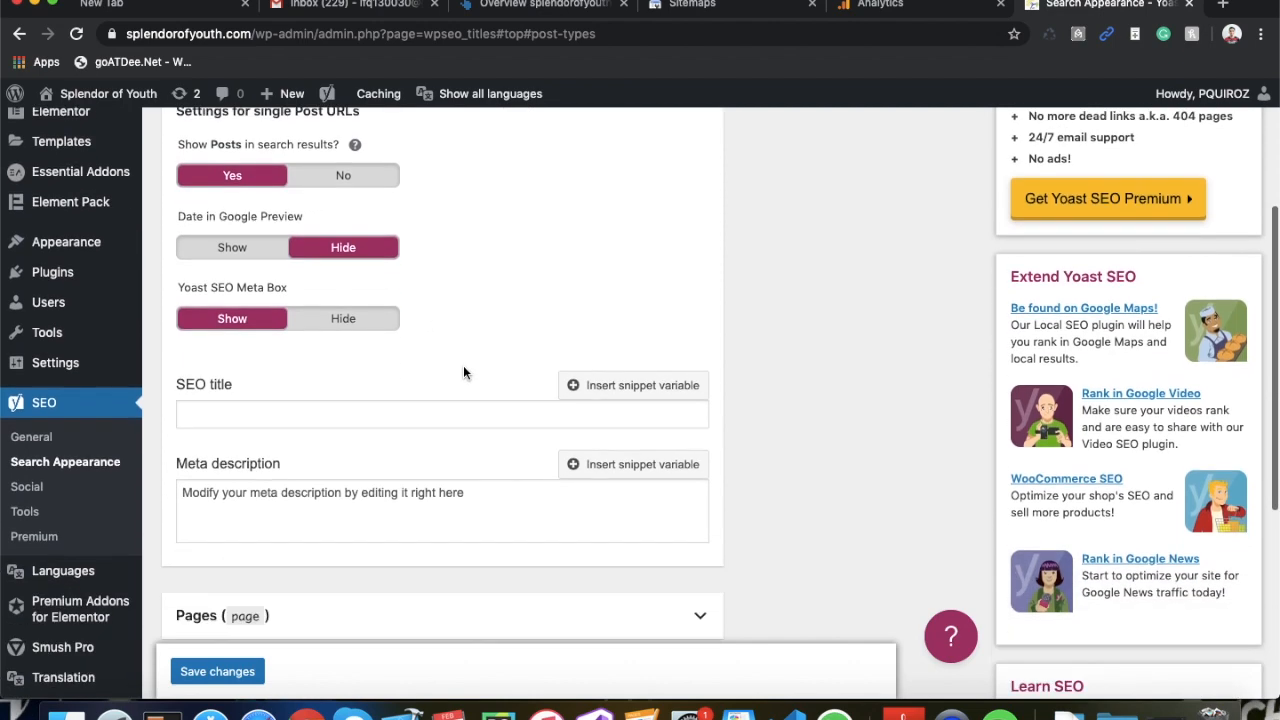
scroll(down, 3)
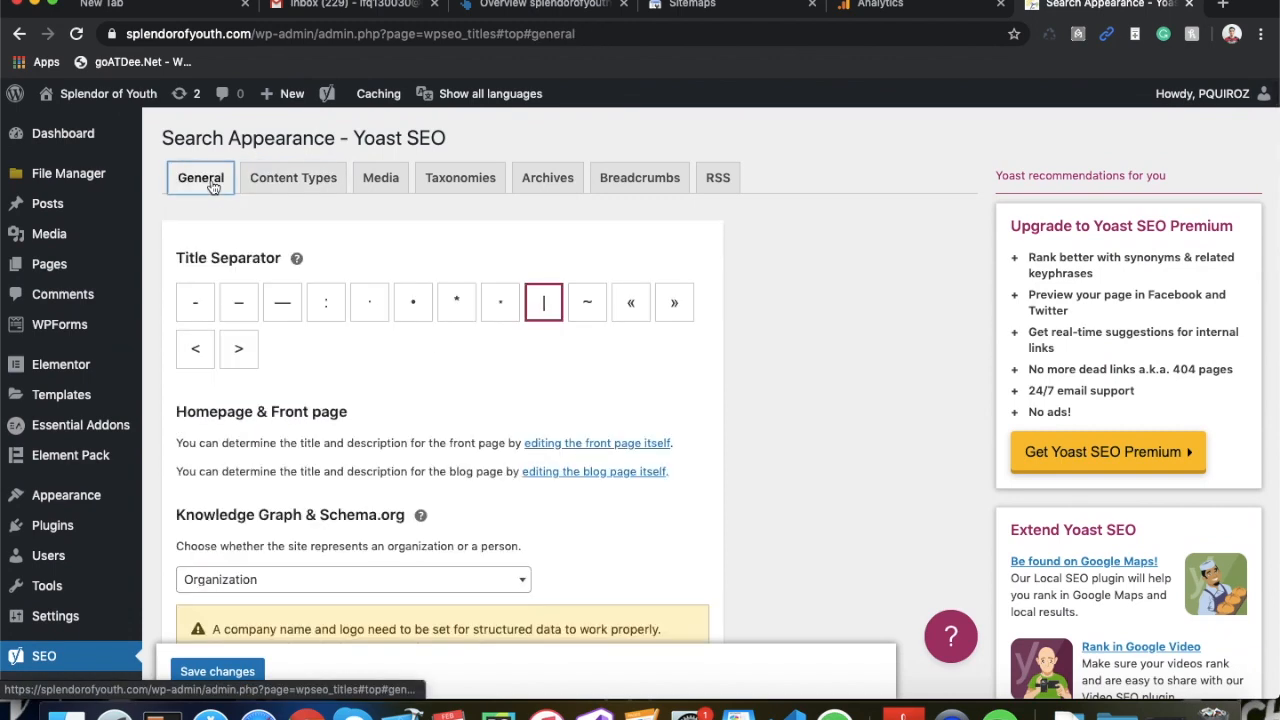
scroll(down, 3)
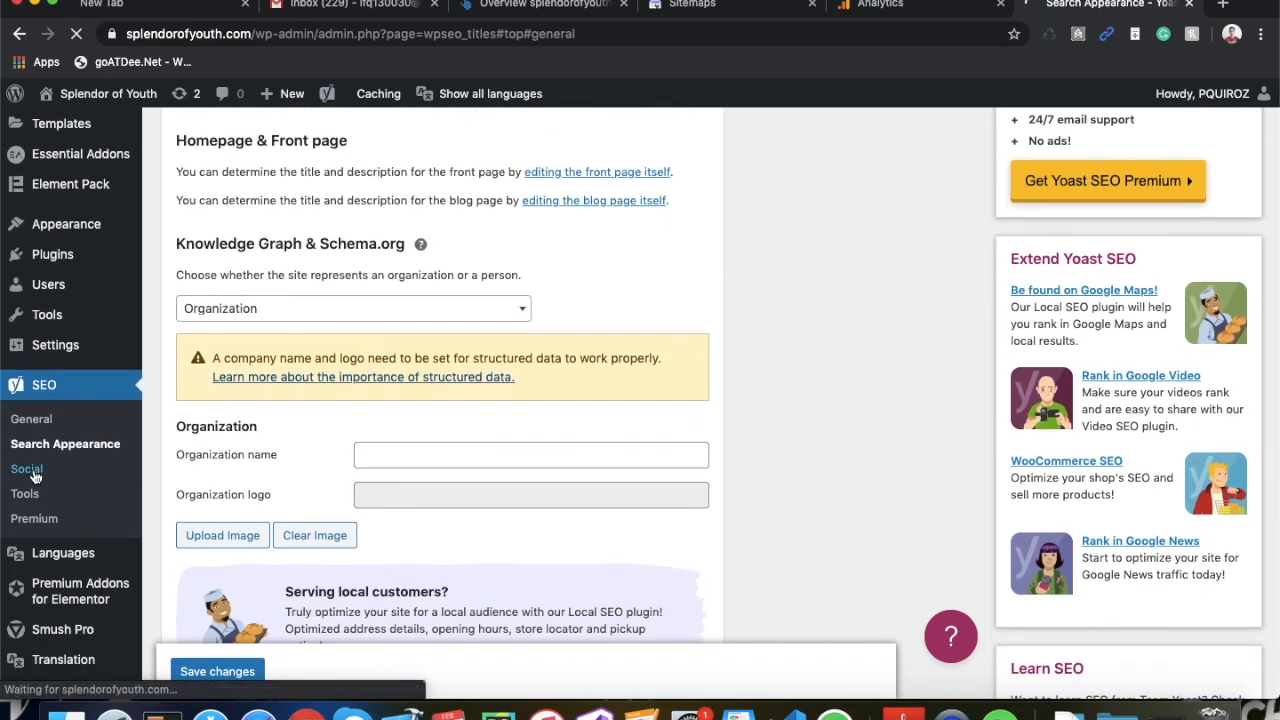
Step: View the empty SEO > Social profiles, then the General dashboard reporting no problems
click(27, 468)
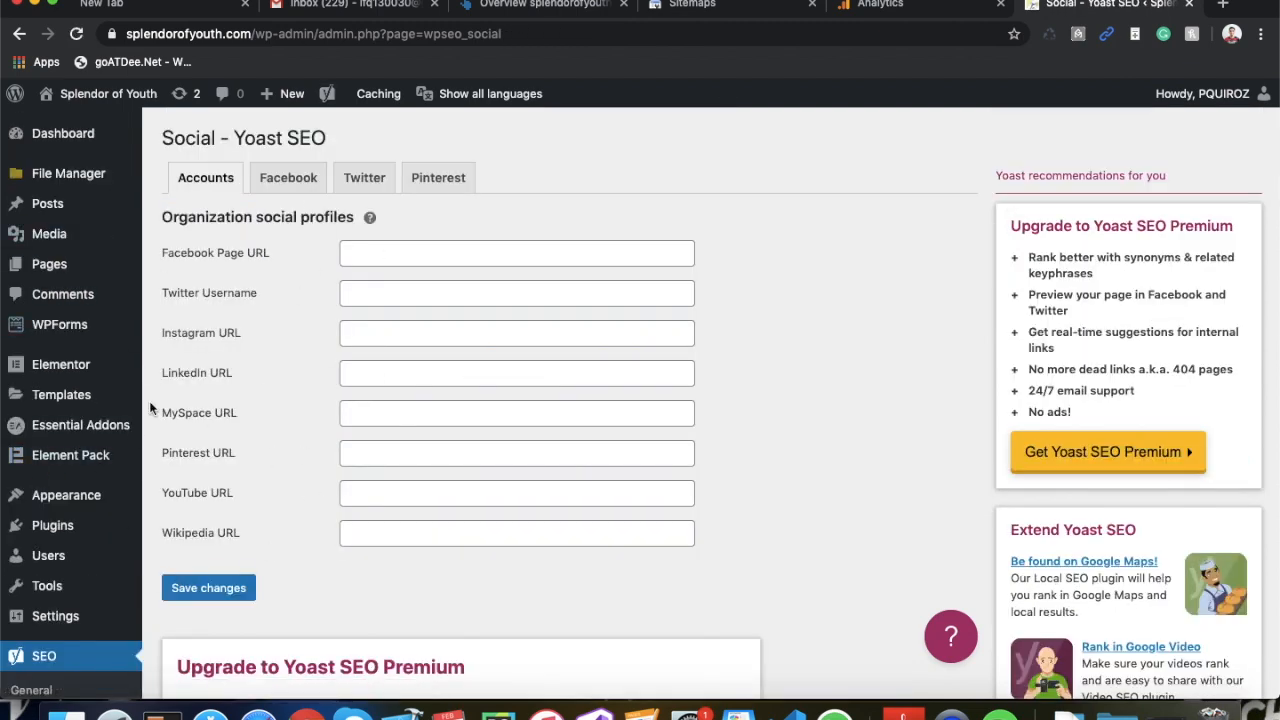
mouse_move(55, 635)
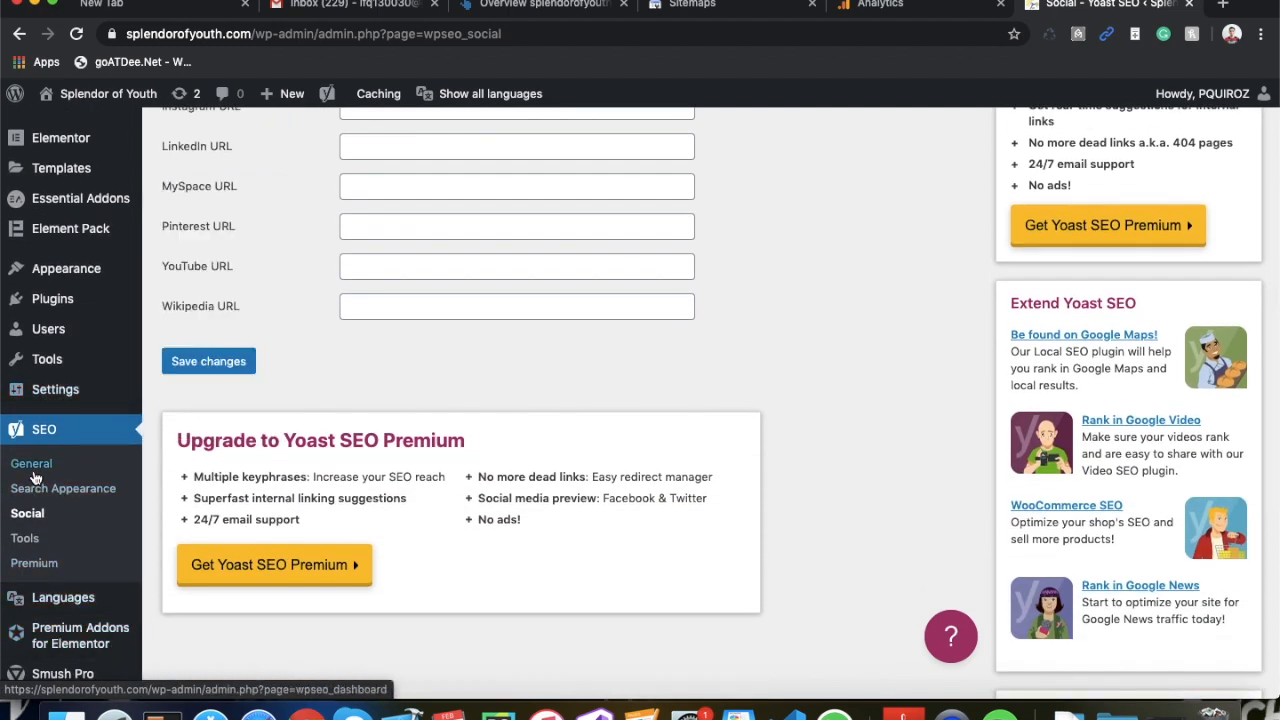
click(31, 463)
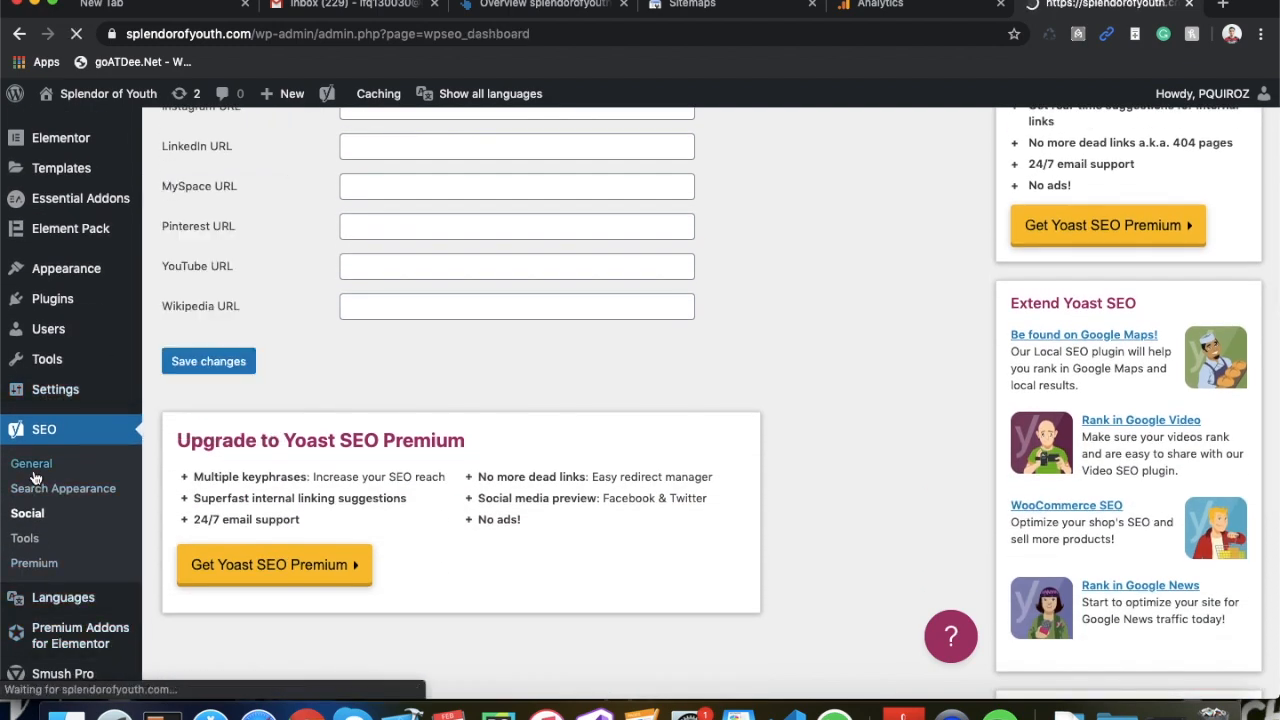
click(30, 463)
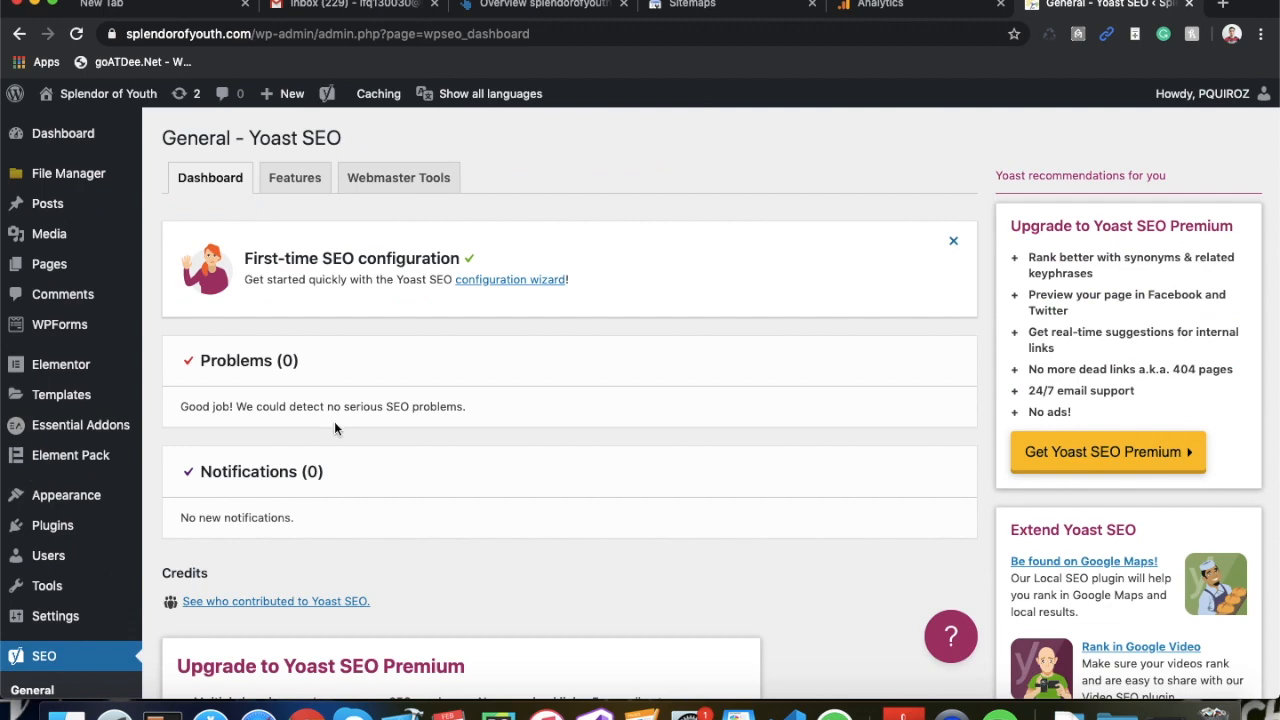
scroll(down, 3)
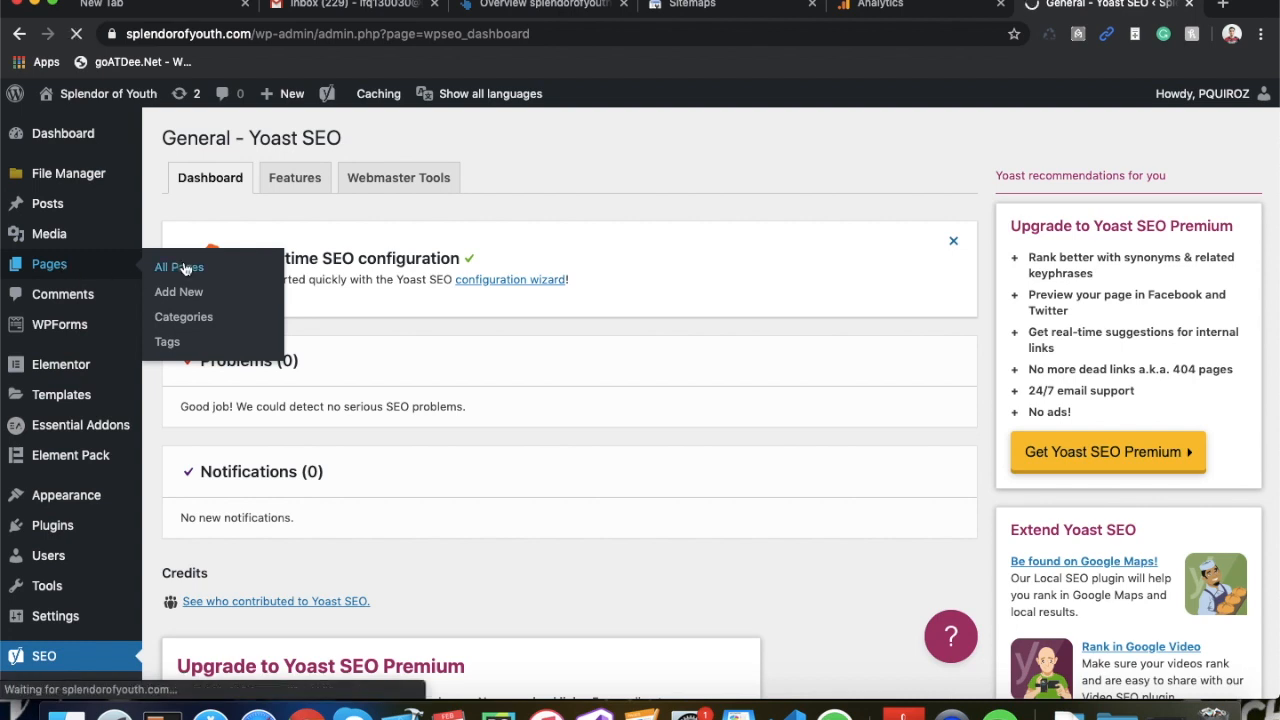
Step: Go to All Pages and open the Home page in the block editor
click(178, 267)
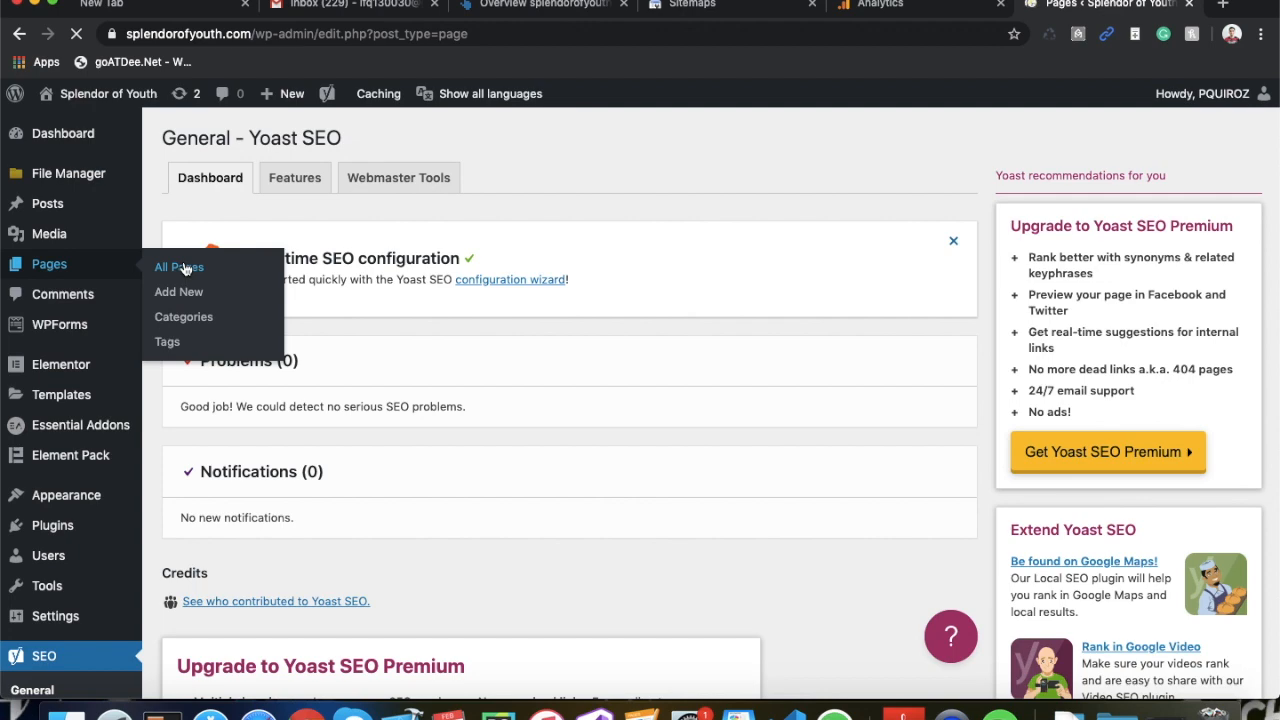
click(178, 267)
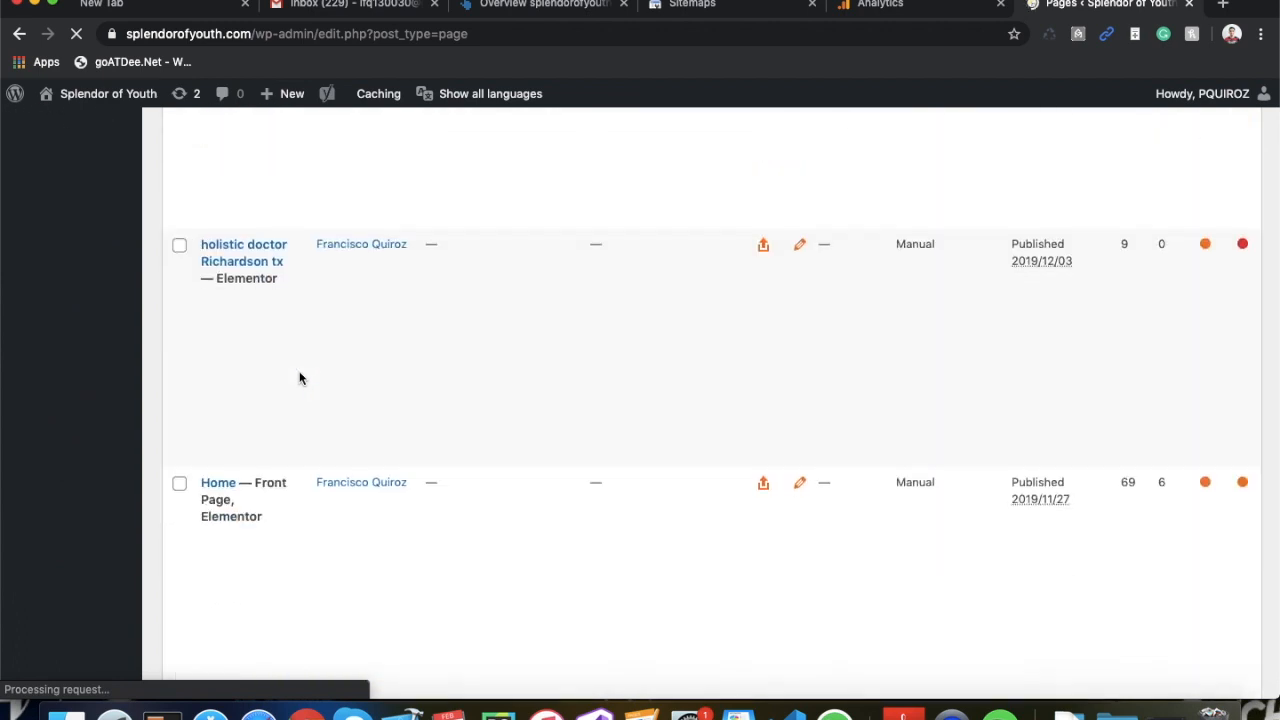
scroll(down, 3)
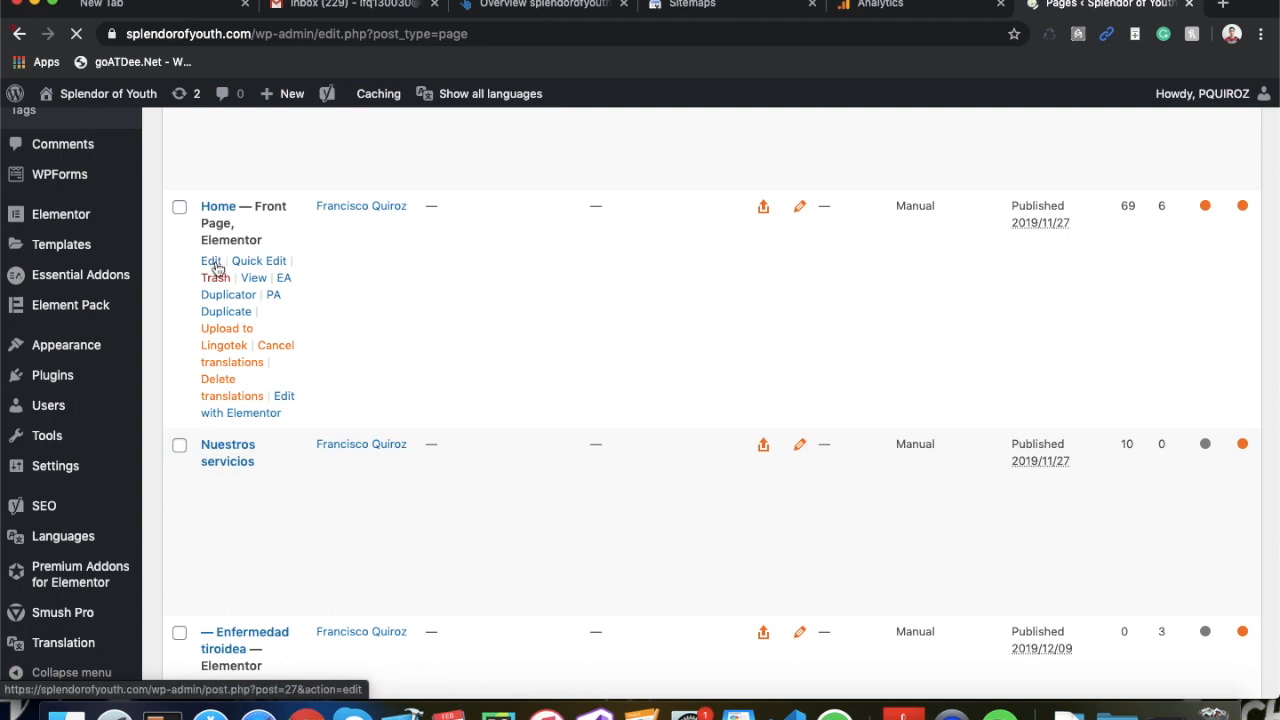
click(209, 261)
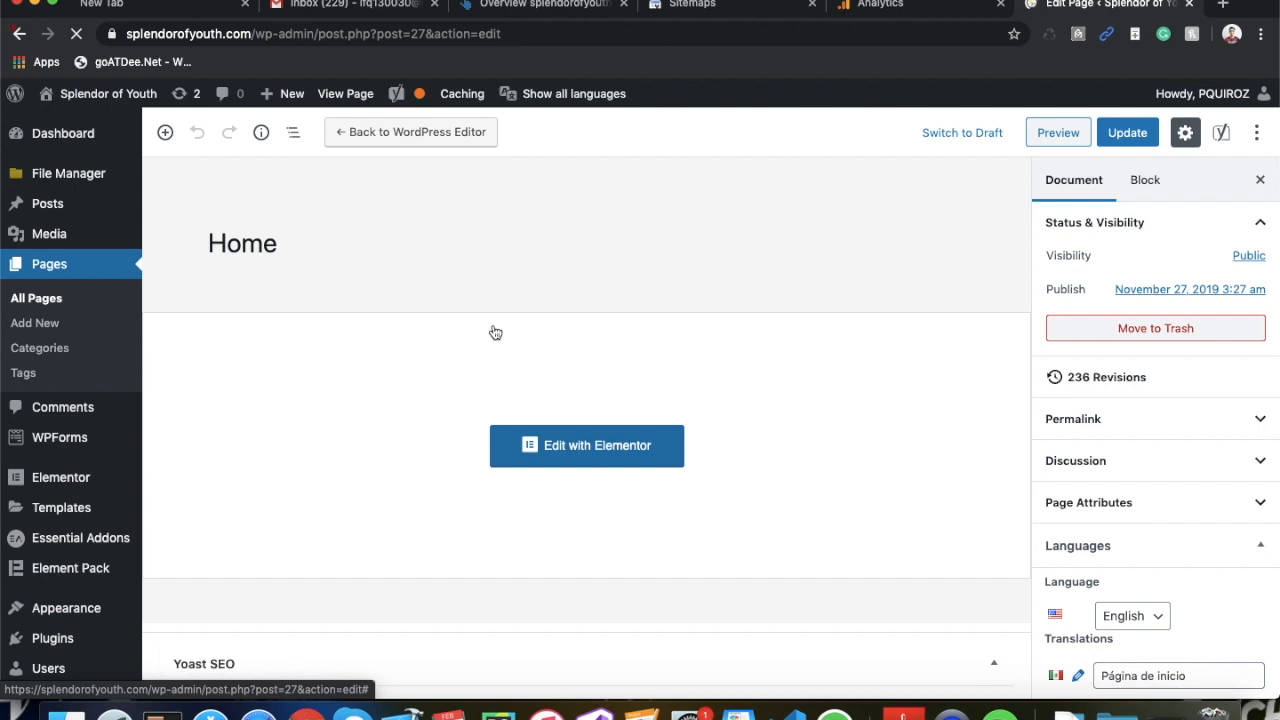
Step: Expand the Home page's Yoast SEO analysis showing seven problems, and view the Google preview
scroll(down, 3)
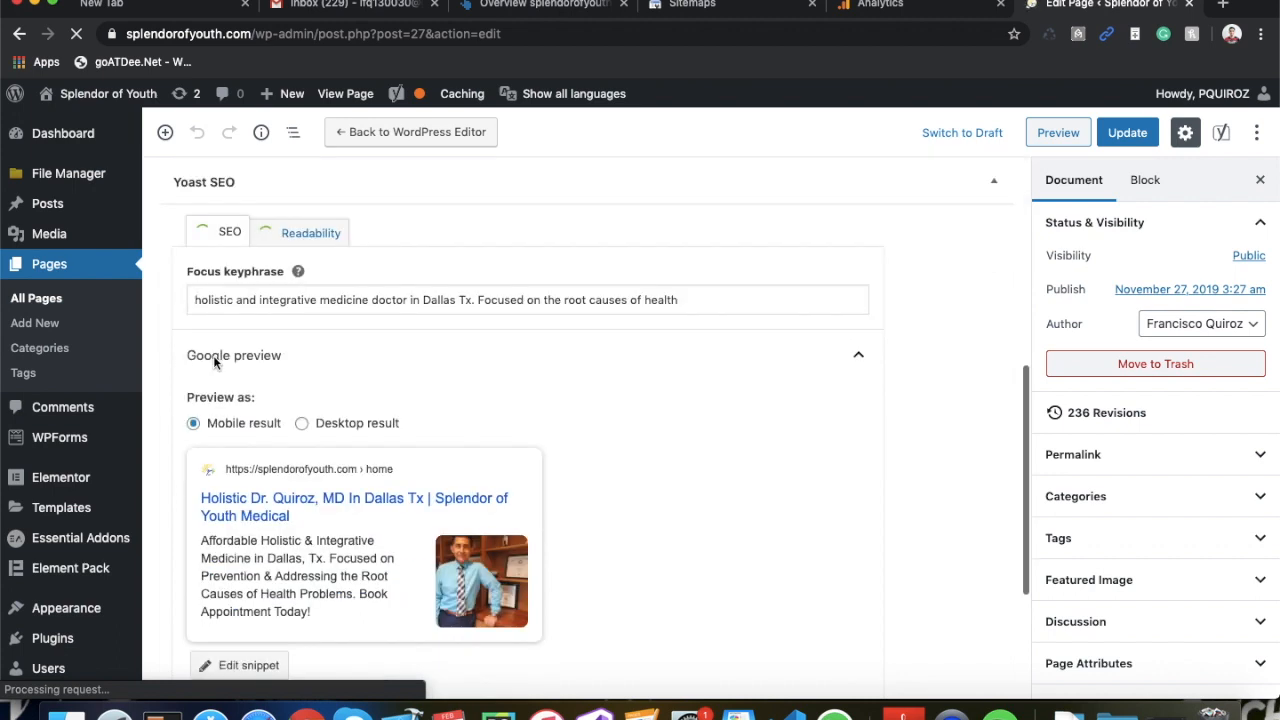
scroll(down, 3)
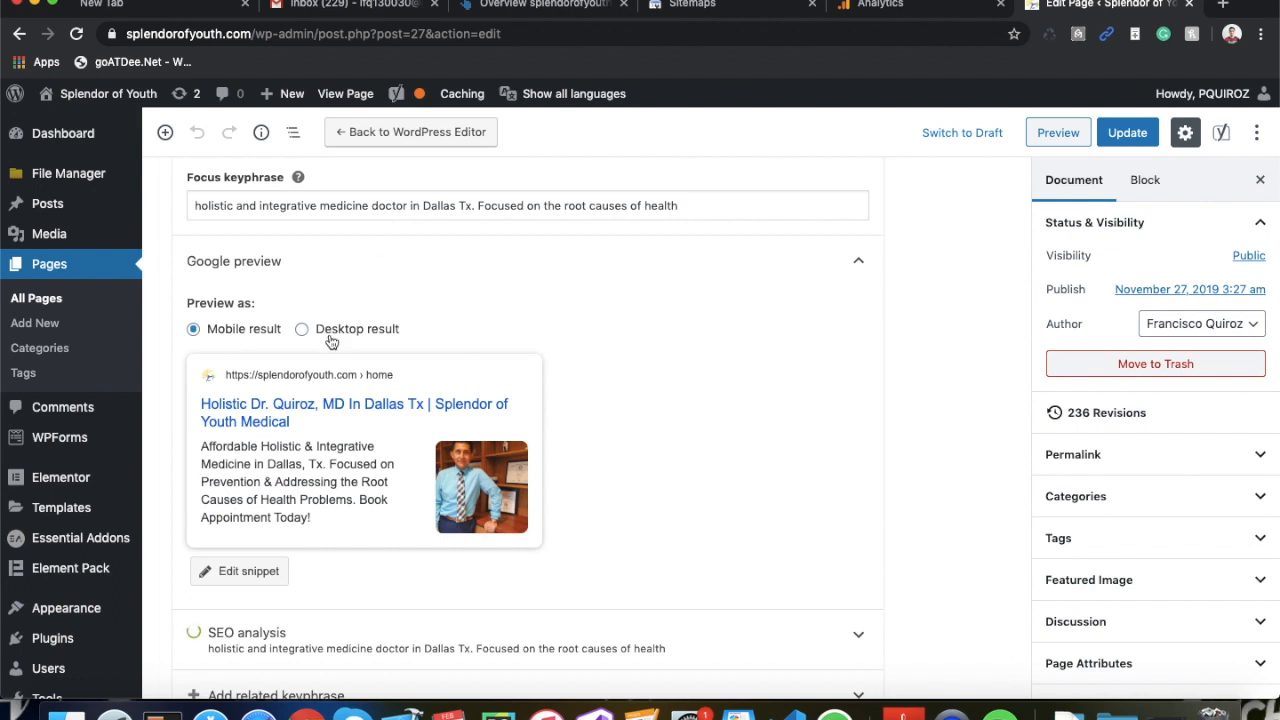
mouse_move(608, 349)
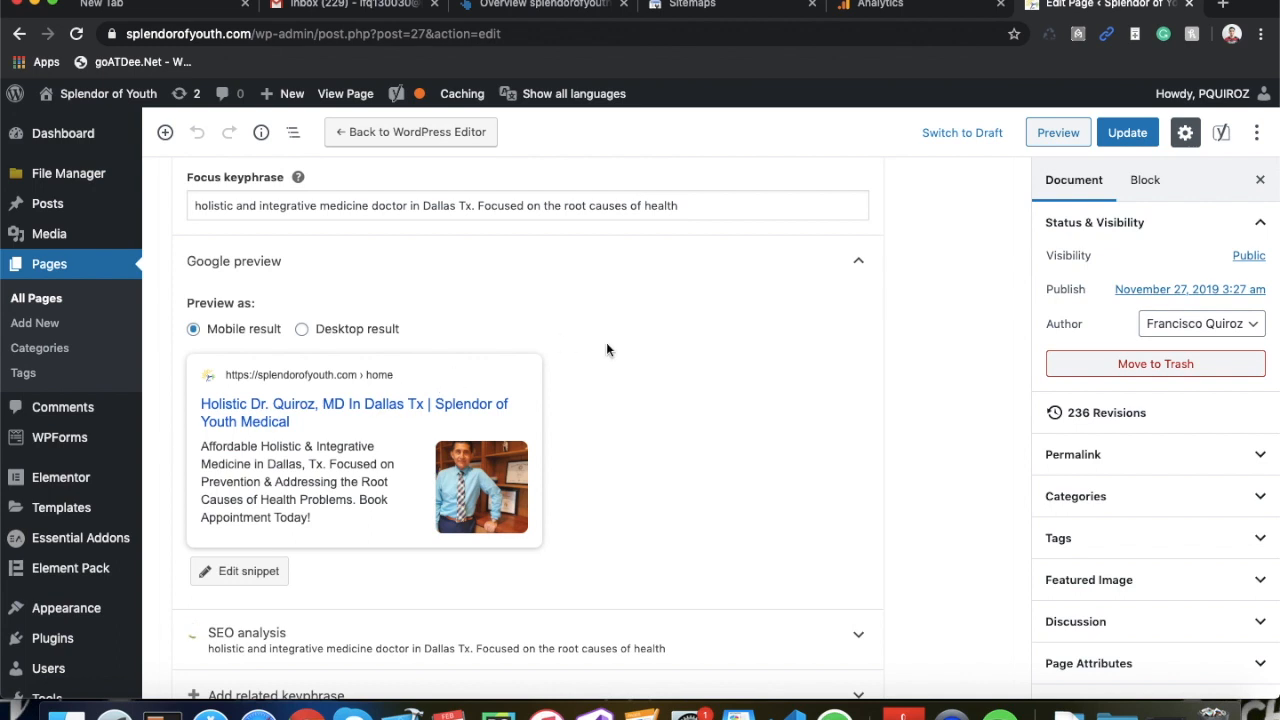
scroll(down, 3)
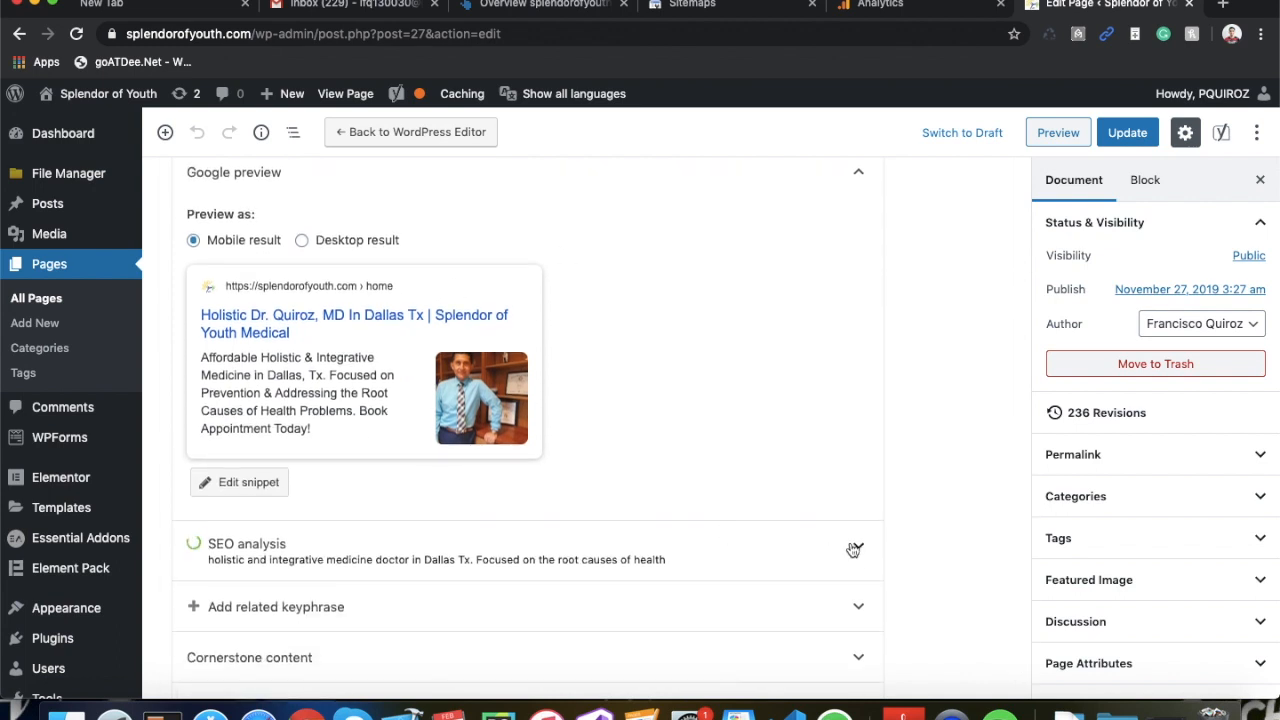
click(855, 547)
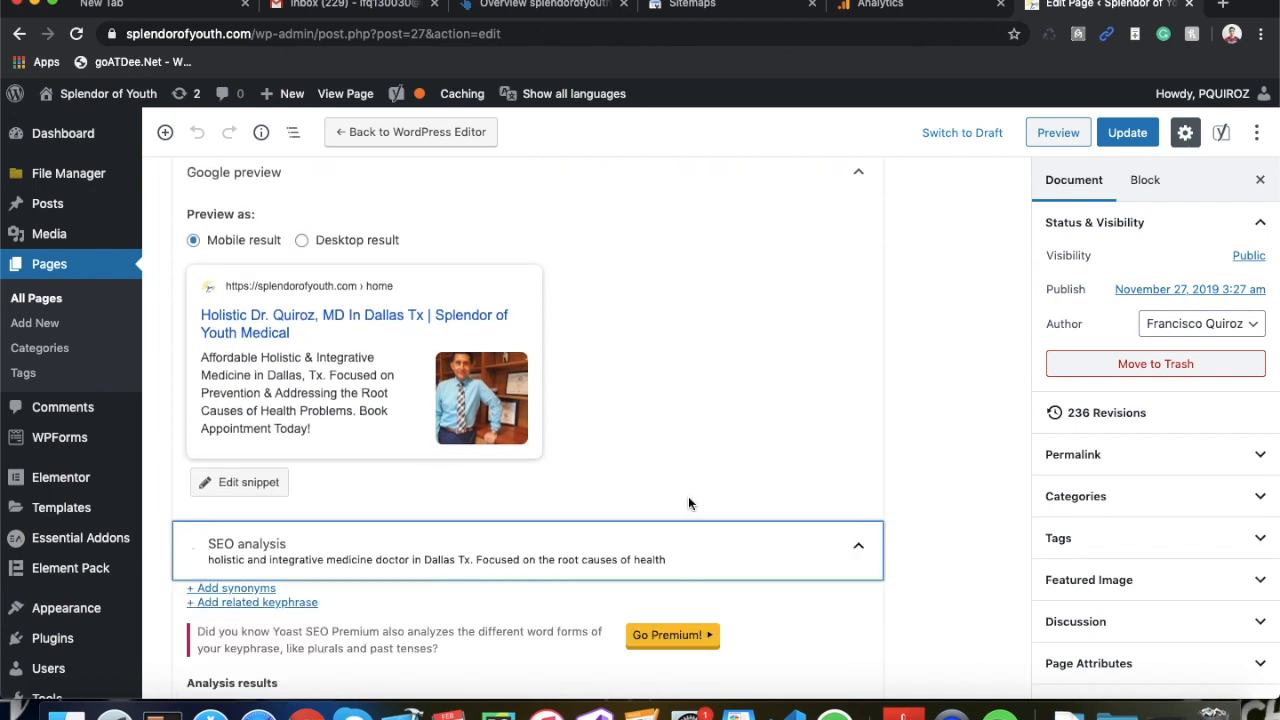
scroll(down, 3)
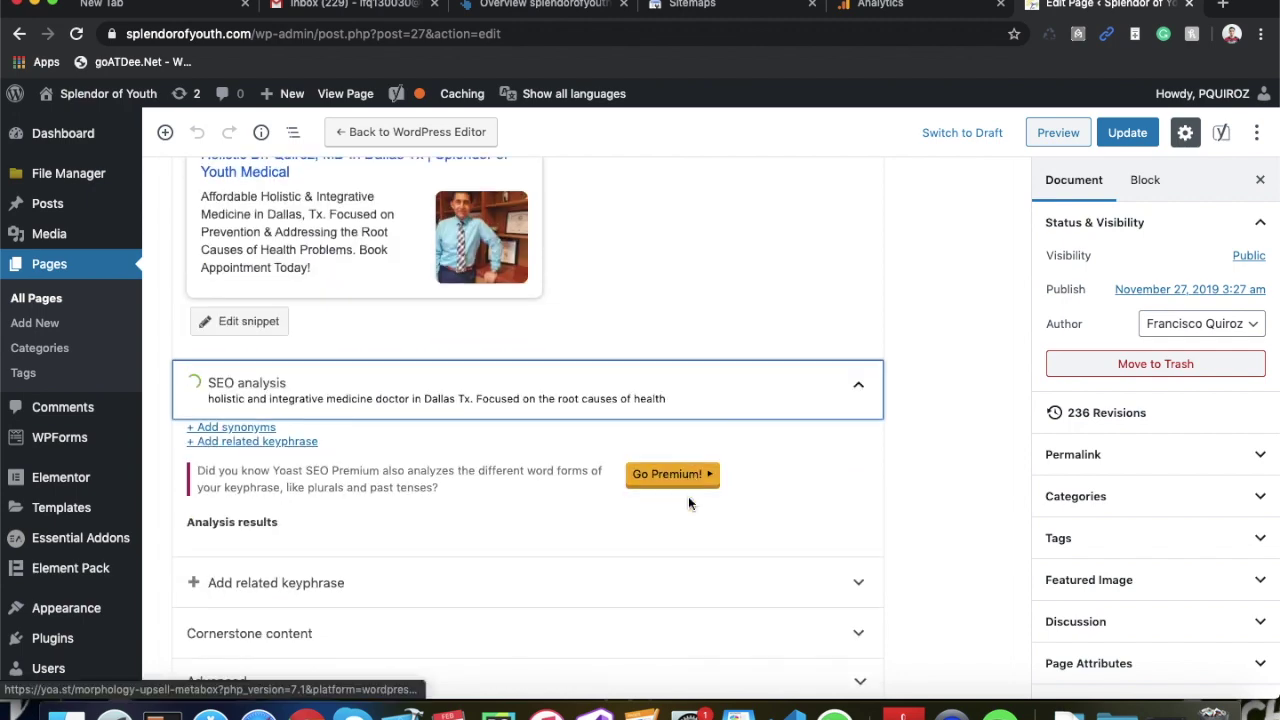
scroll(down, 3)
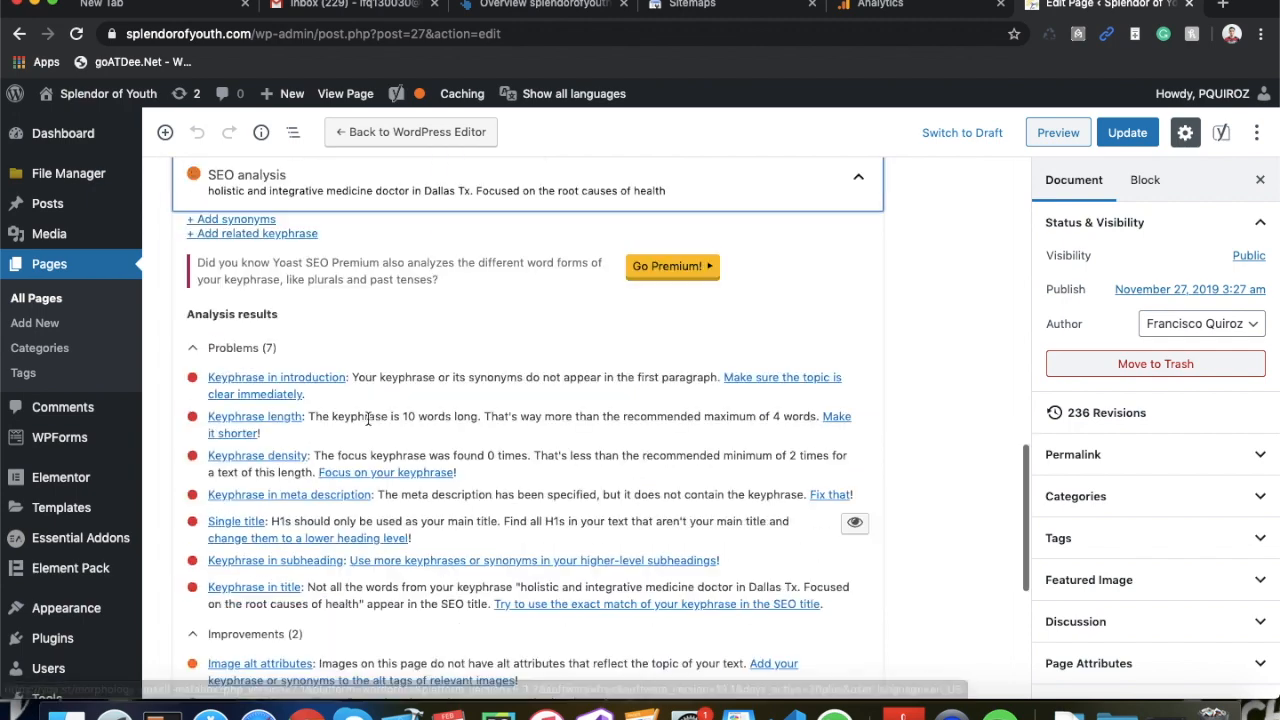
scroll(down, 3)
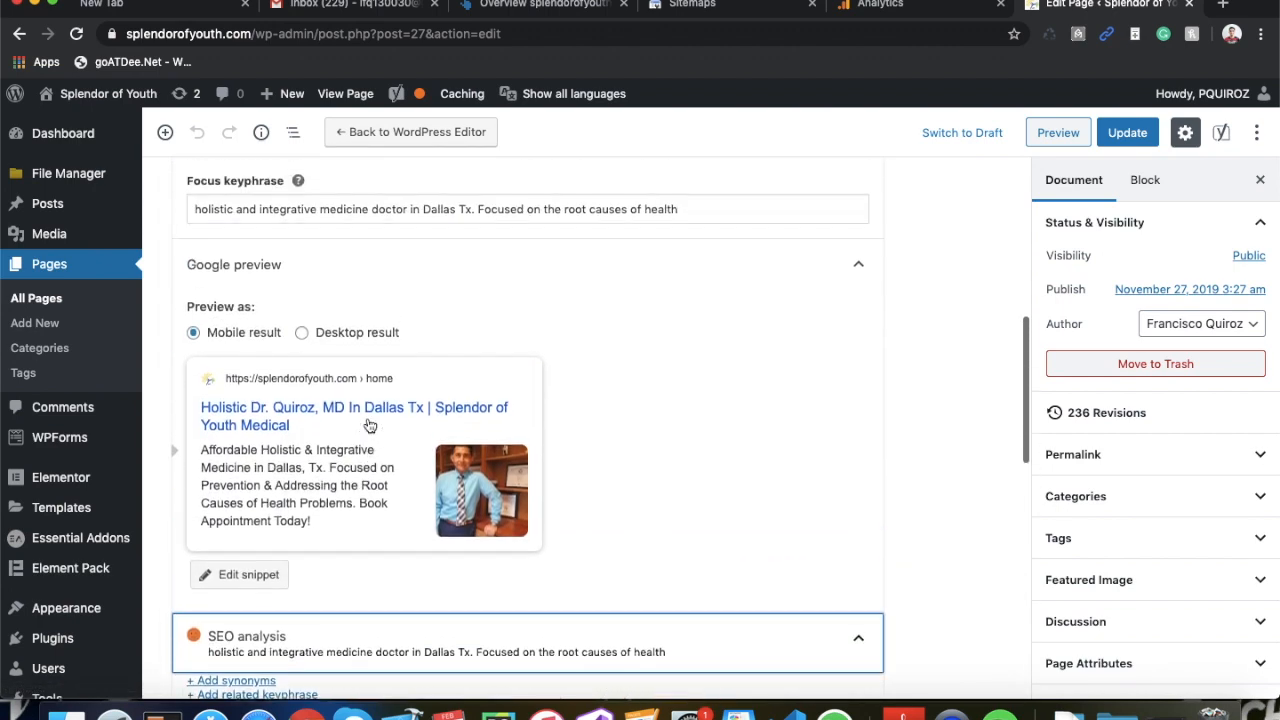
mouse_move(288, 486)
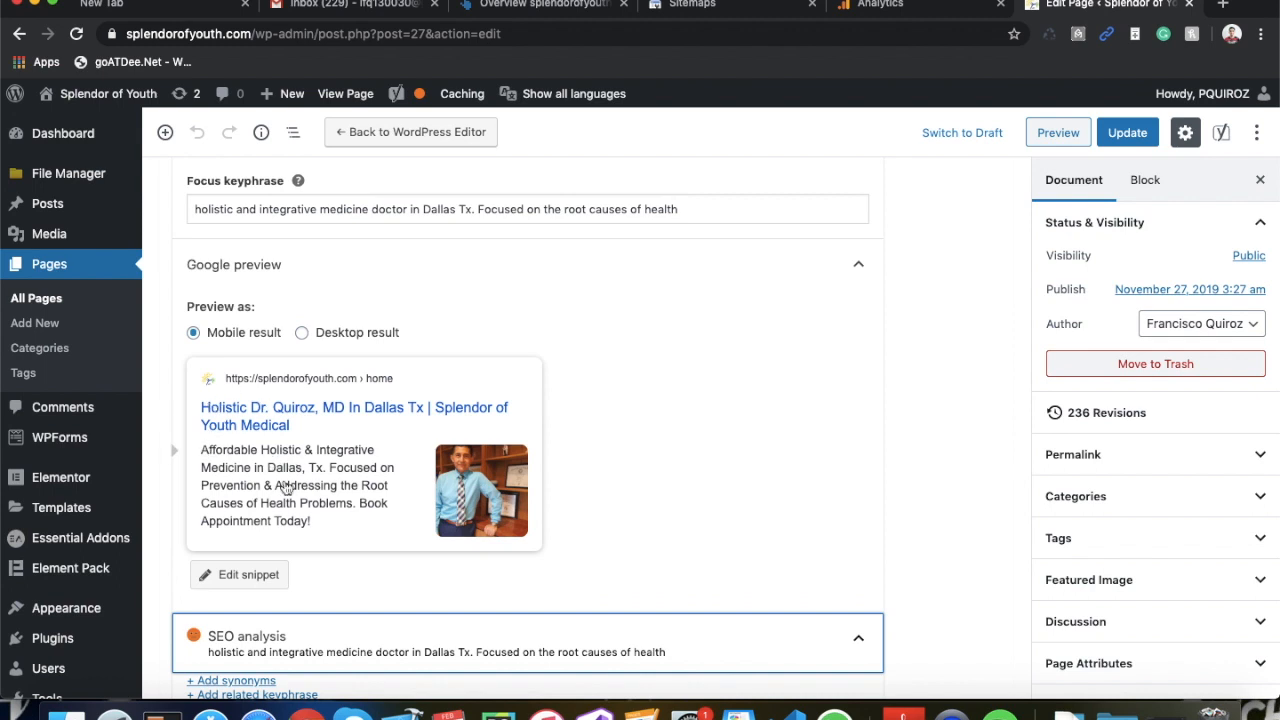
mouse_move(252, 575)
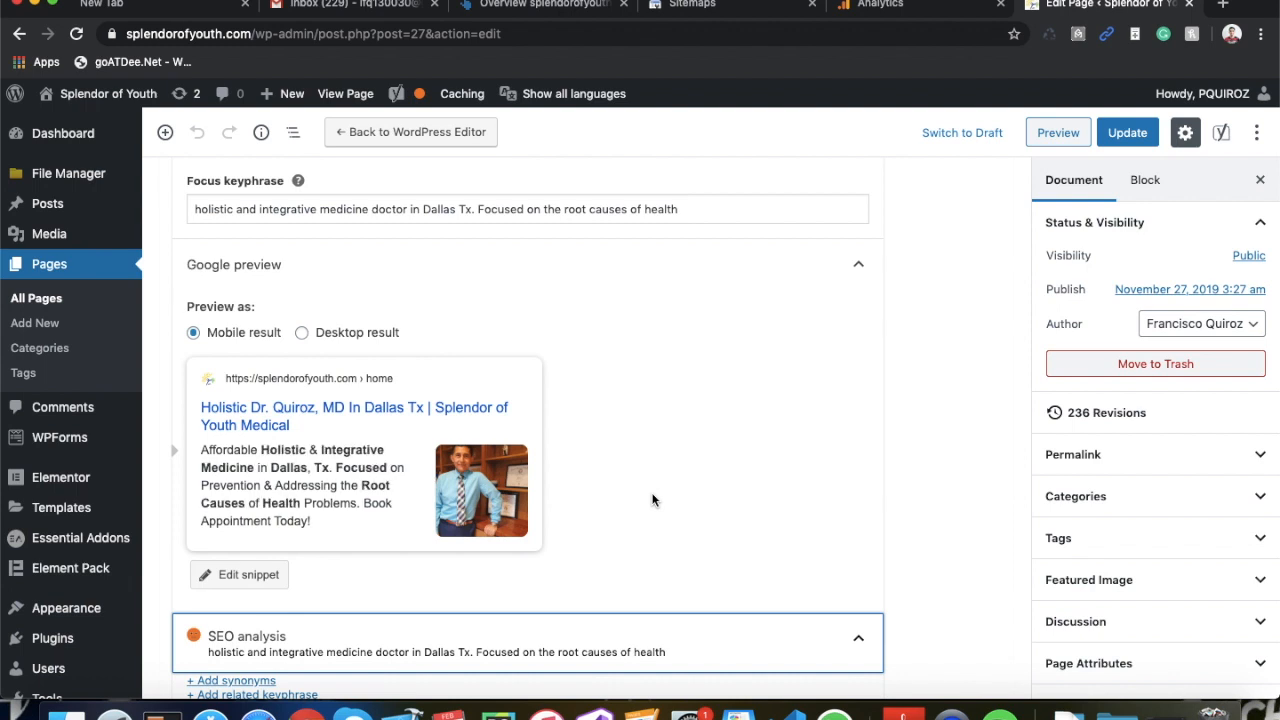
mouse_move(208, 453)
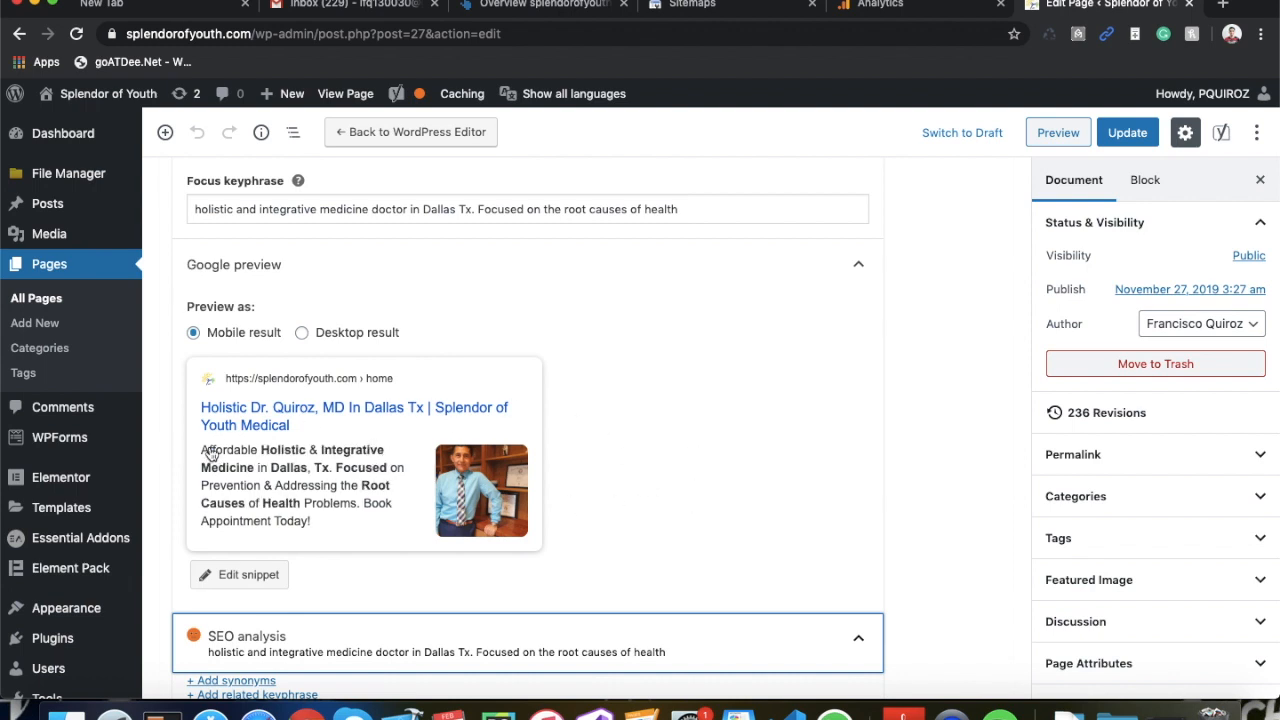
scroll(down, 3)
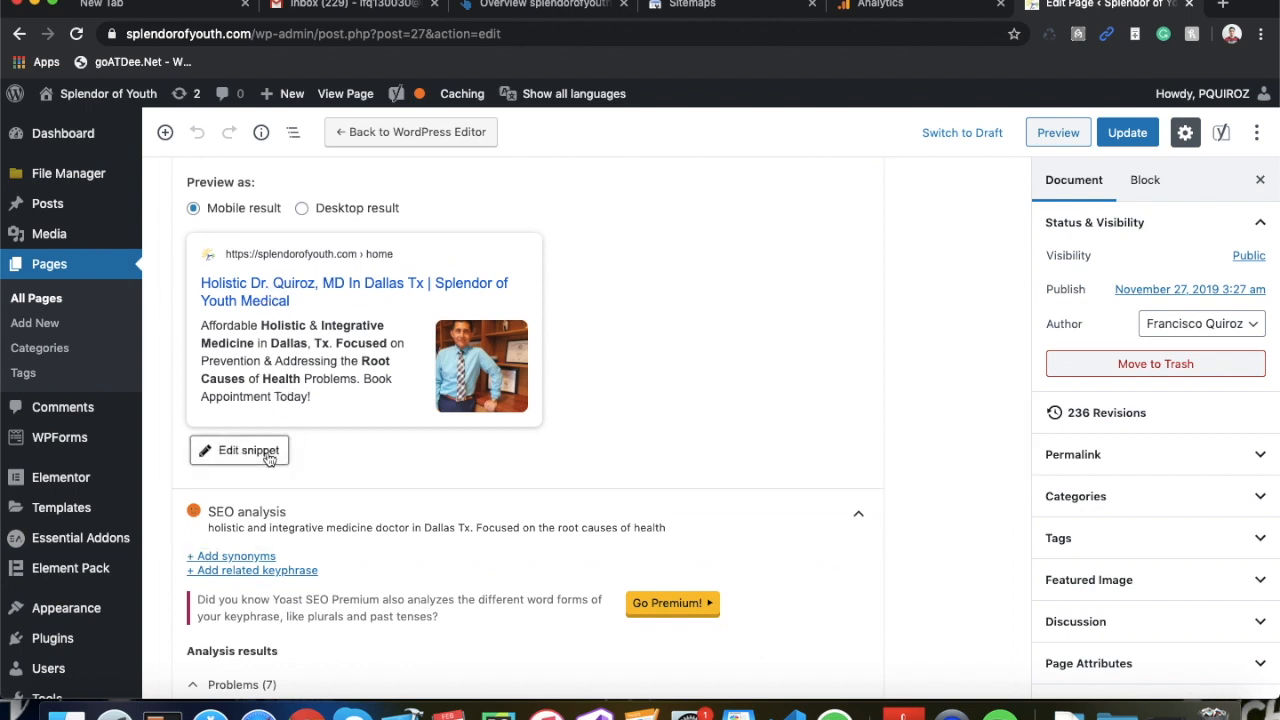
Step: Open the Home page's snippet editor with SEO title, slug 'home' and meta description
click(239, 450)
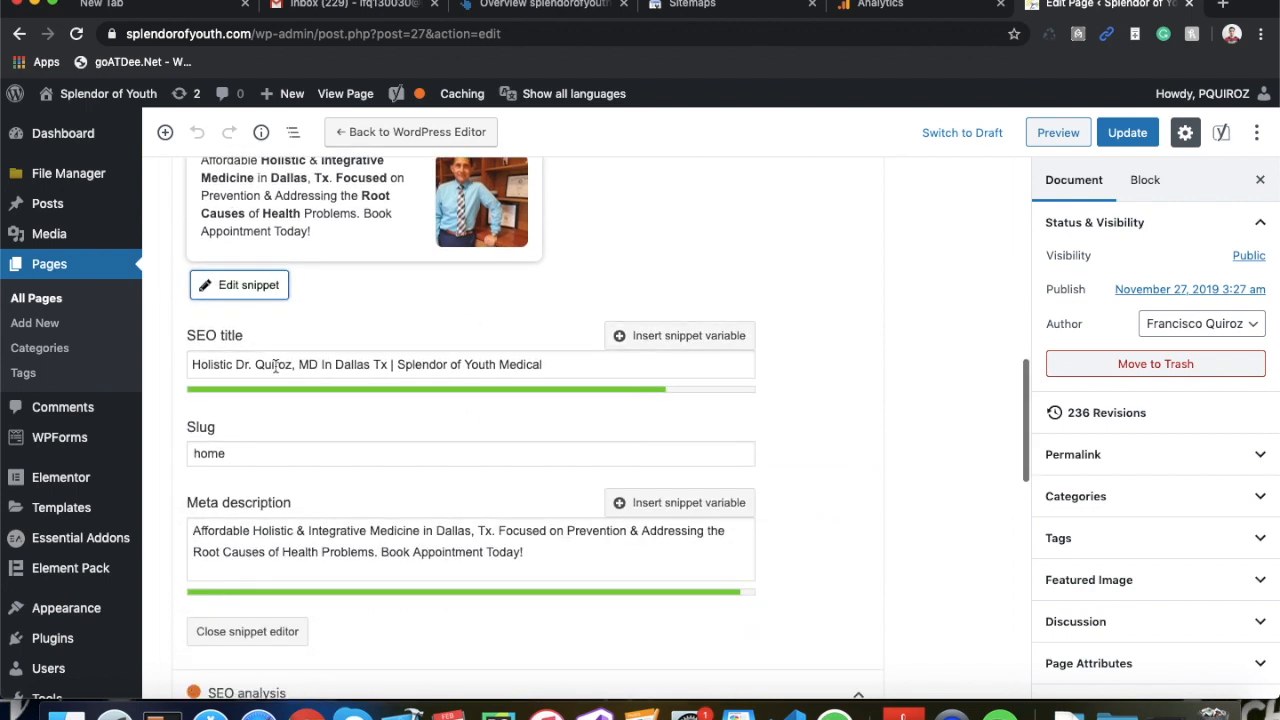
mouse_move(209, 442)
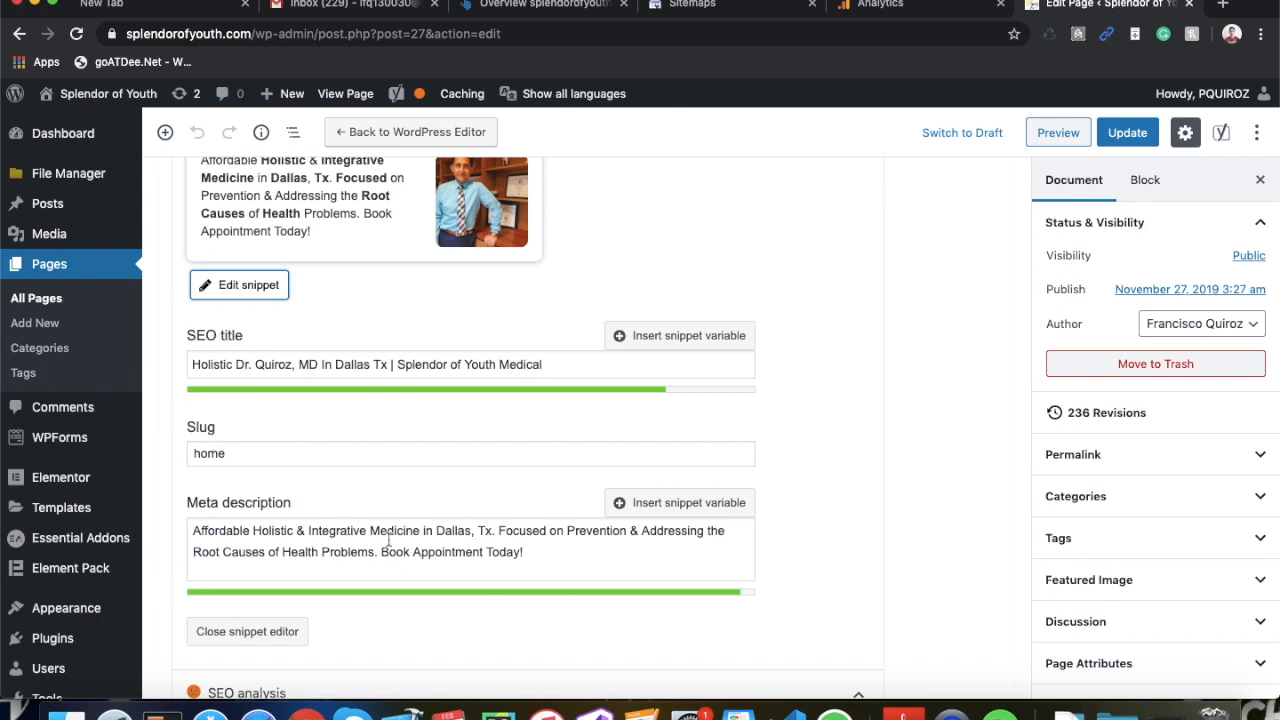
mouse_move(691, 530)
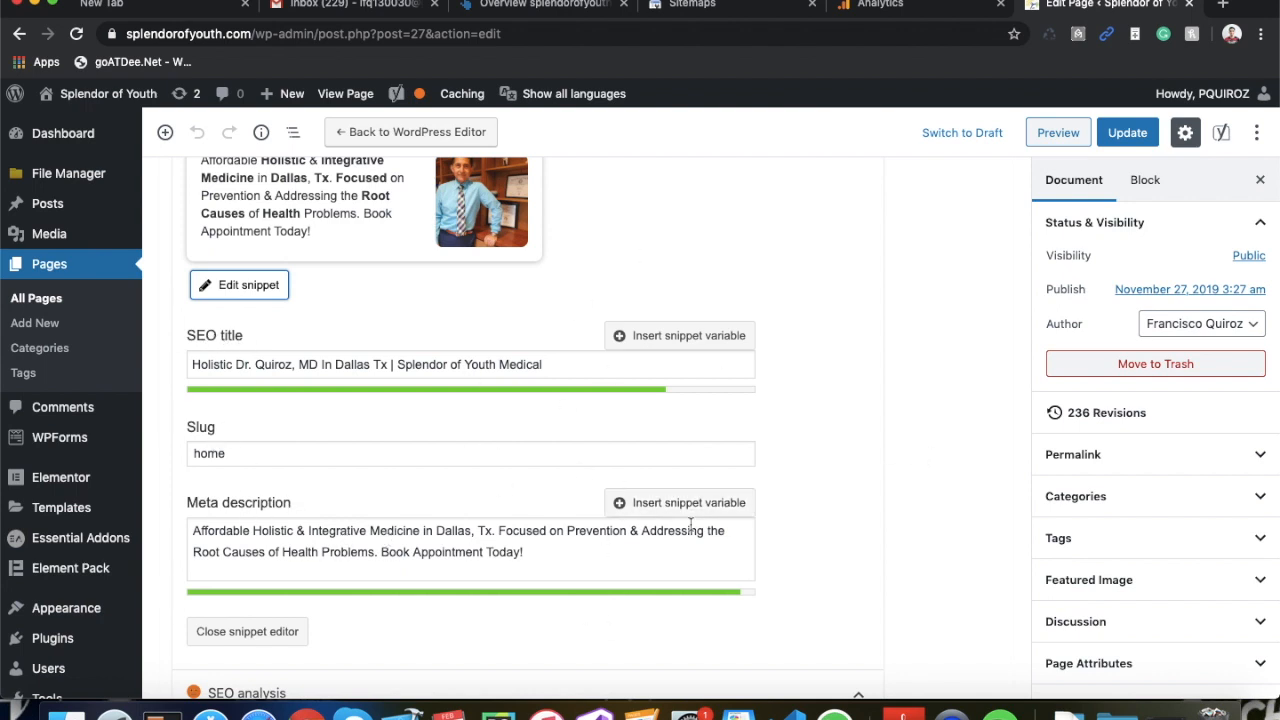
mouse_move(825, 533)
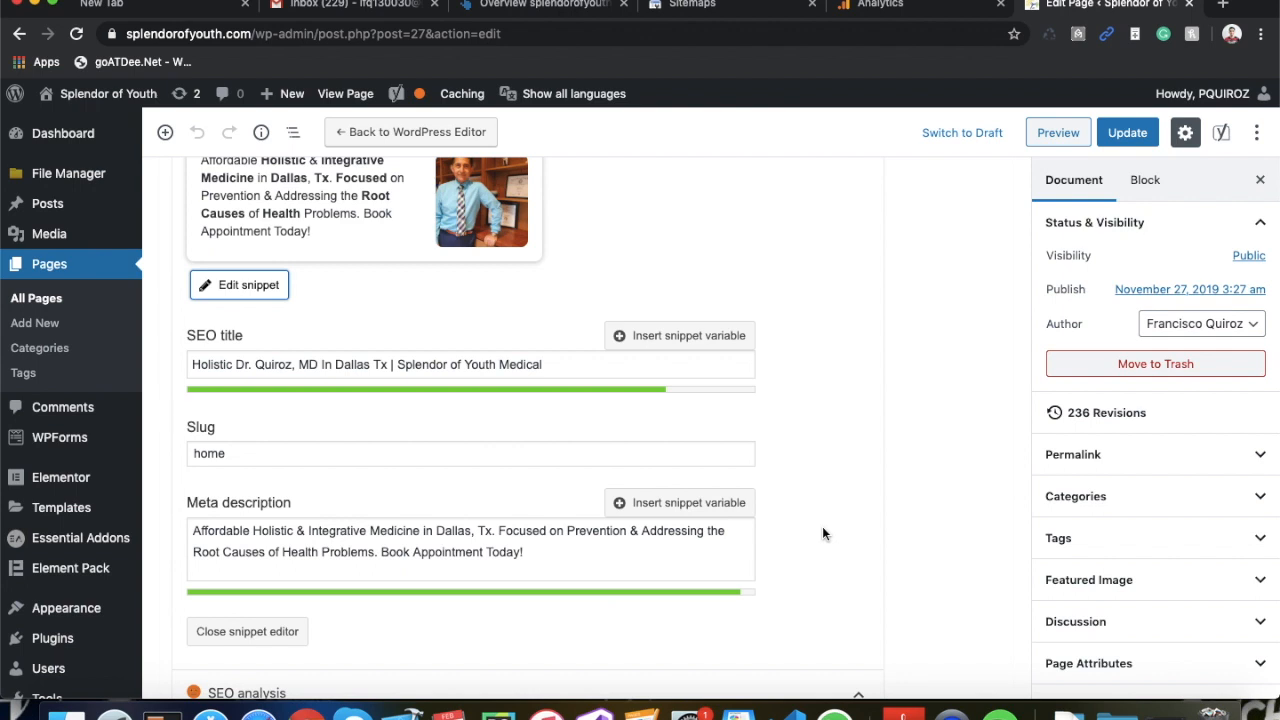